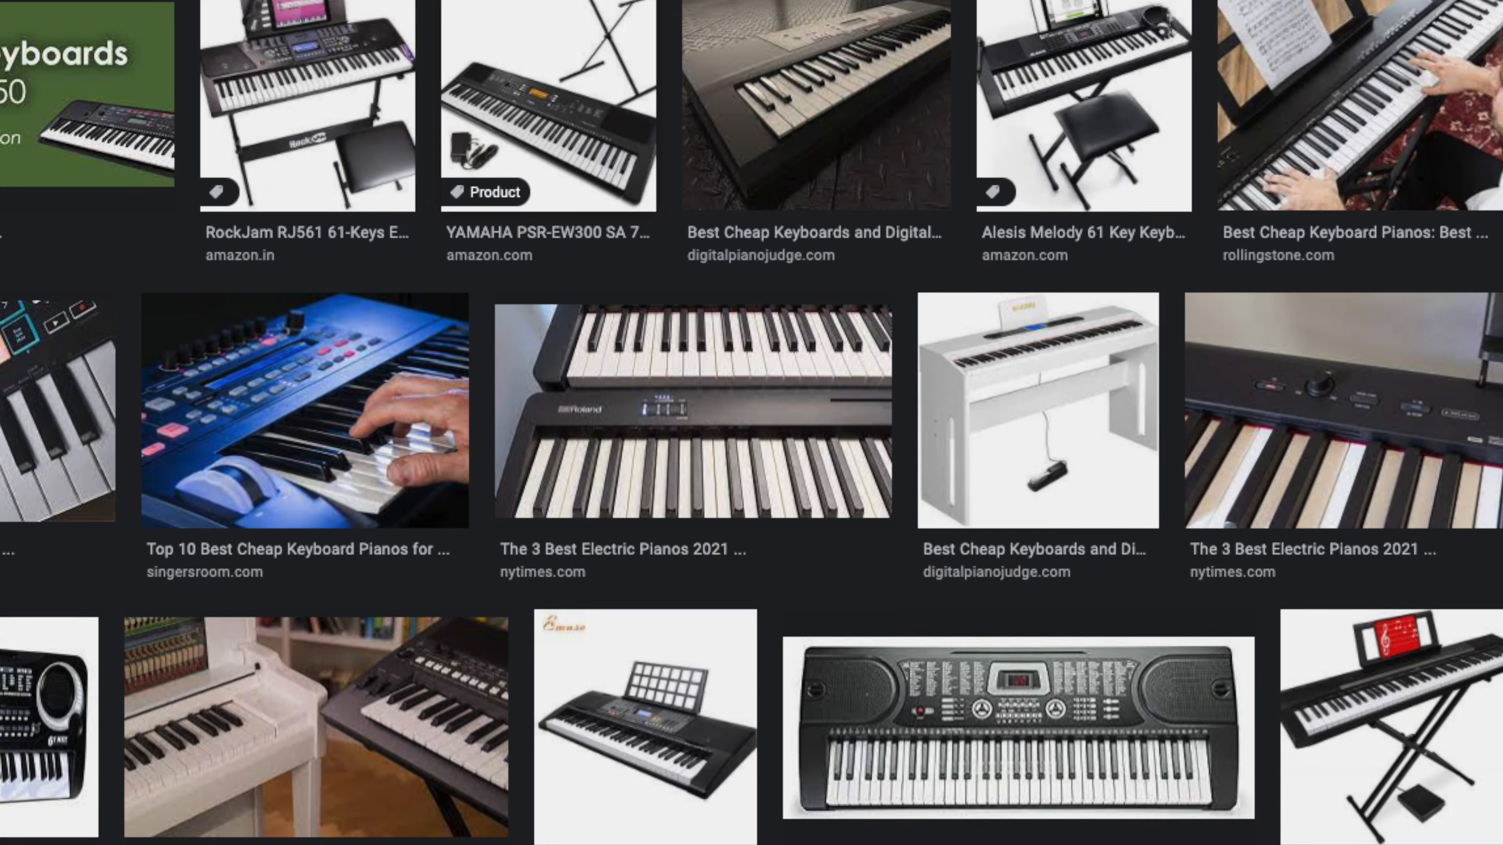
Scroll down the Google Images results from MIDI keyboards to drum pads
scroll(down, 3)
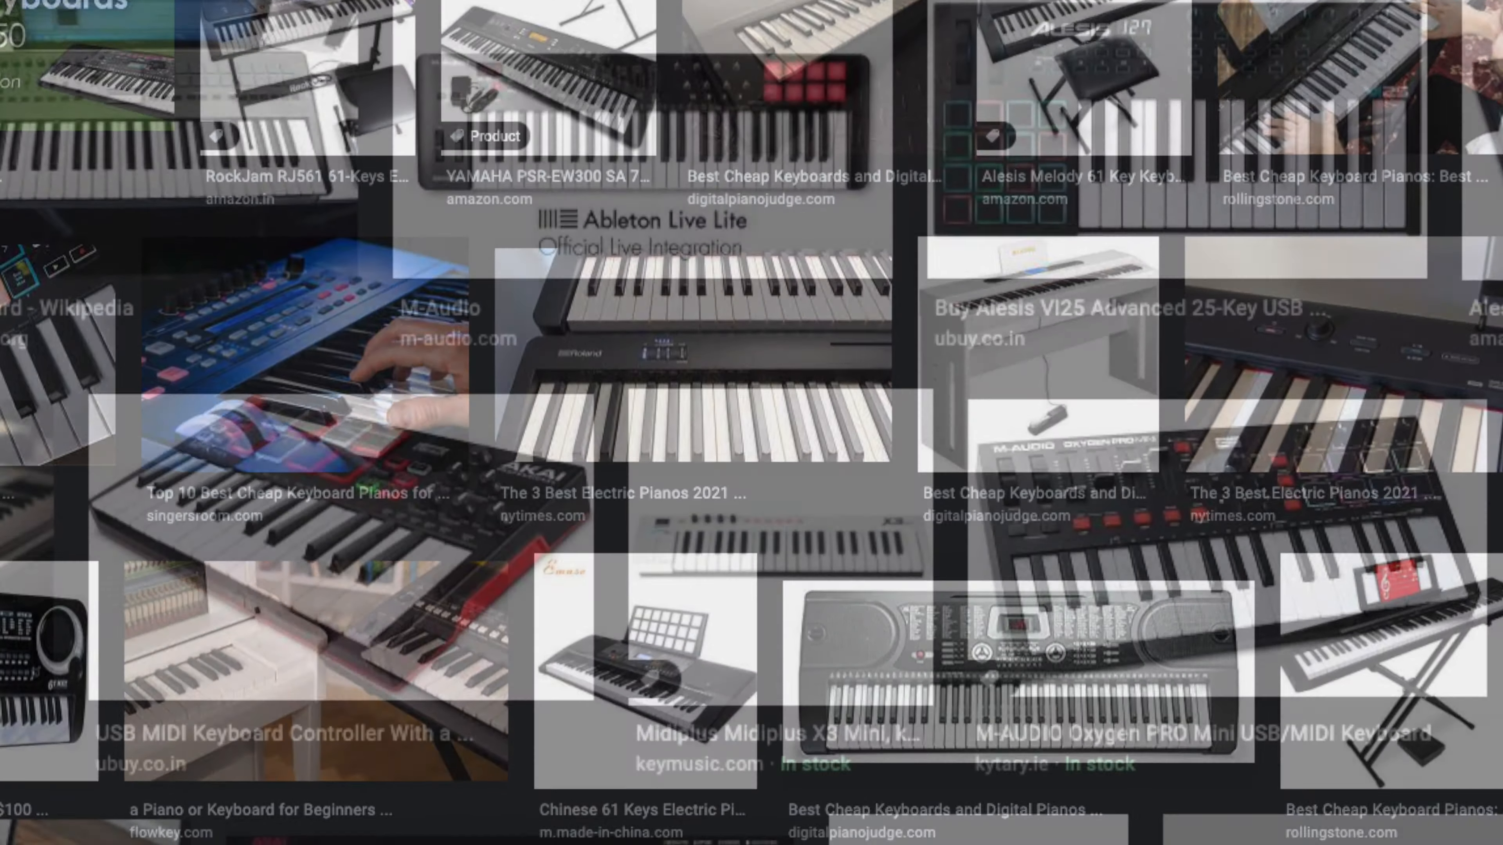
scroll(down, 3)
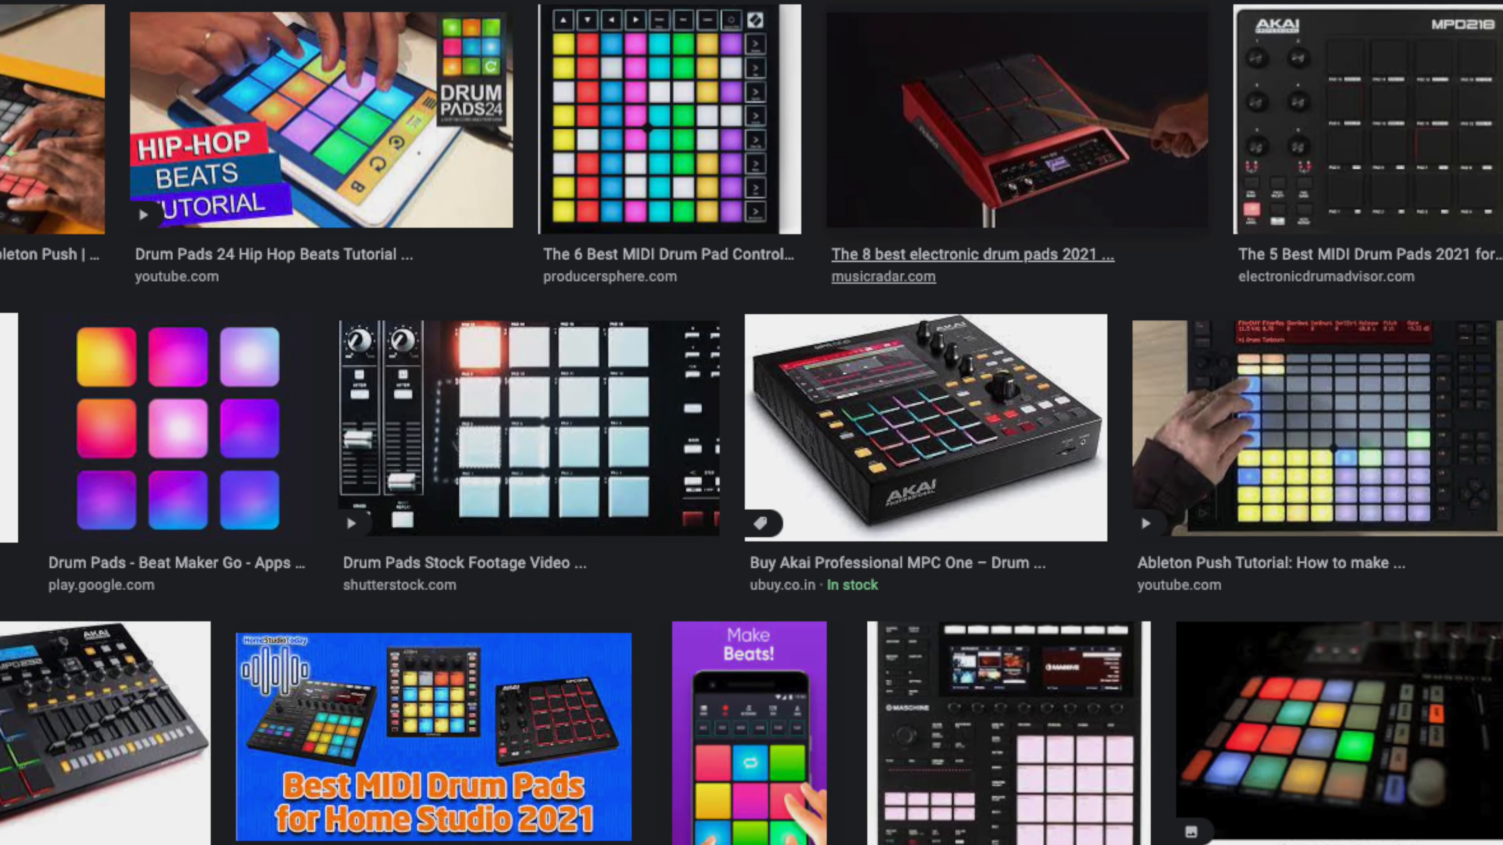
scroll(down, 3)
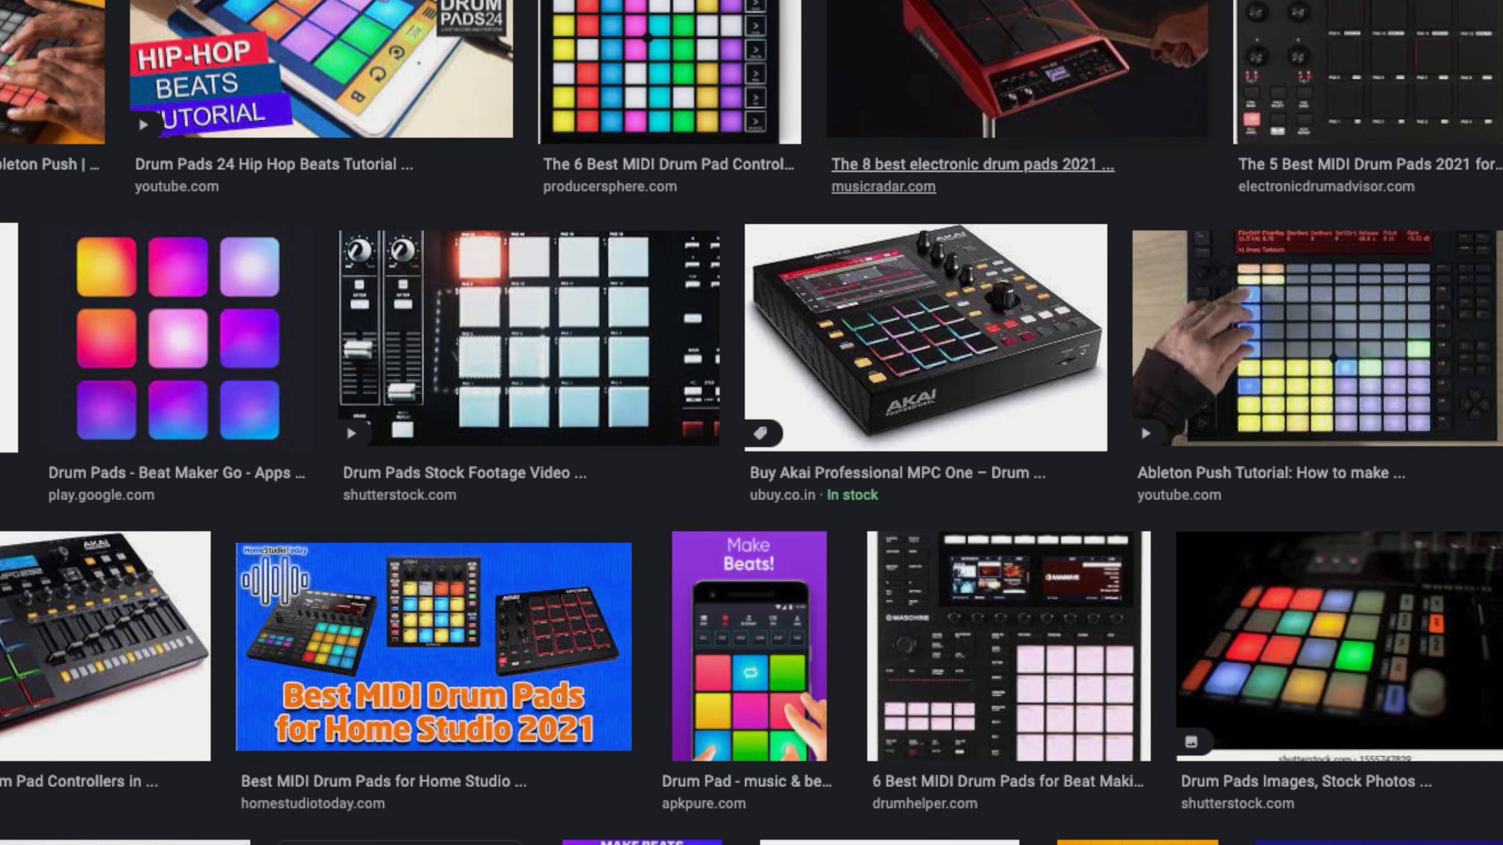
scroll(down, 3)
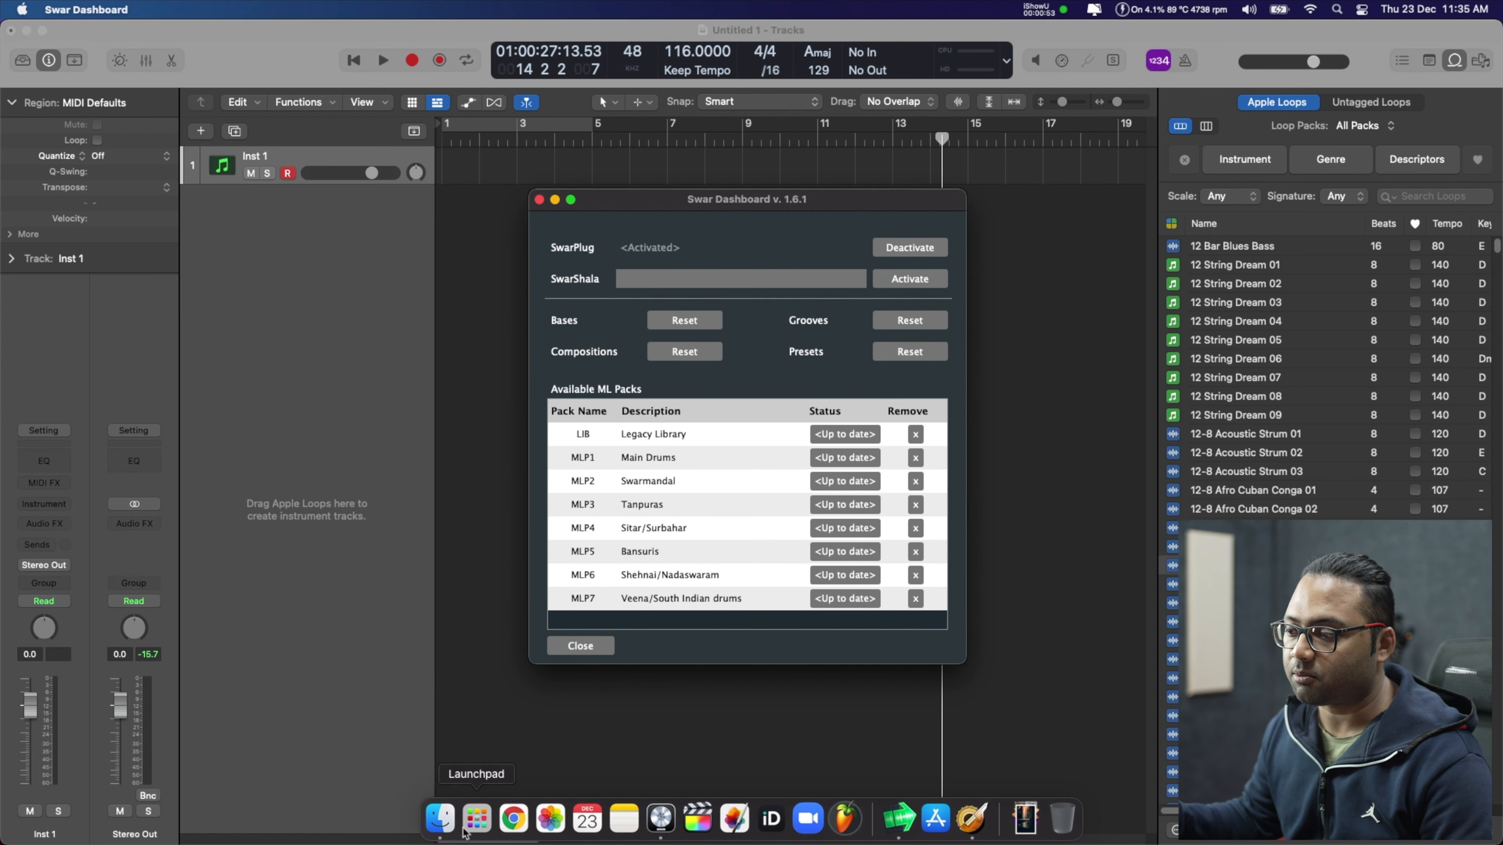
Launch Swar Dashboard from Launchpad, confirm SwarPlug is activated and up to date, then close it
click(476, 819)
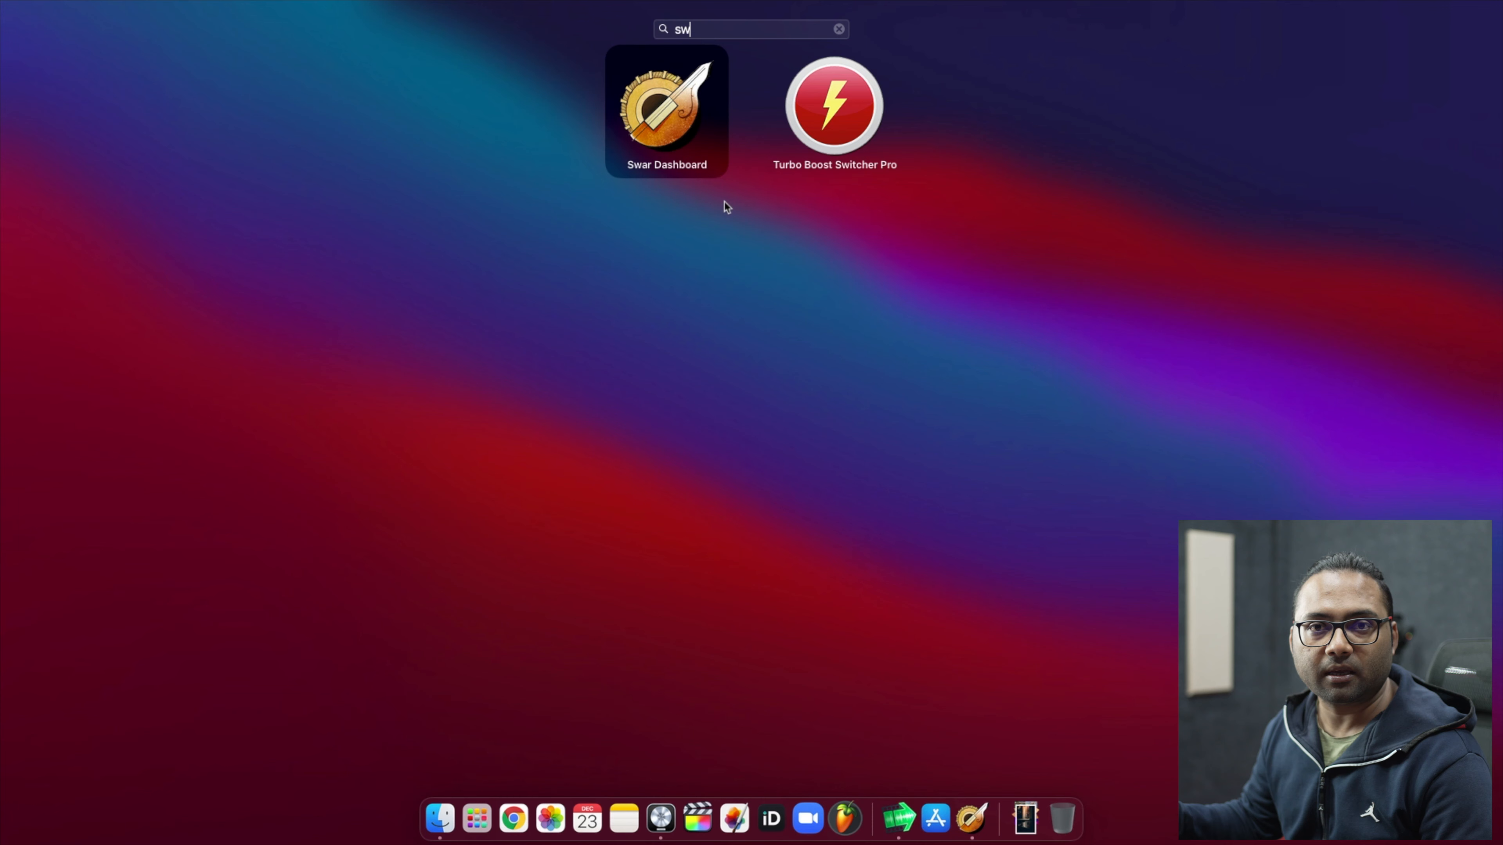
double_click(666, 106)
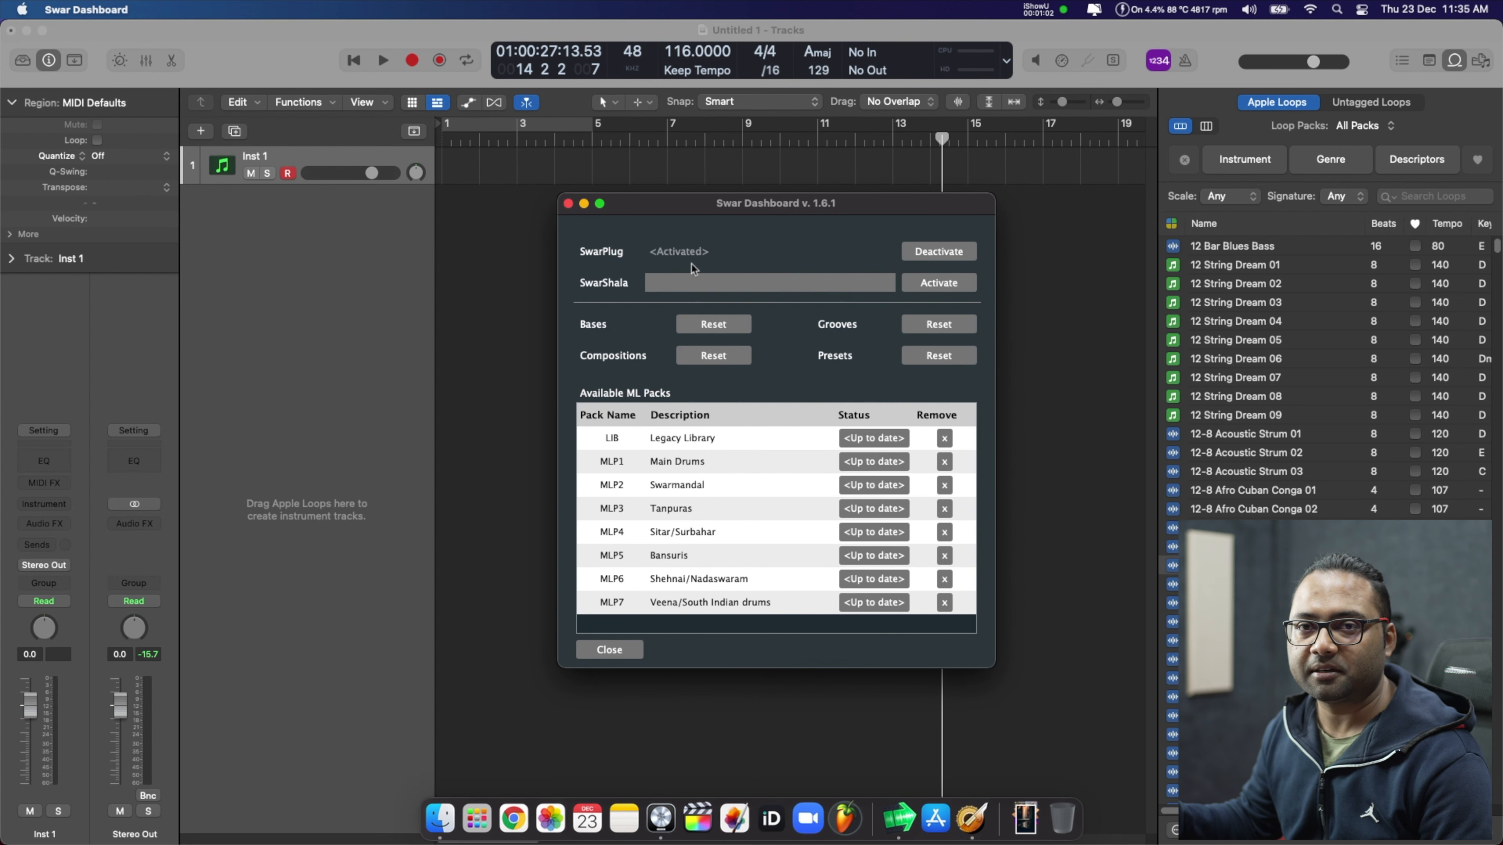
mouse_move(874, 486)
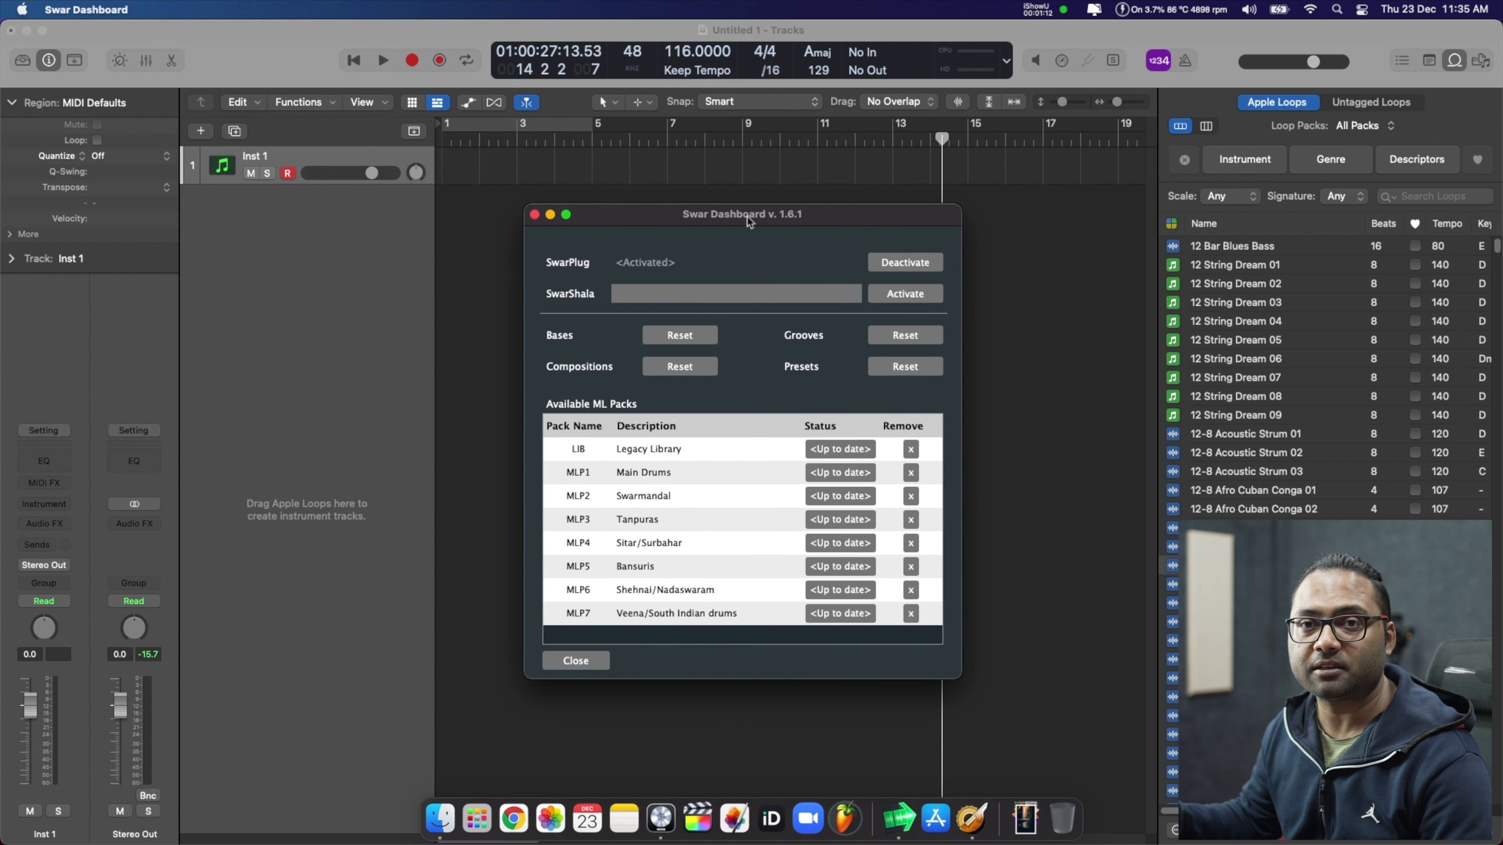
click(575, 661)
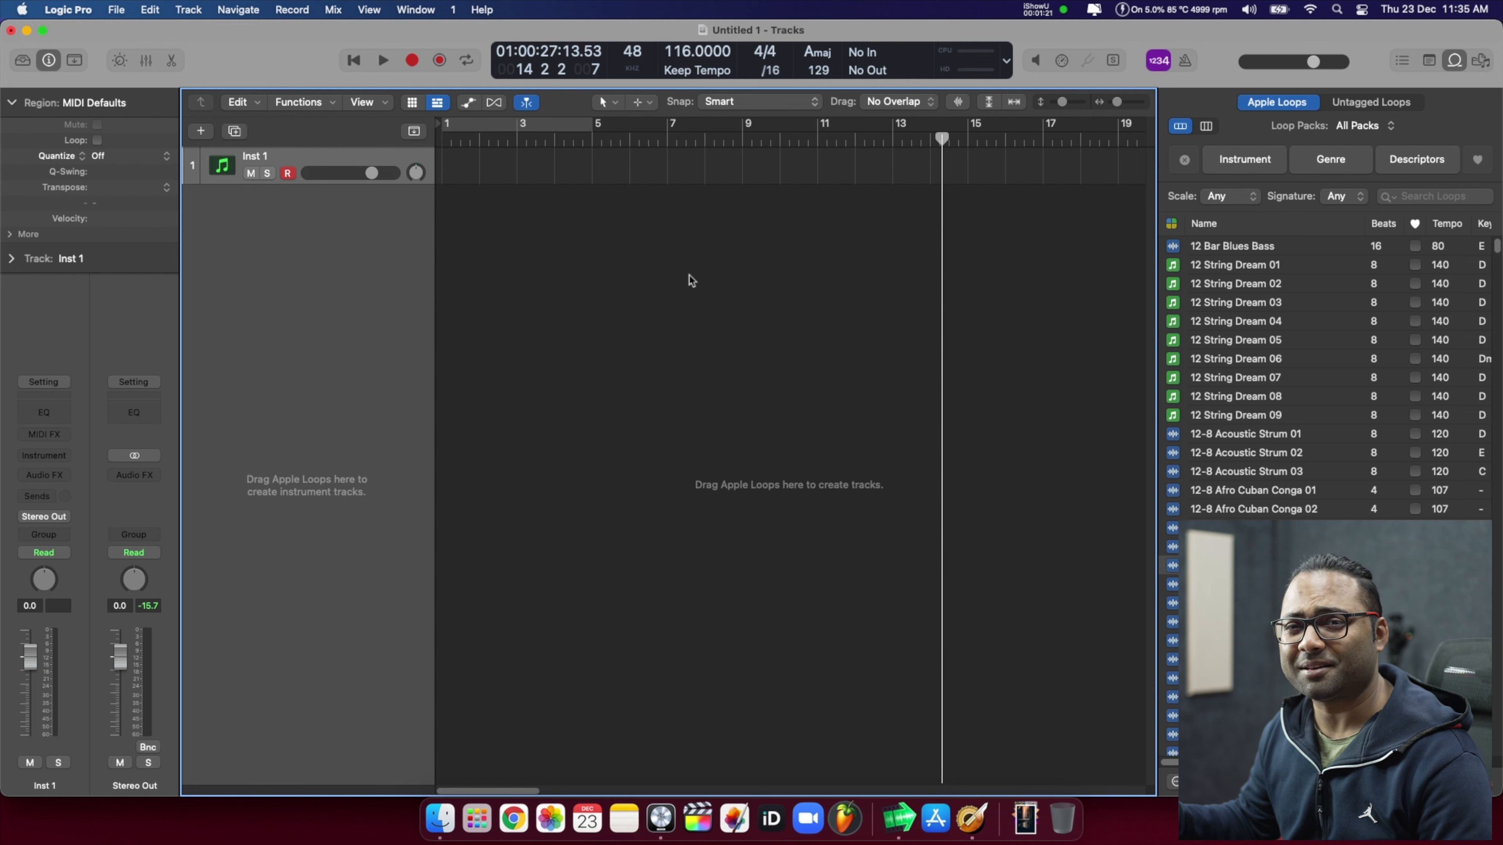
Load SwarPlug in stereo as Inst 1's instrument via AU Instruments > Swar Systems
click(43, 454)
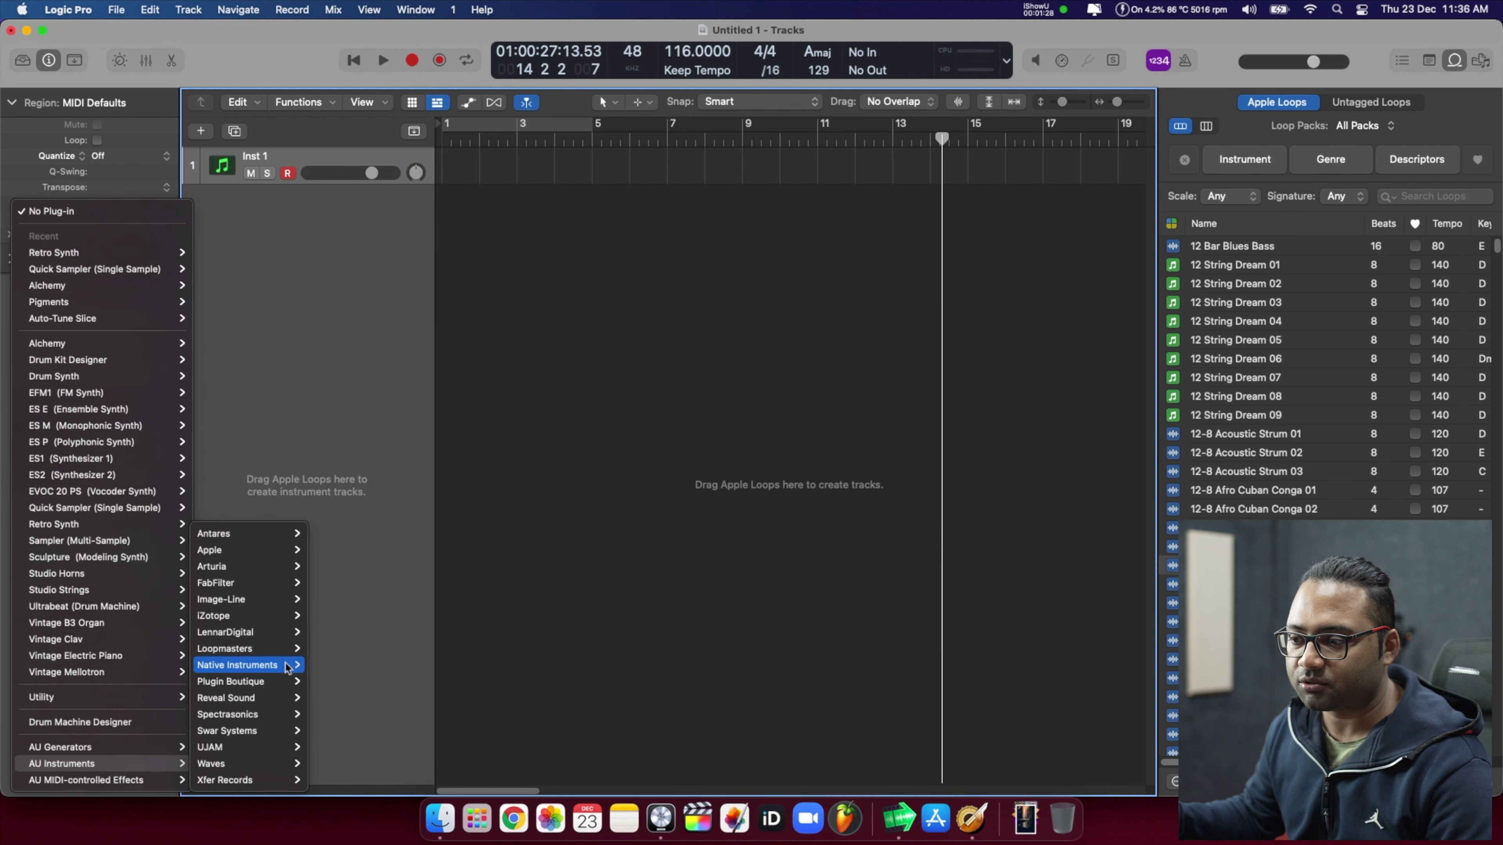
mouse_move(281, 697)
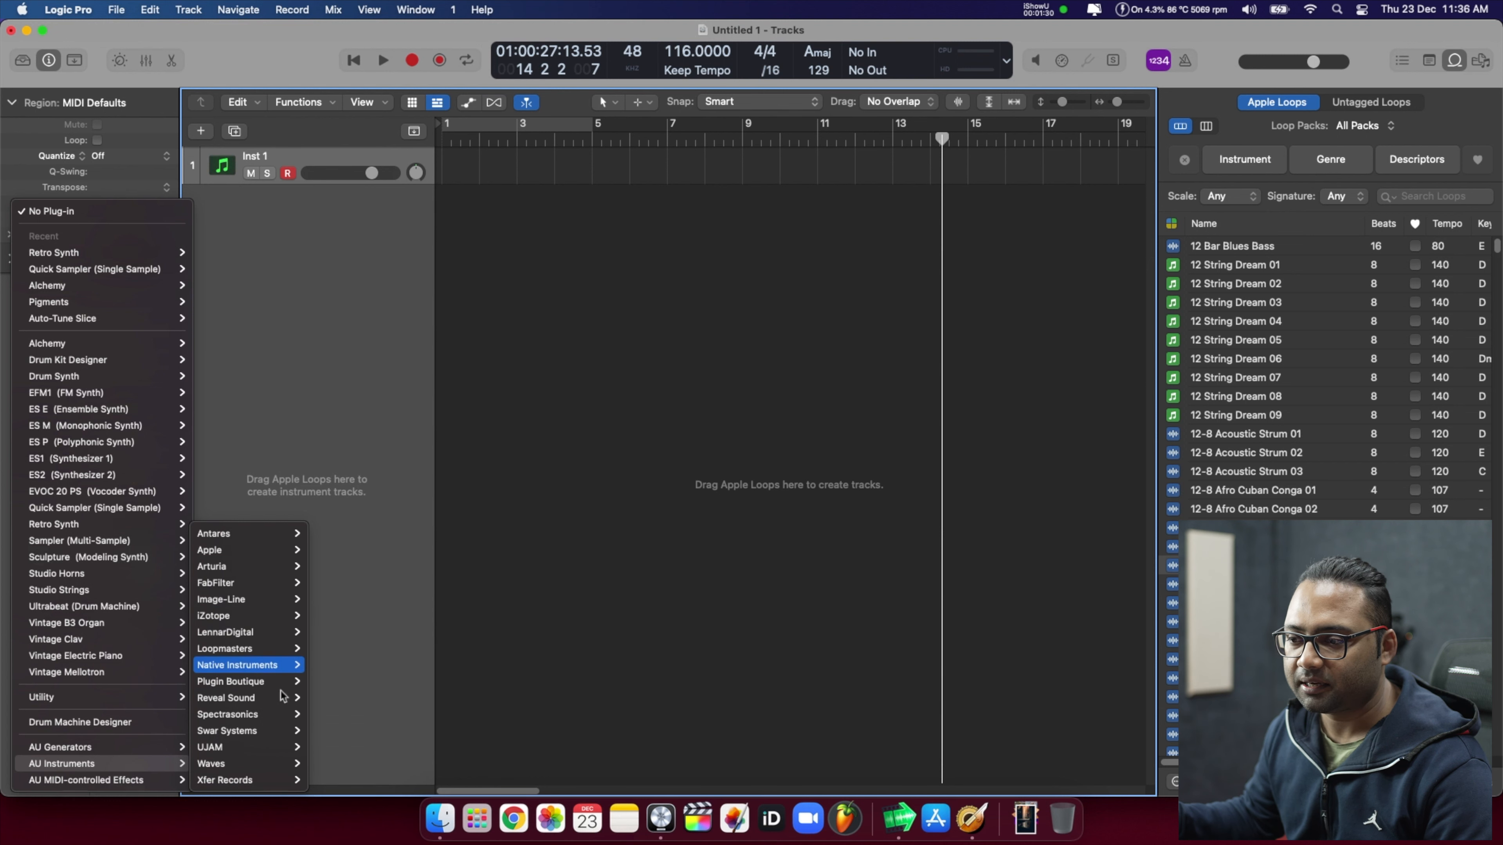
mouse_move(227, 730)
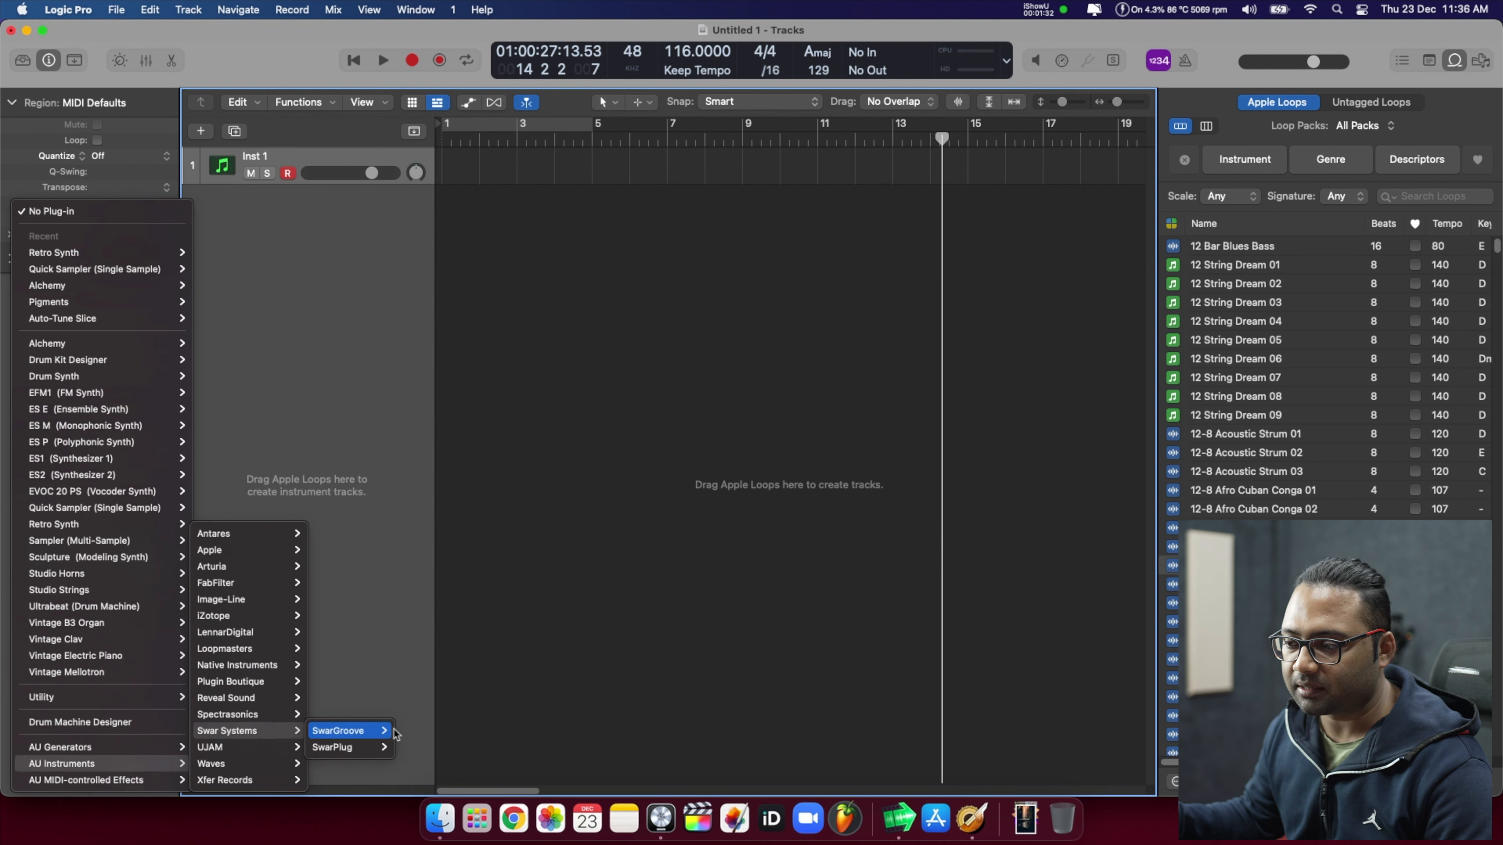
mouse_move(348, 752)
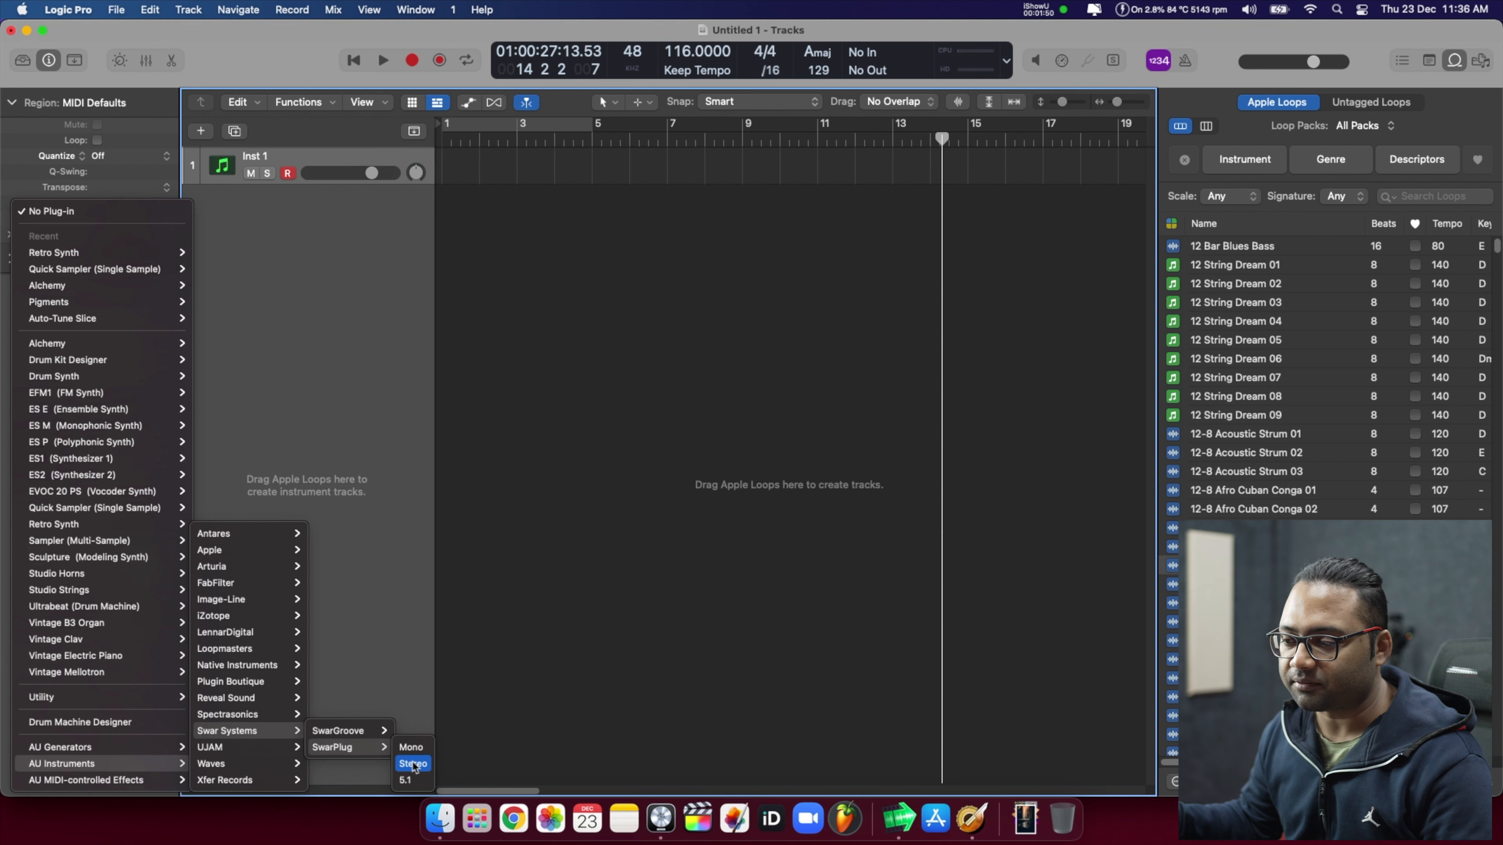
click(412, 764)
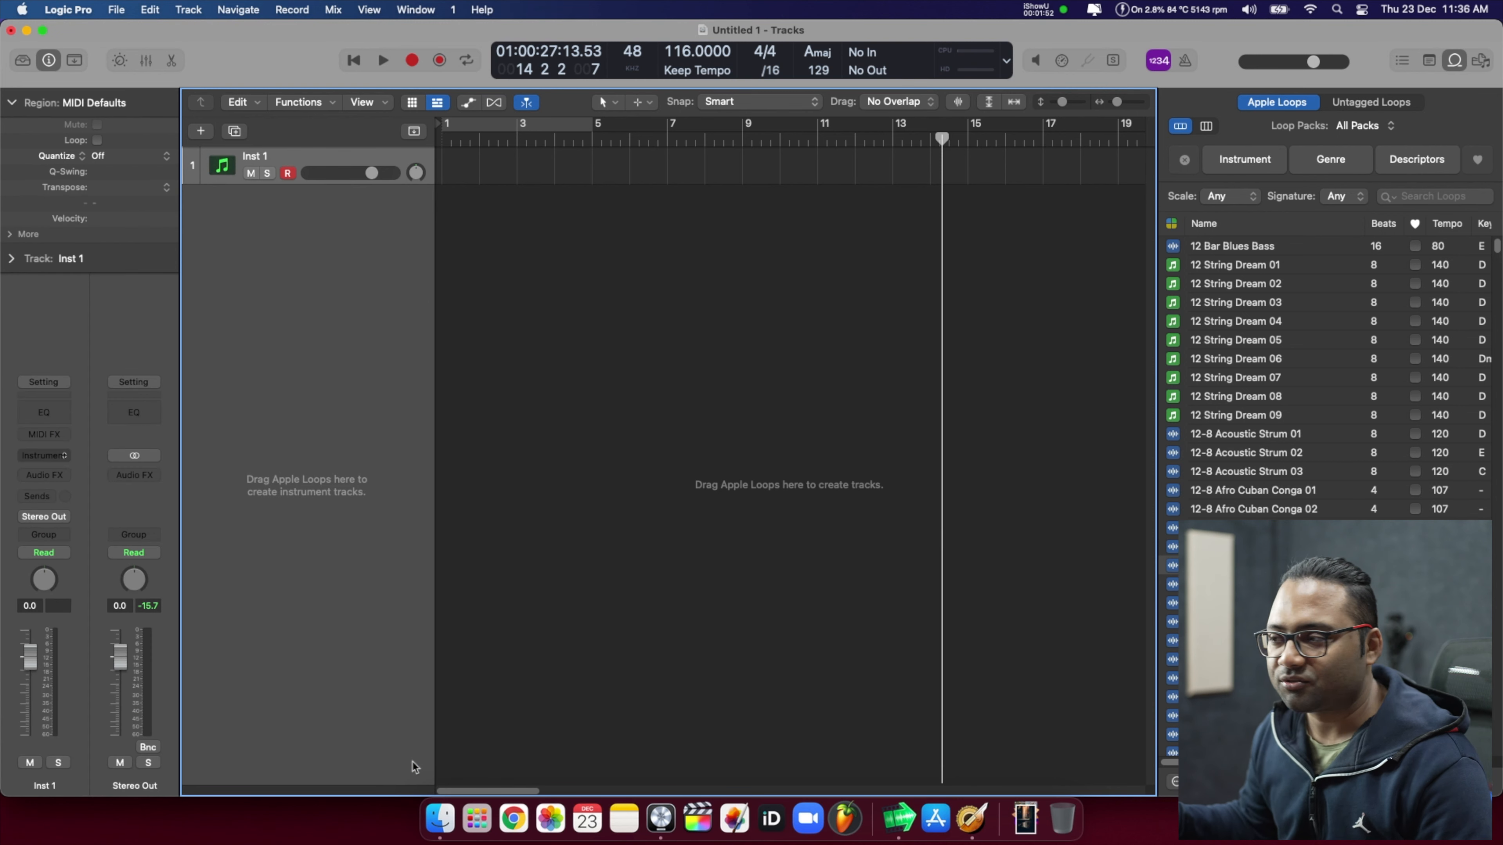
Bring up SwarPlug's instrument browser and preview the MLP1 Tabla drum instrument
click(539, 213)
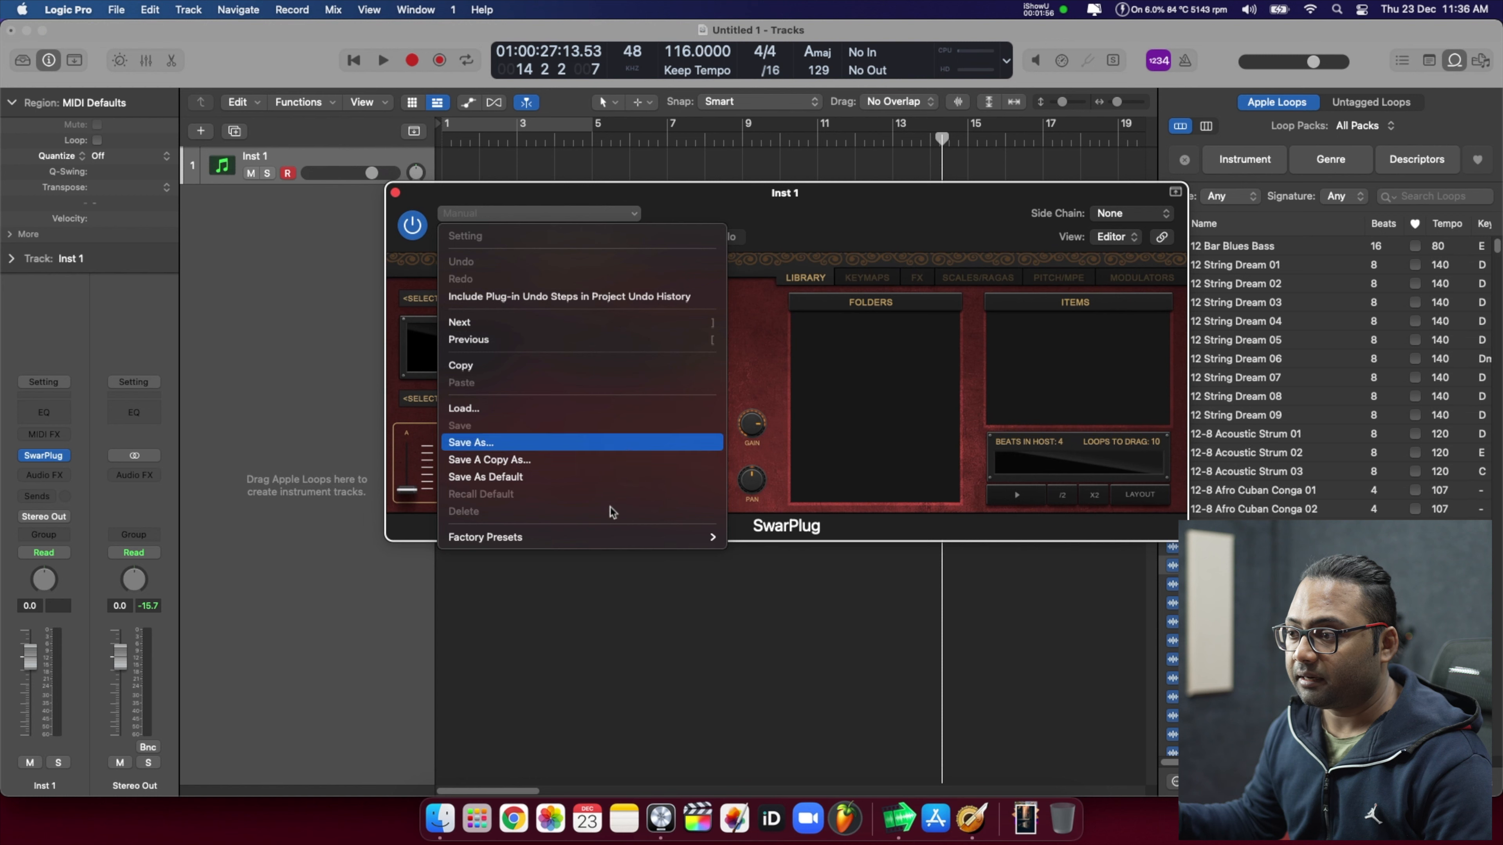
click(486, 537)
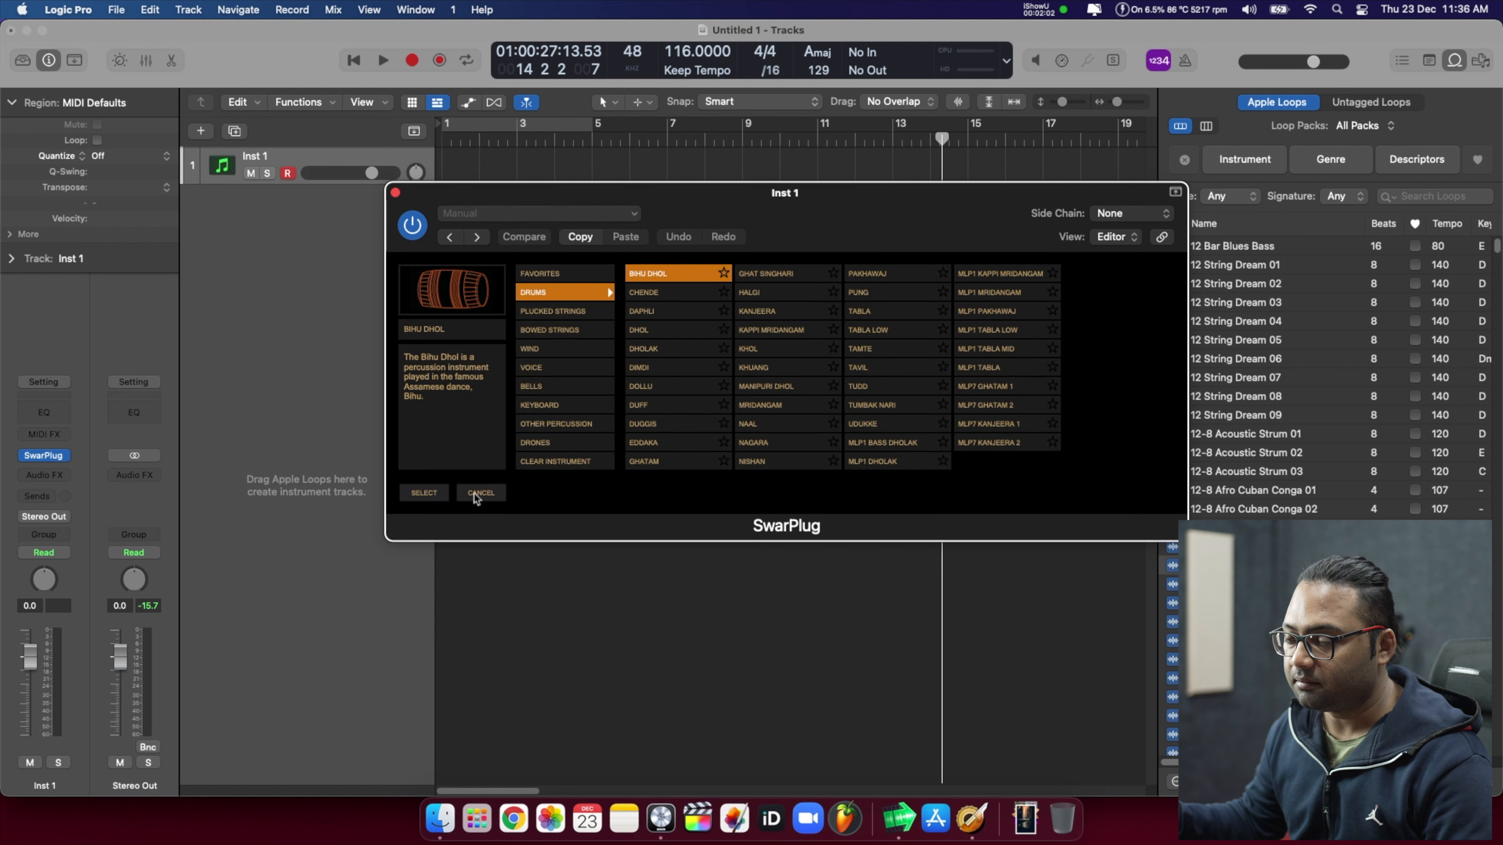
click(481, 493)
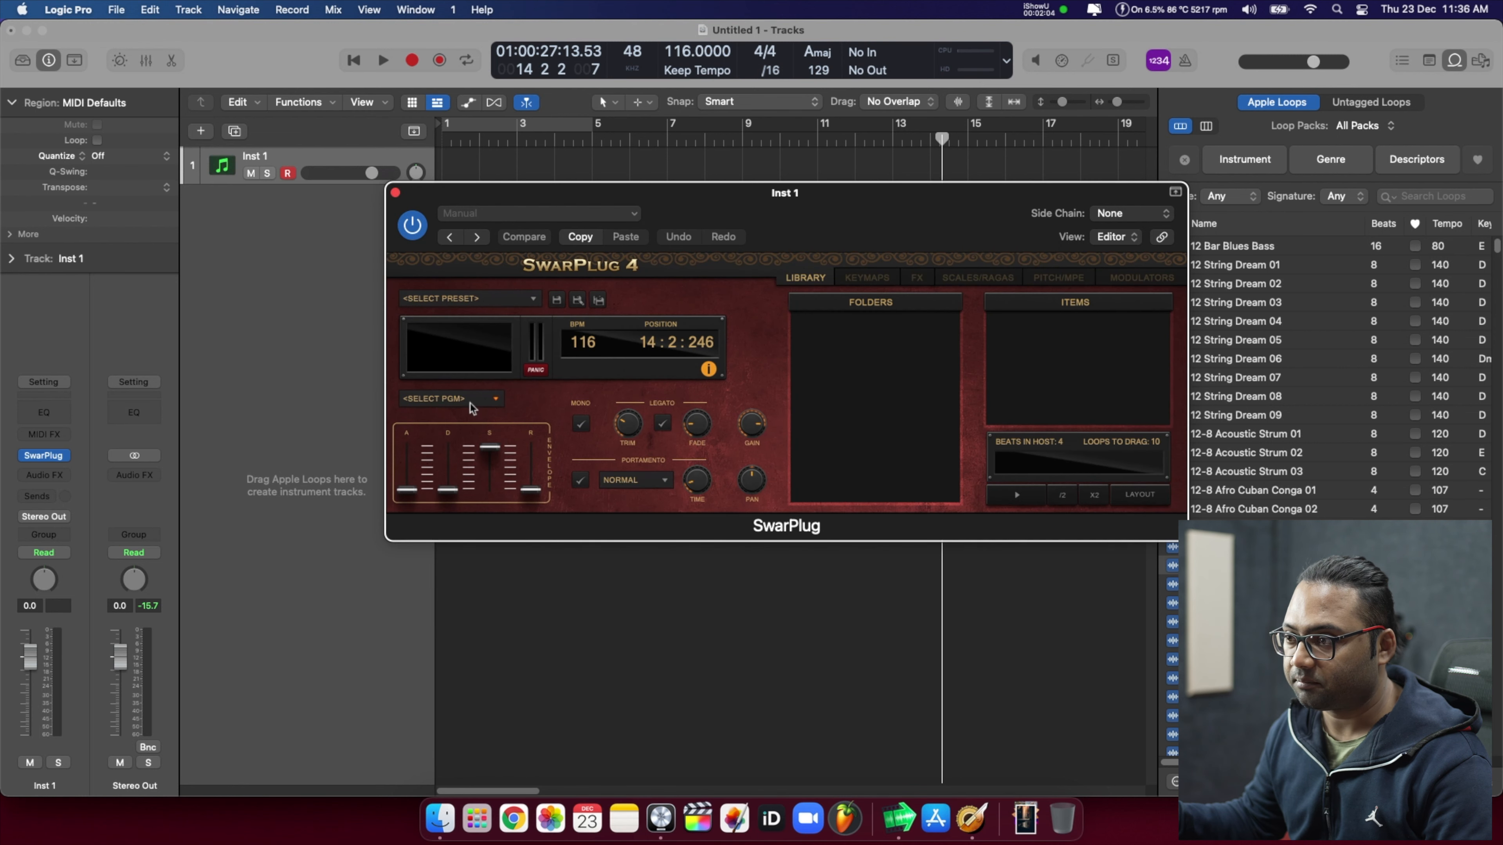
click(451, 398)
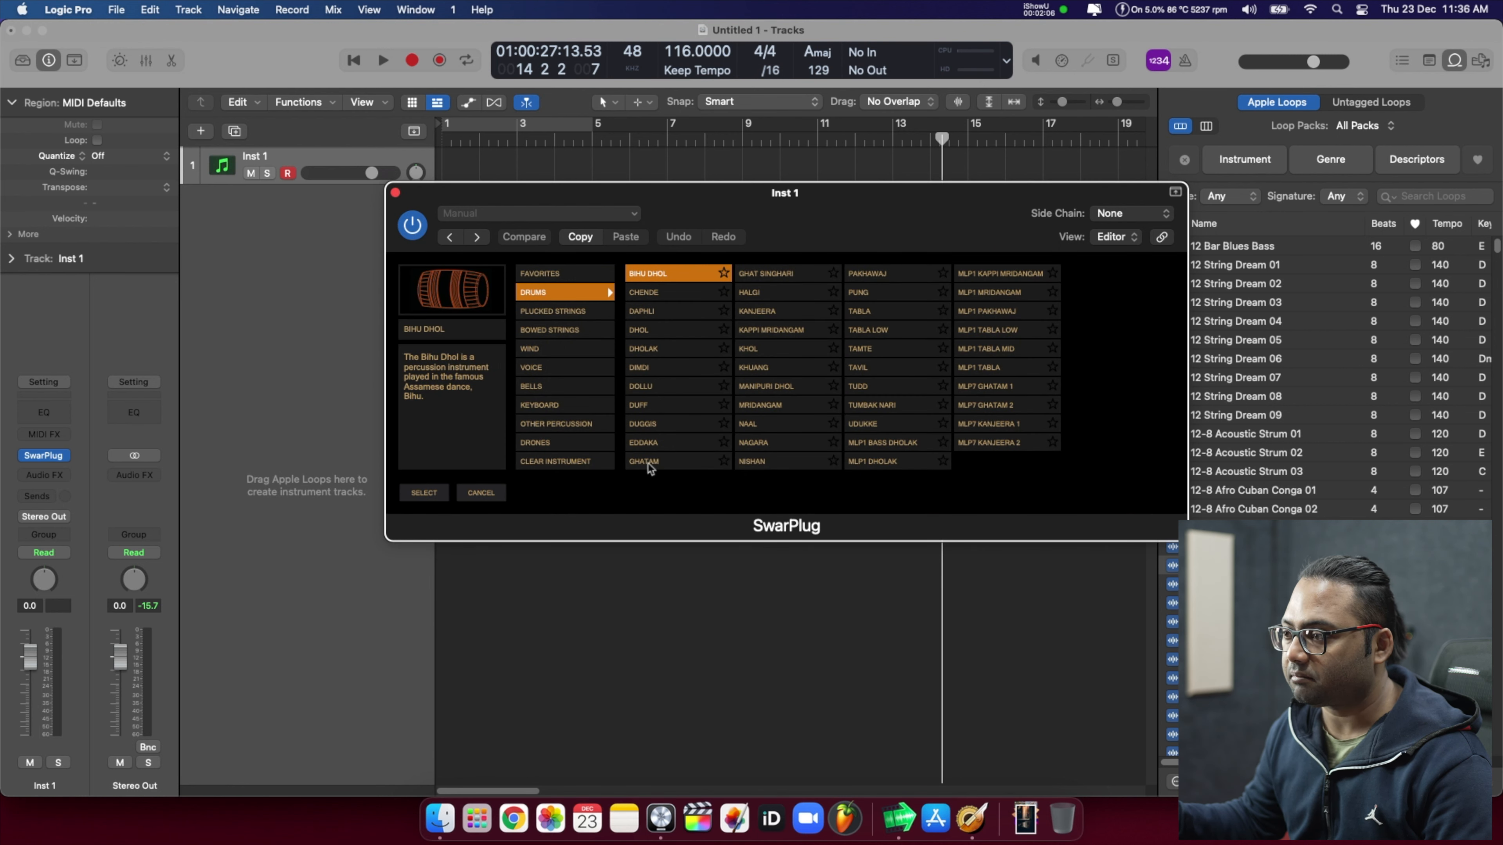
mouse_move(525, 355)
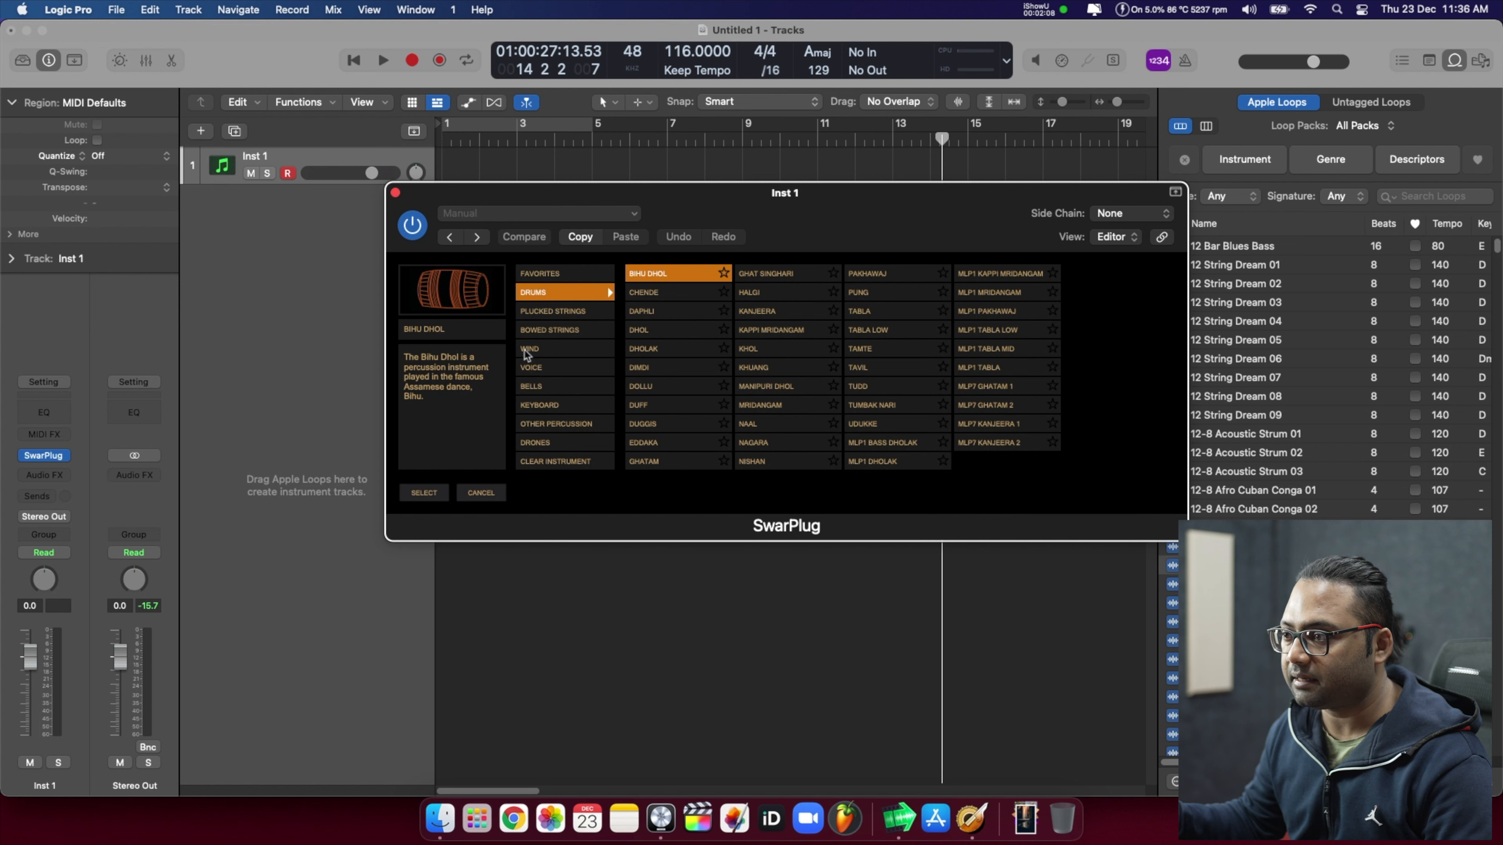
click(983, 368)
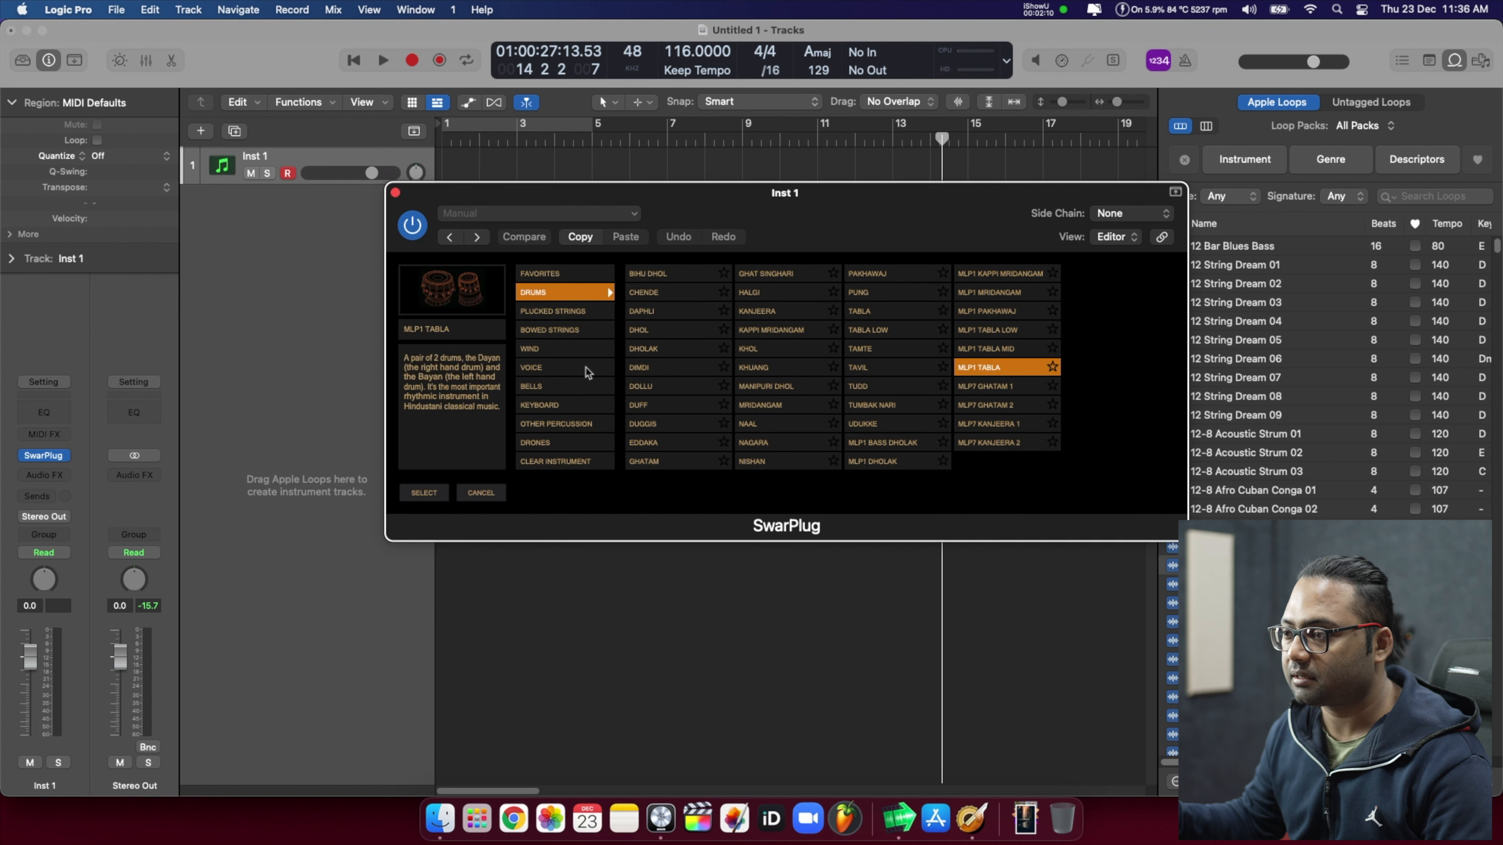
Load MLP5 Bansuri 2 from the Wind instruments and look through its Ragas loop items
click(530, 347)
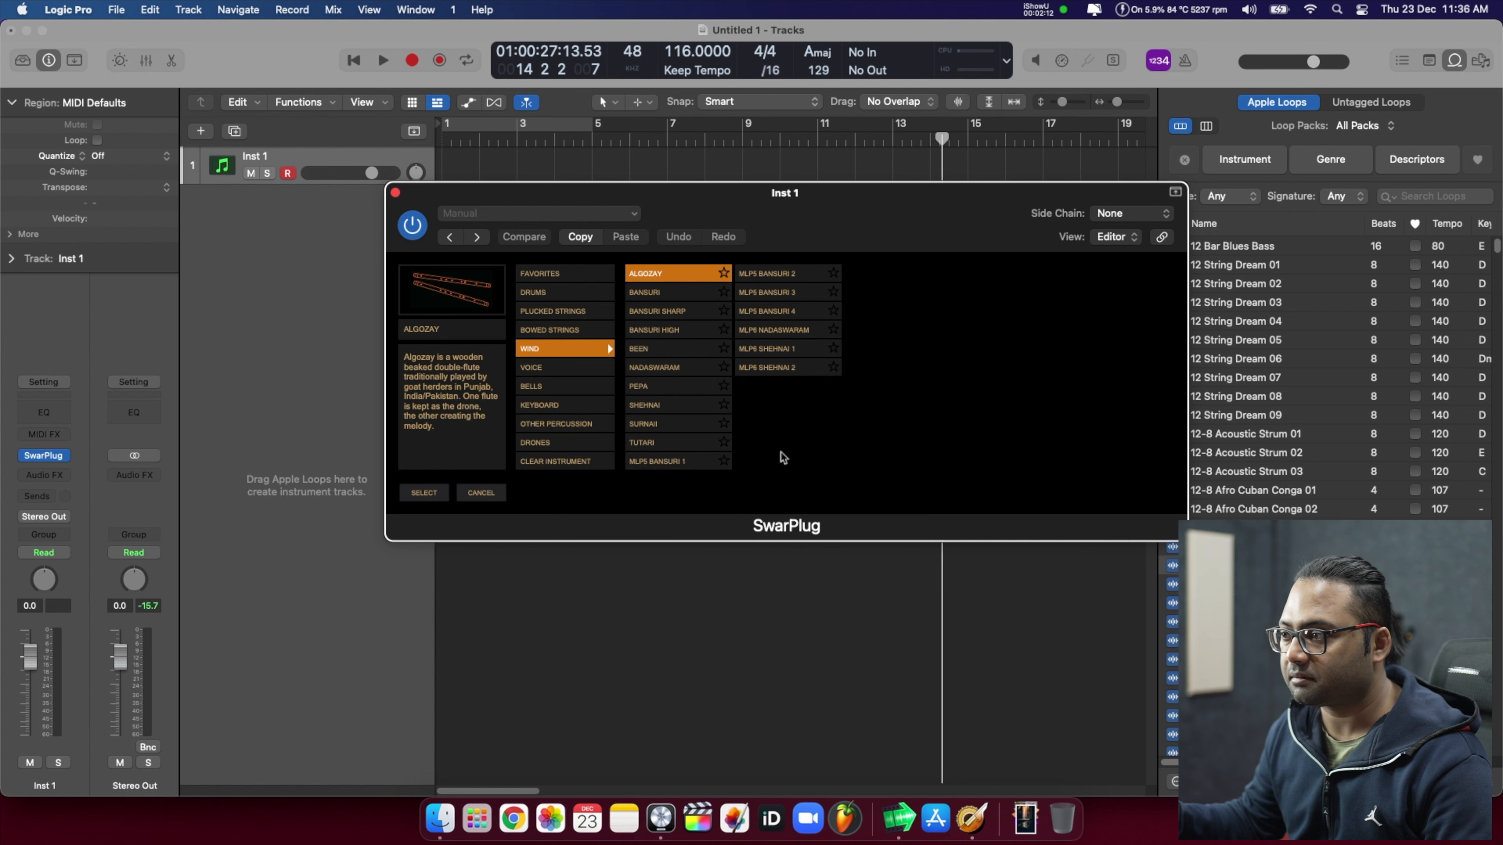
click(767, 273)
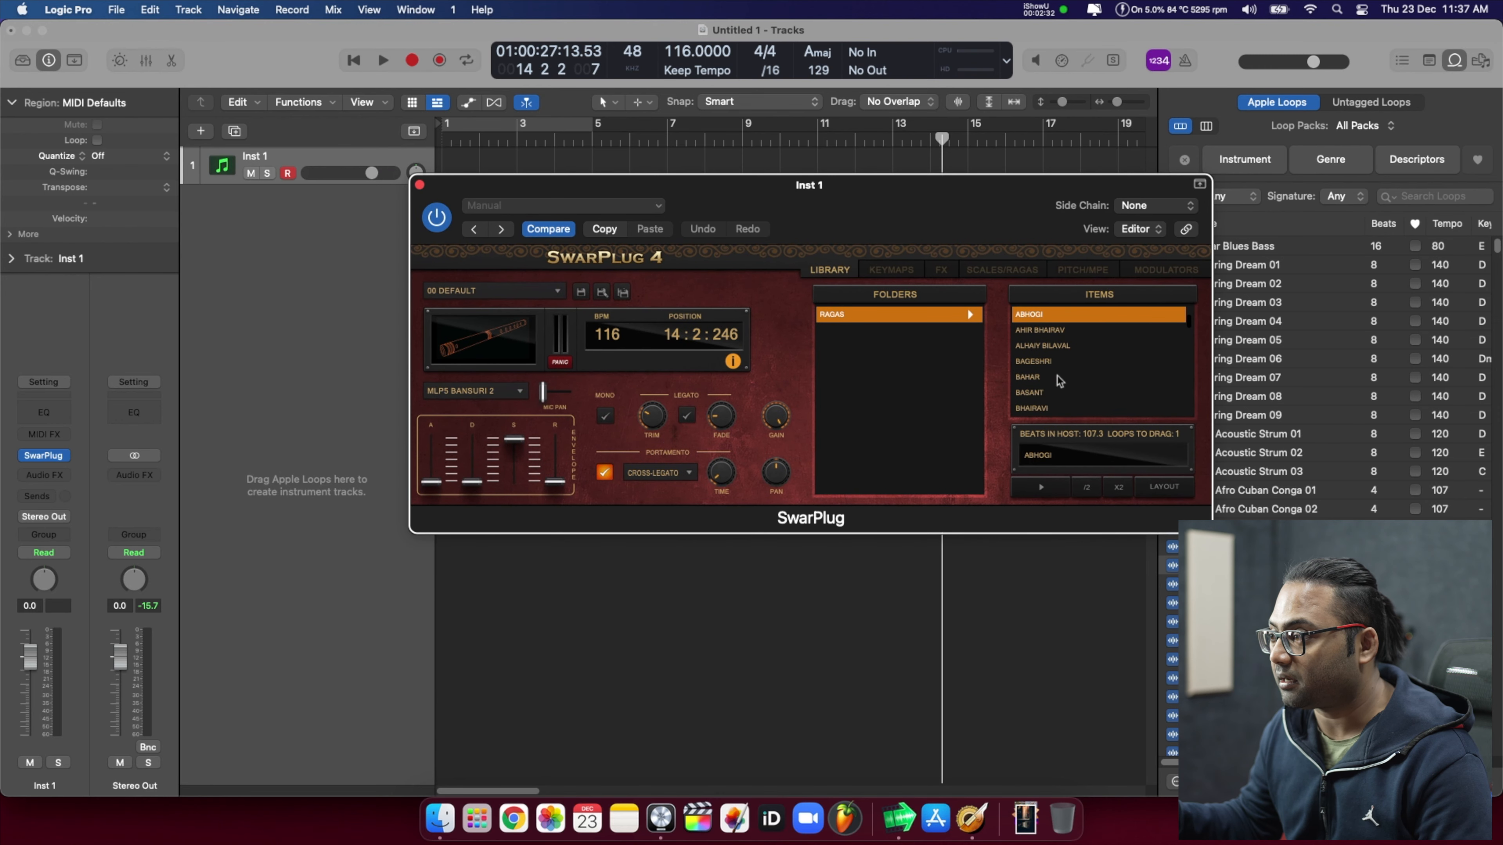
scroll(down, 3)
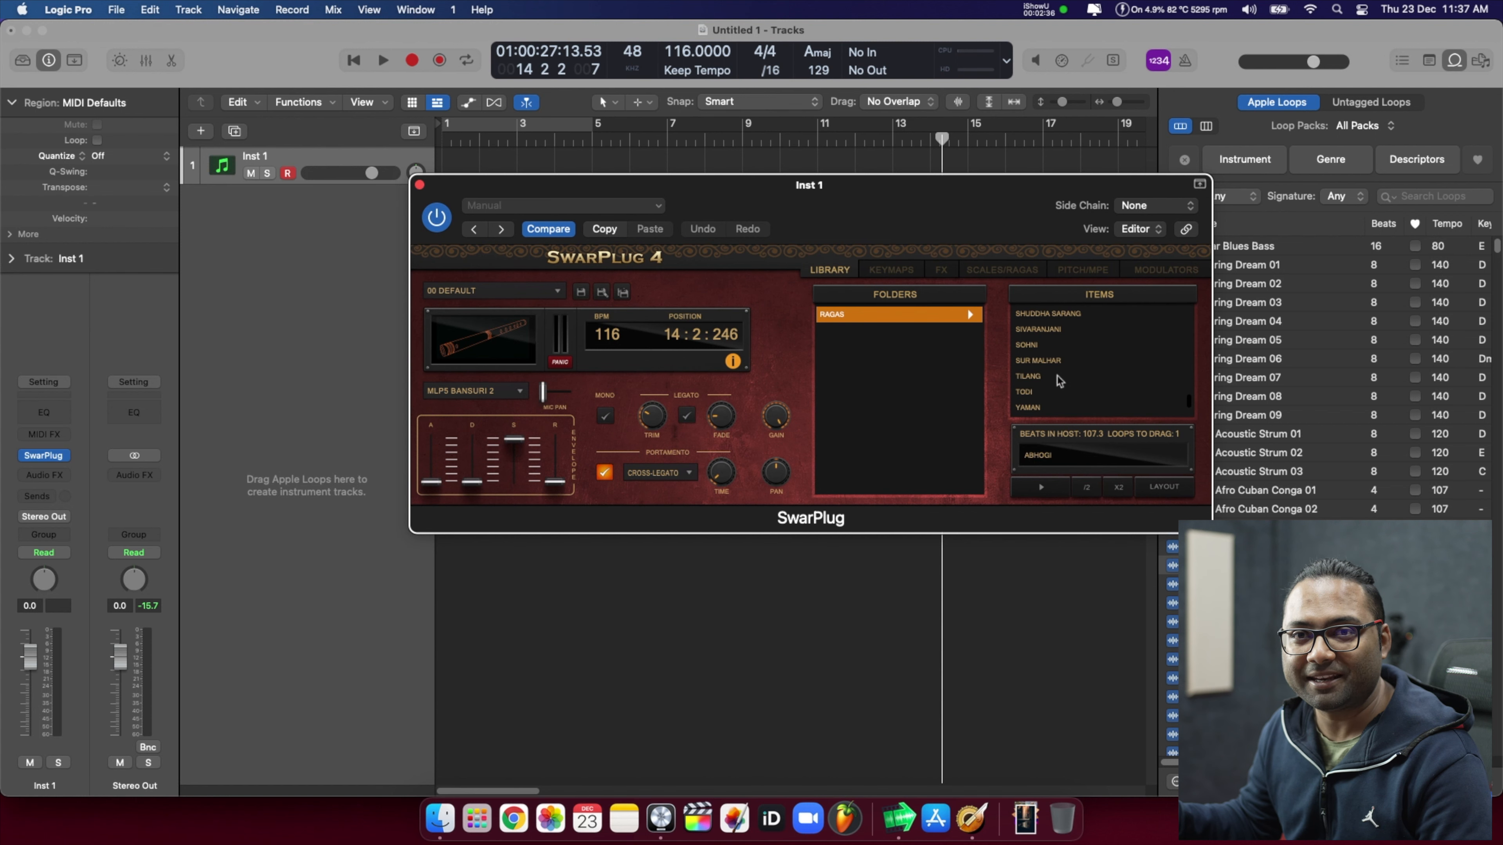
scroll(up, 3)
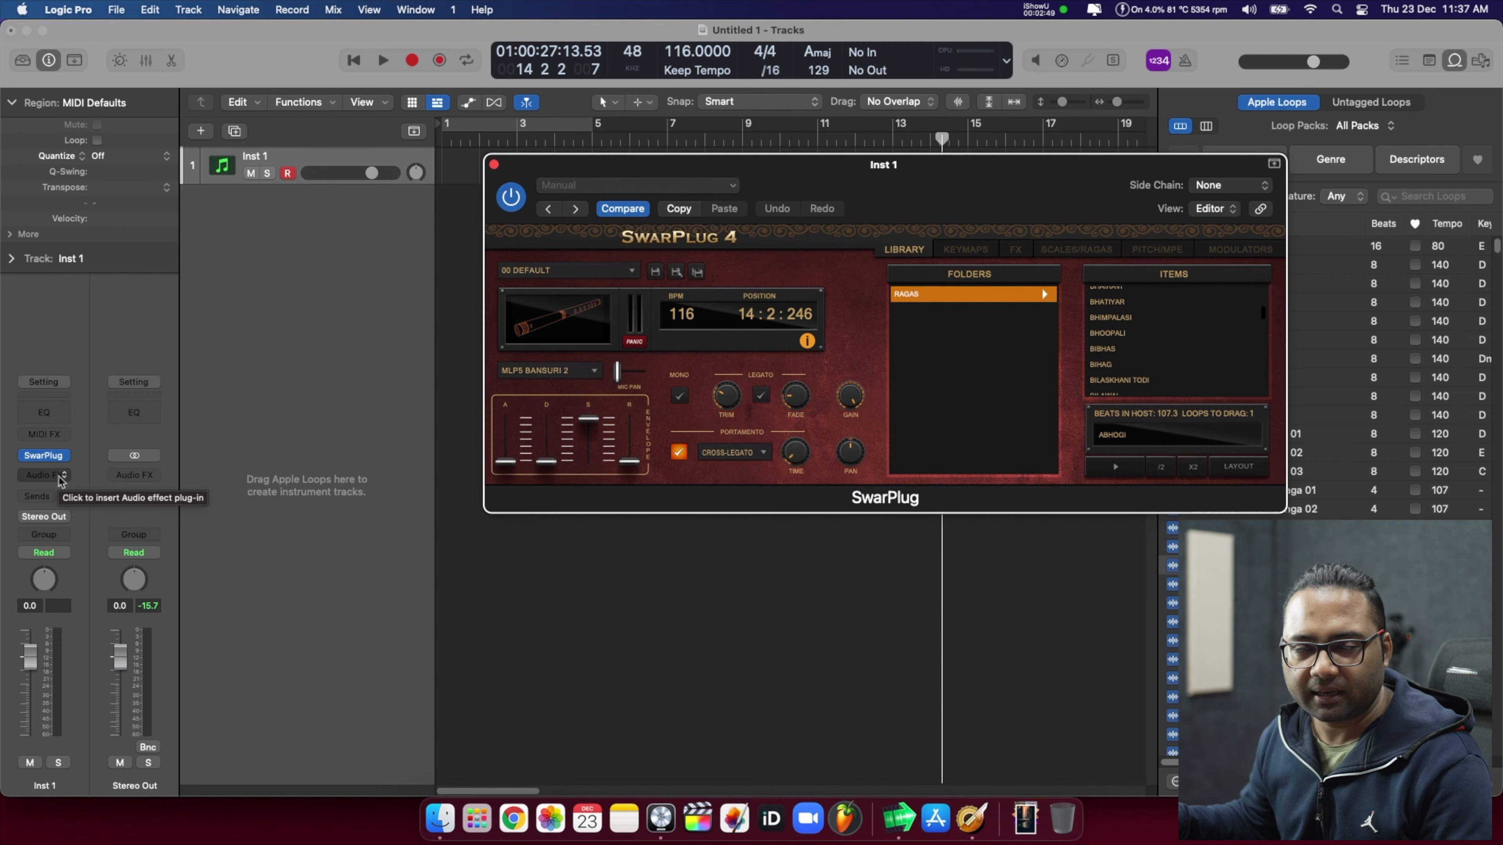
Insert ChromaVerb after SwarPlug on Inst 1 and set it to Vocal Hall with 4.50 s decay
click(43, 475)
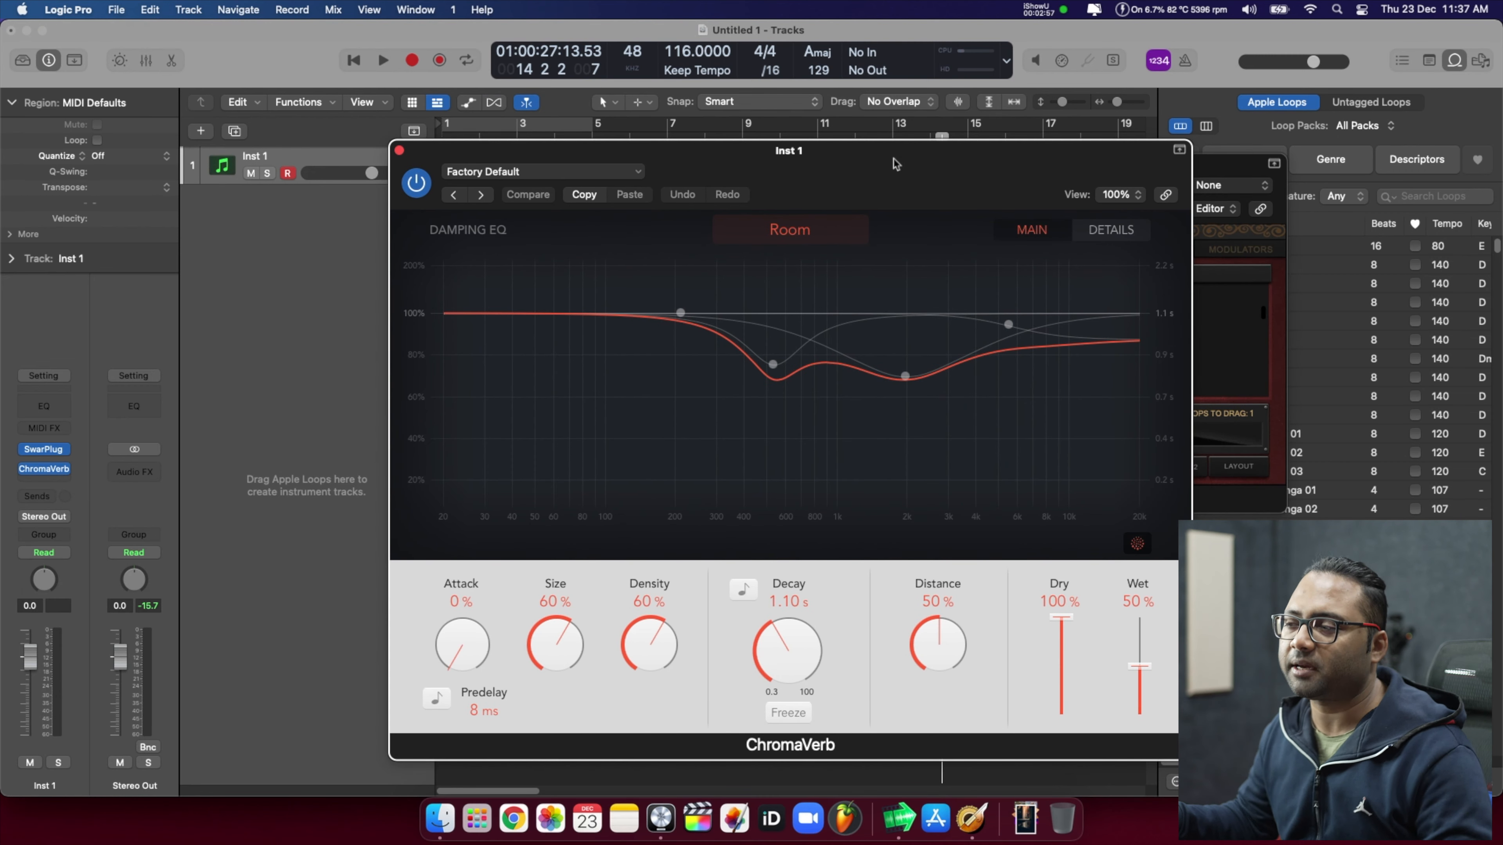
click(788, 229)
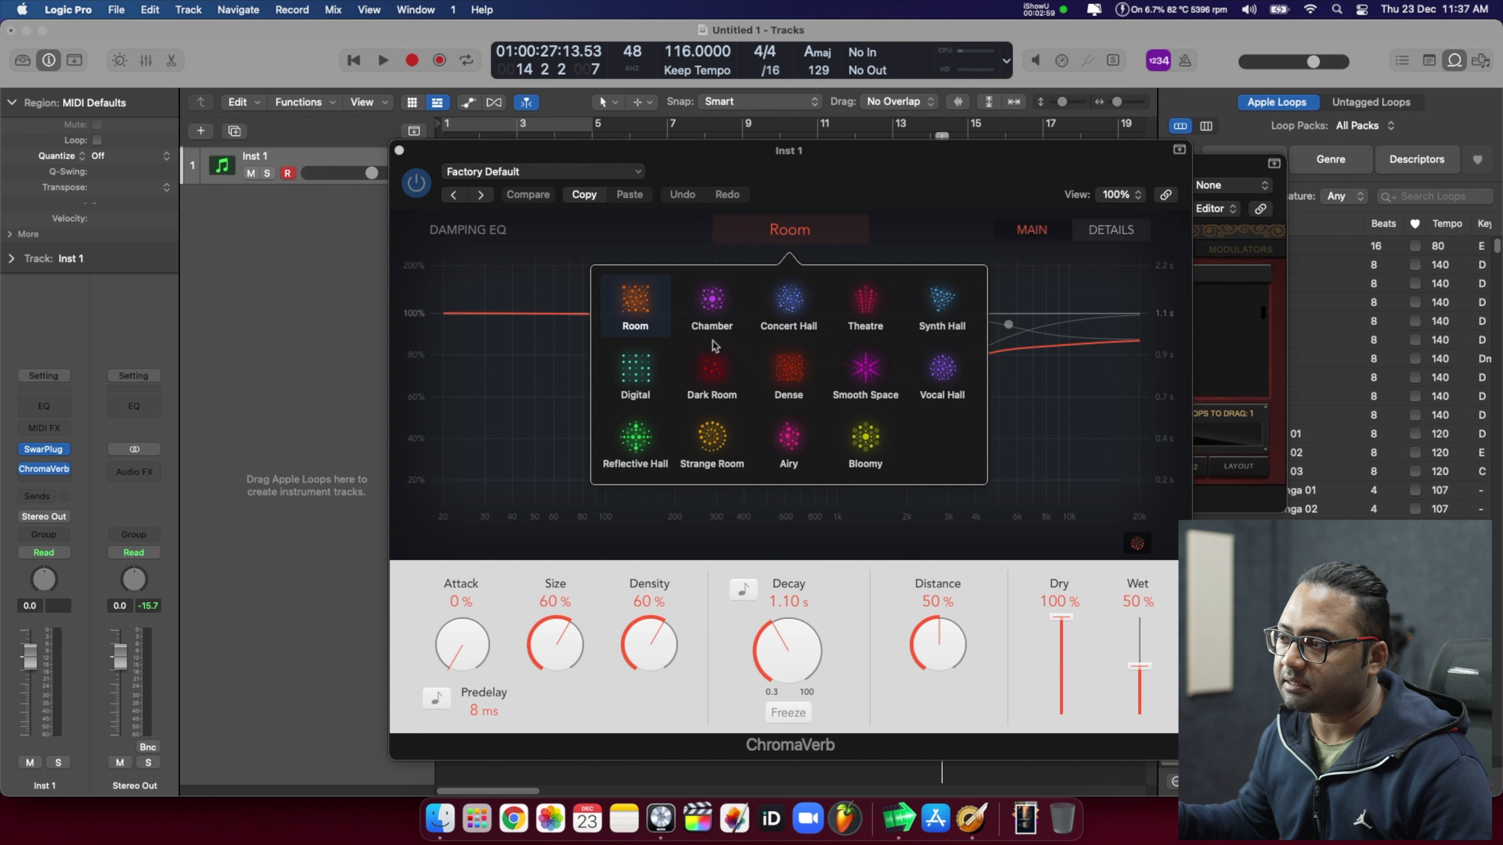
click(940, 369)
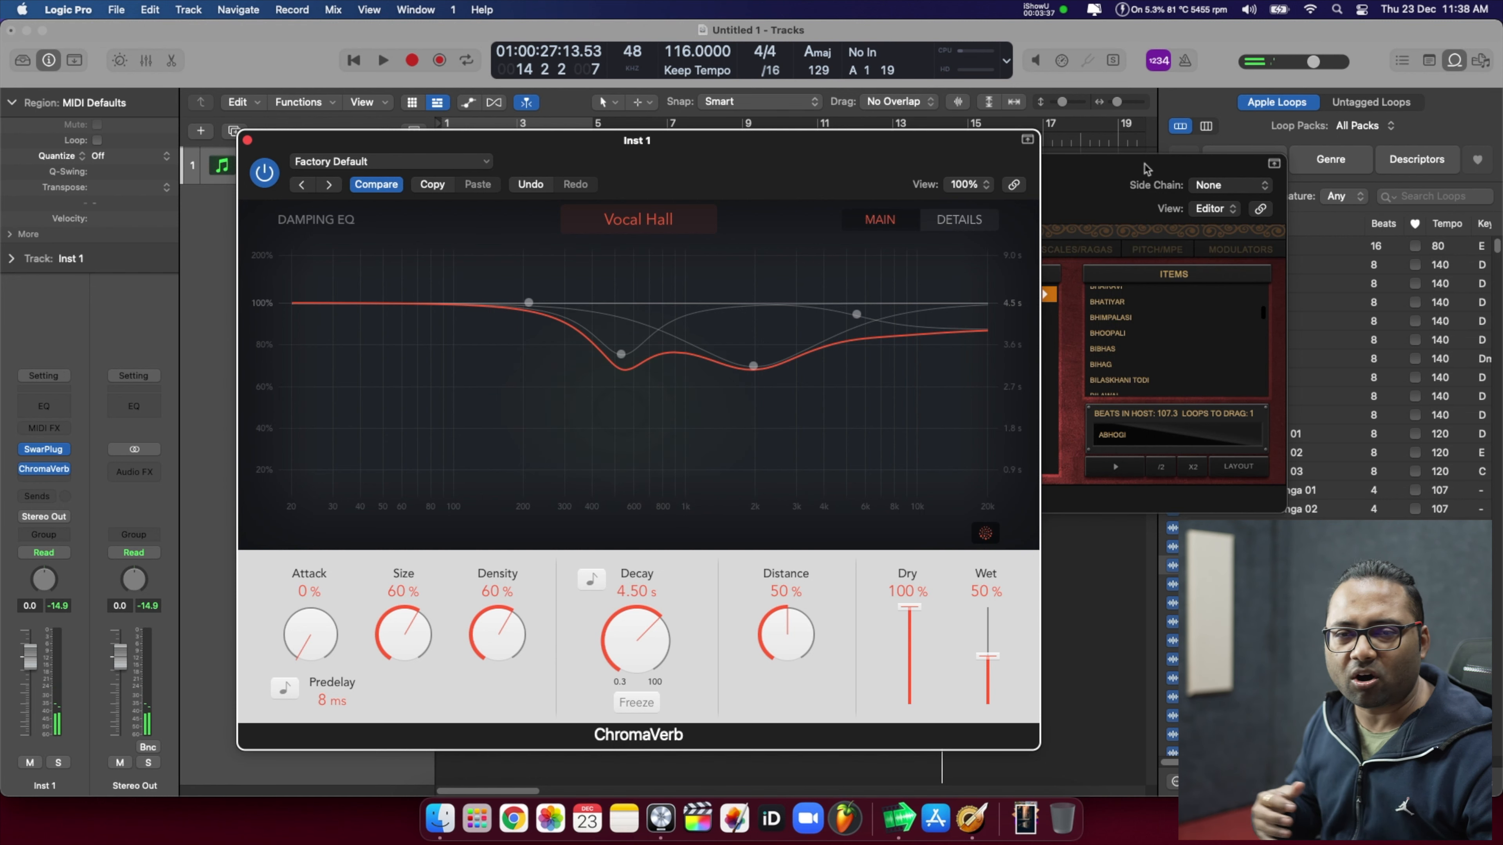
Bring the SwarPlug window back to front and view its Keymaps pane
click(43, 449)
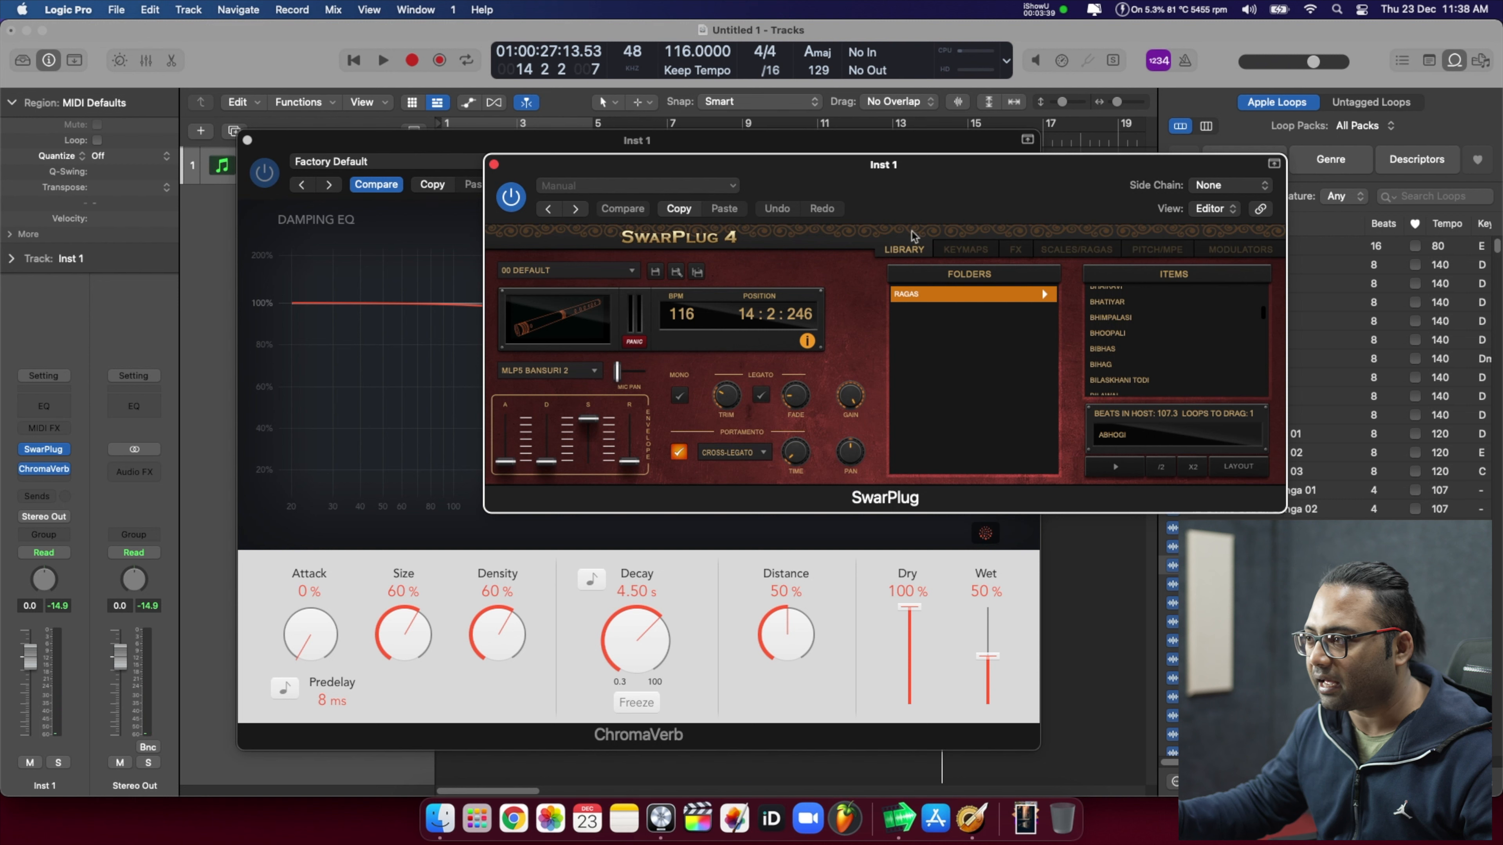
click(965, 249)
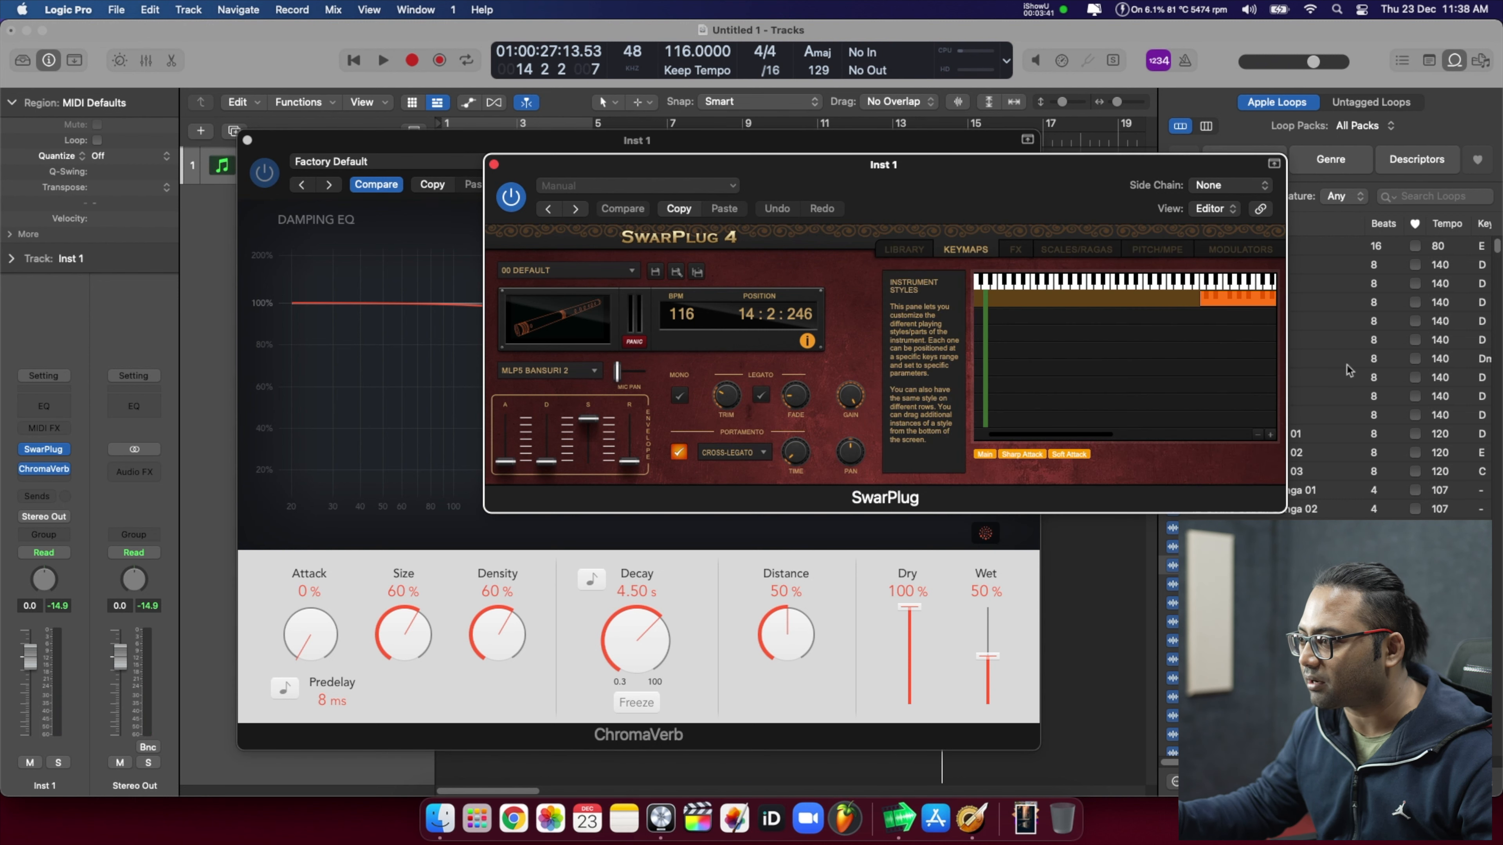
Check SwarPlug's FX pane, then return to the Library pane listing the Ragas folder
click(1014, 249)
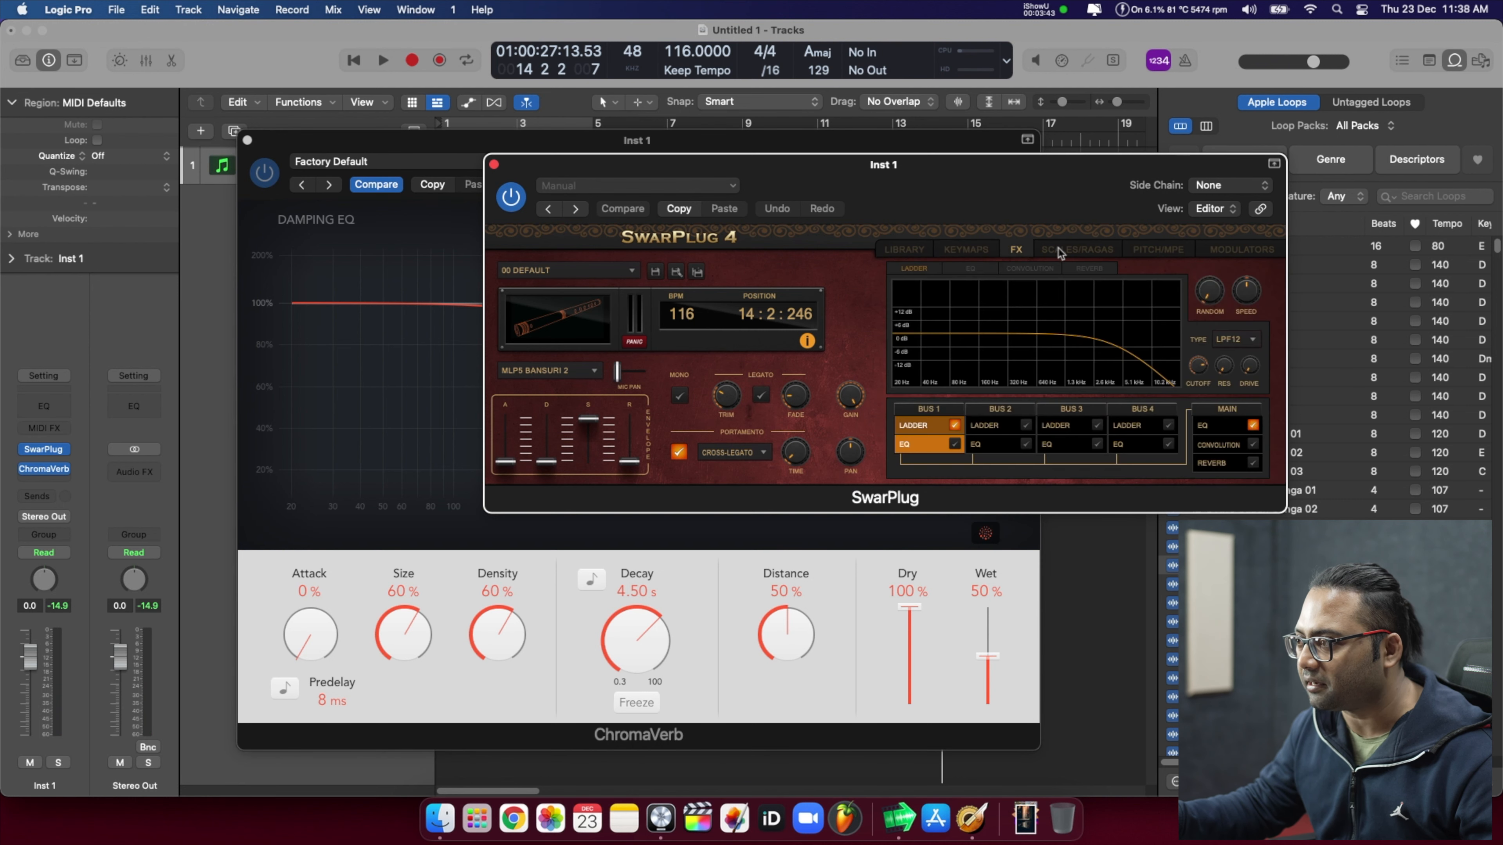
click(901, 250)
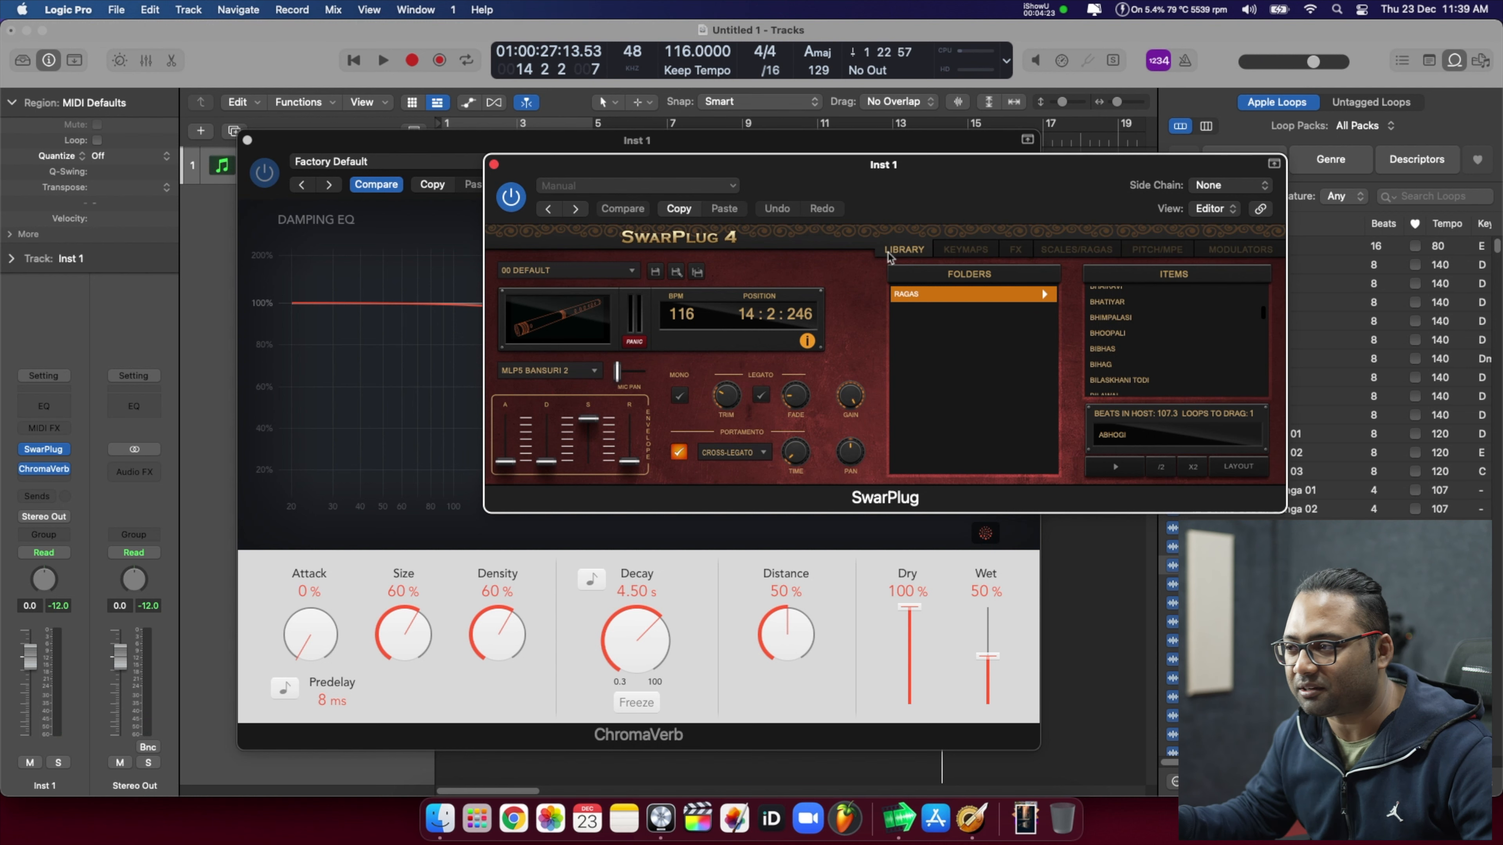
Load Harmonium 2 from SwarPlug's Keyboard instruments with its default preset
click(542, 371)
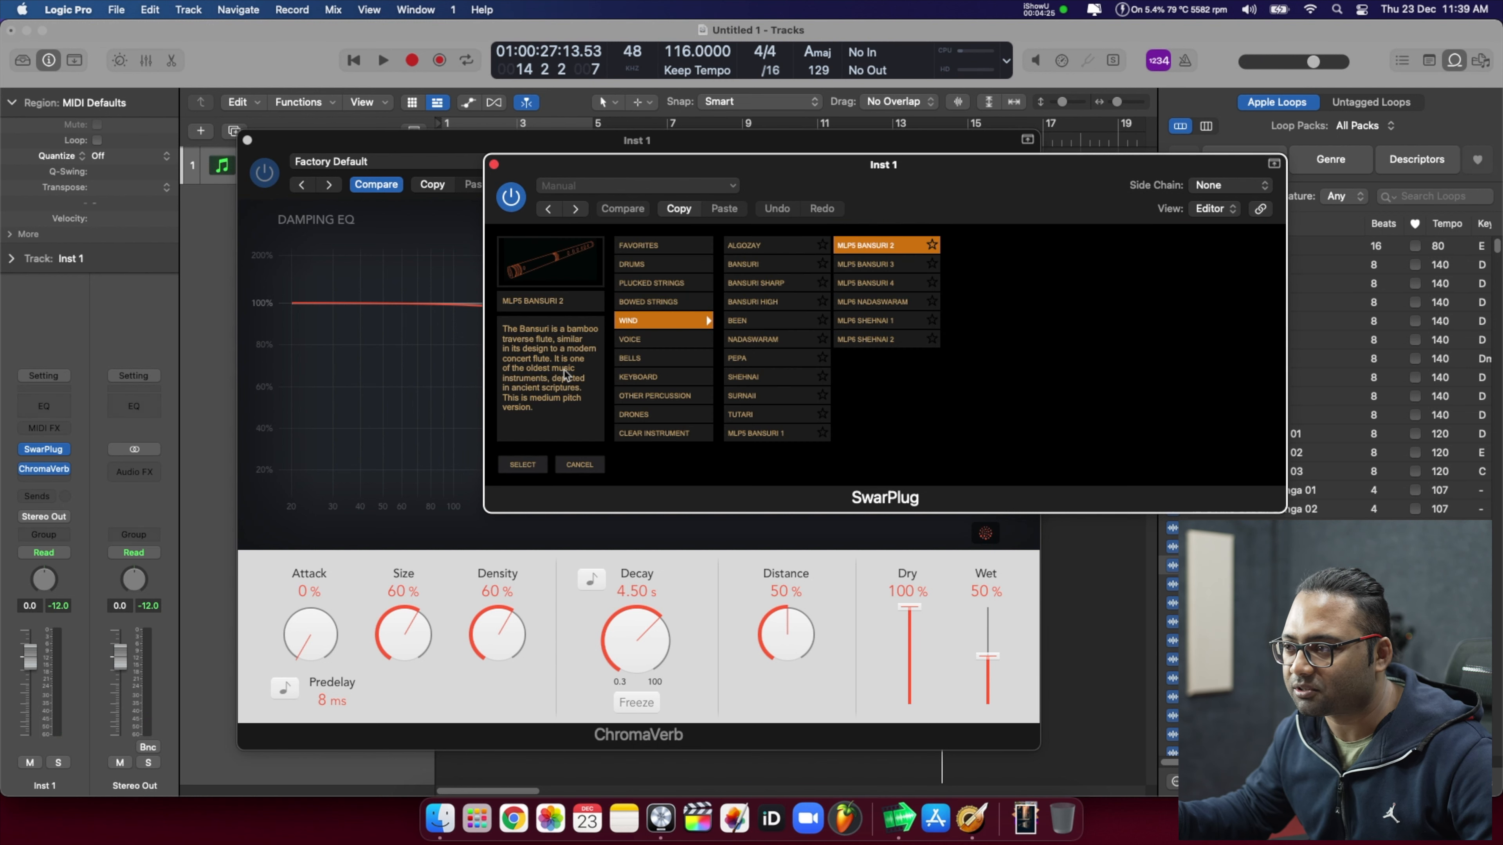
click(638, 377)
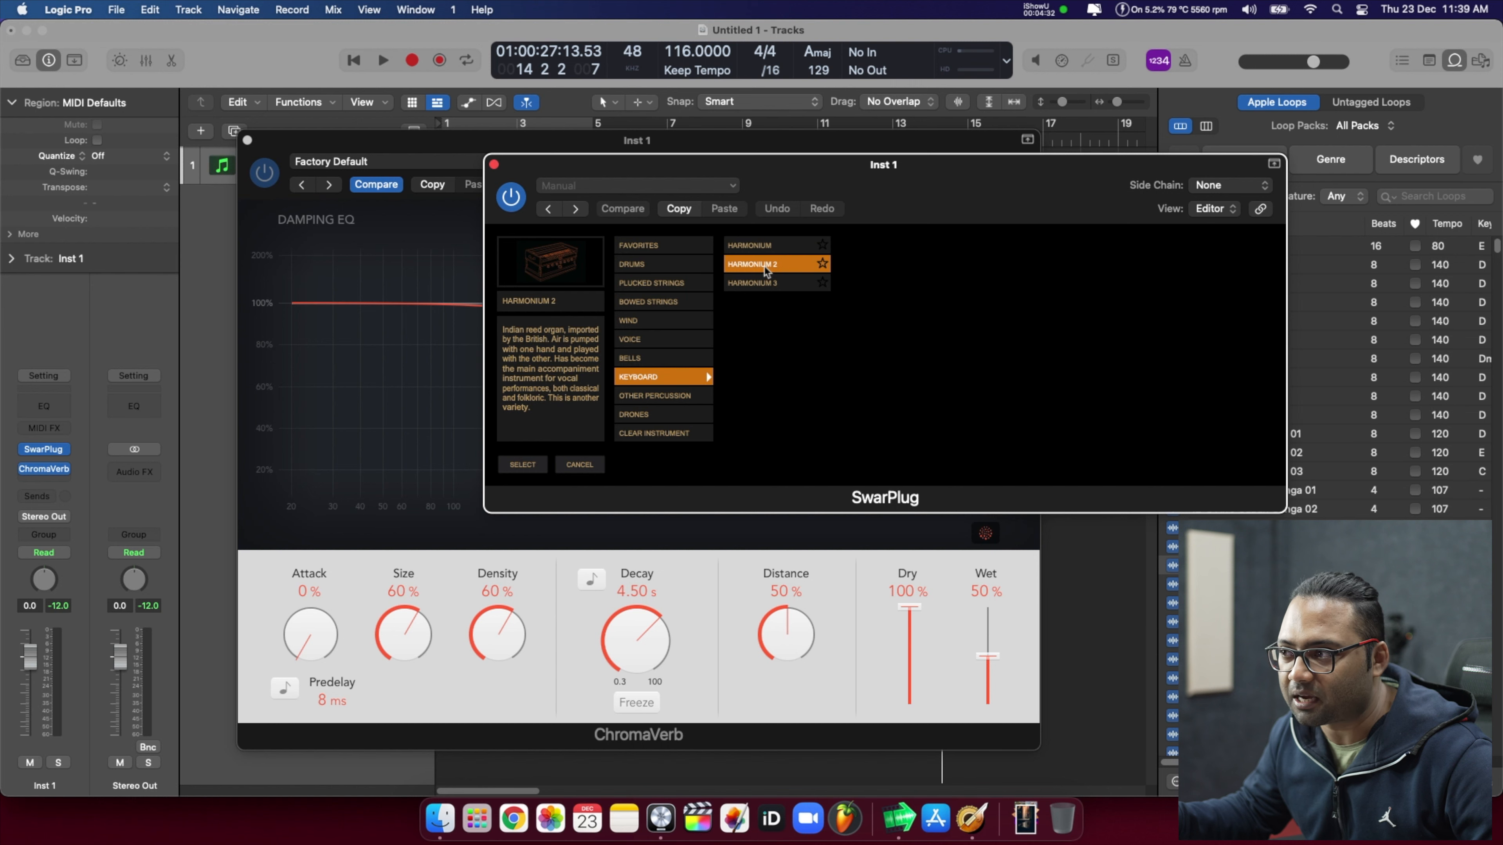
click(521, 467)
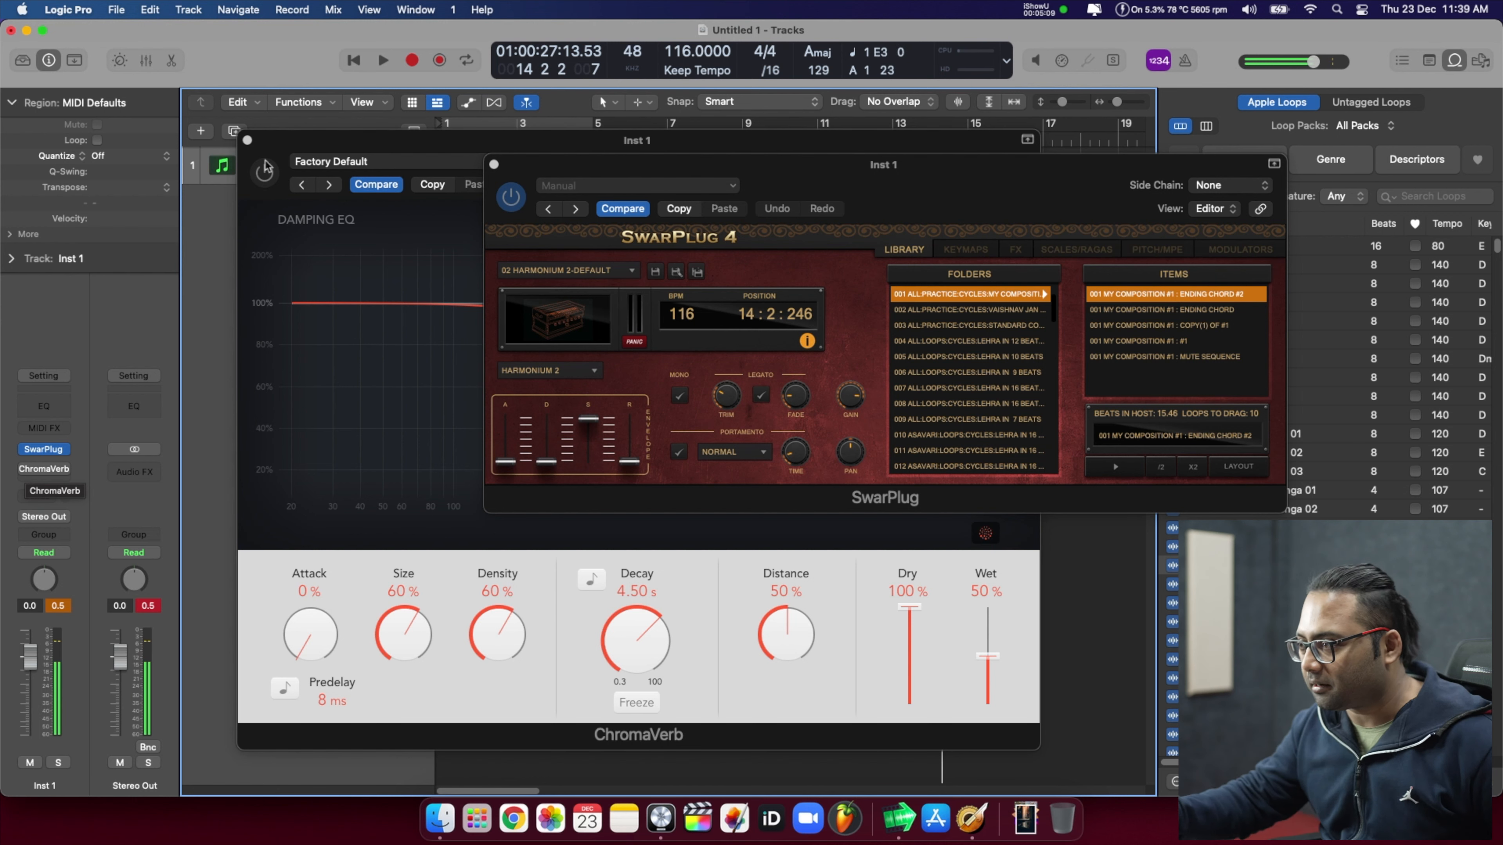
Scroll through Harmonium 2's Folders list of practice, loop and composition items
scroll(down, 3)
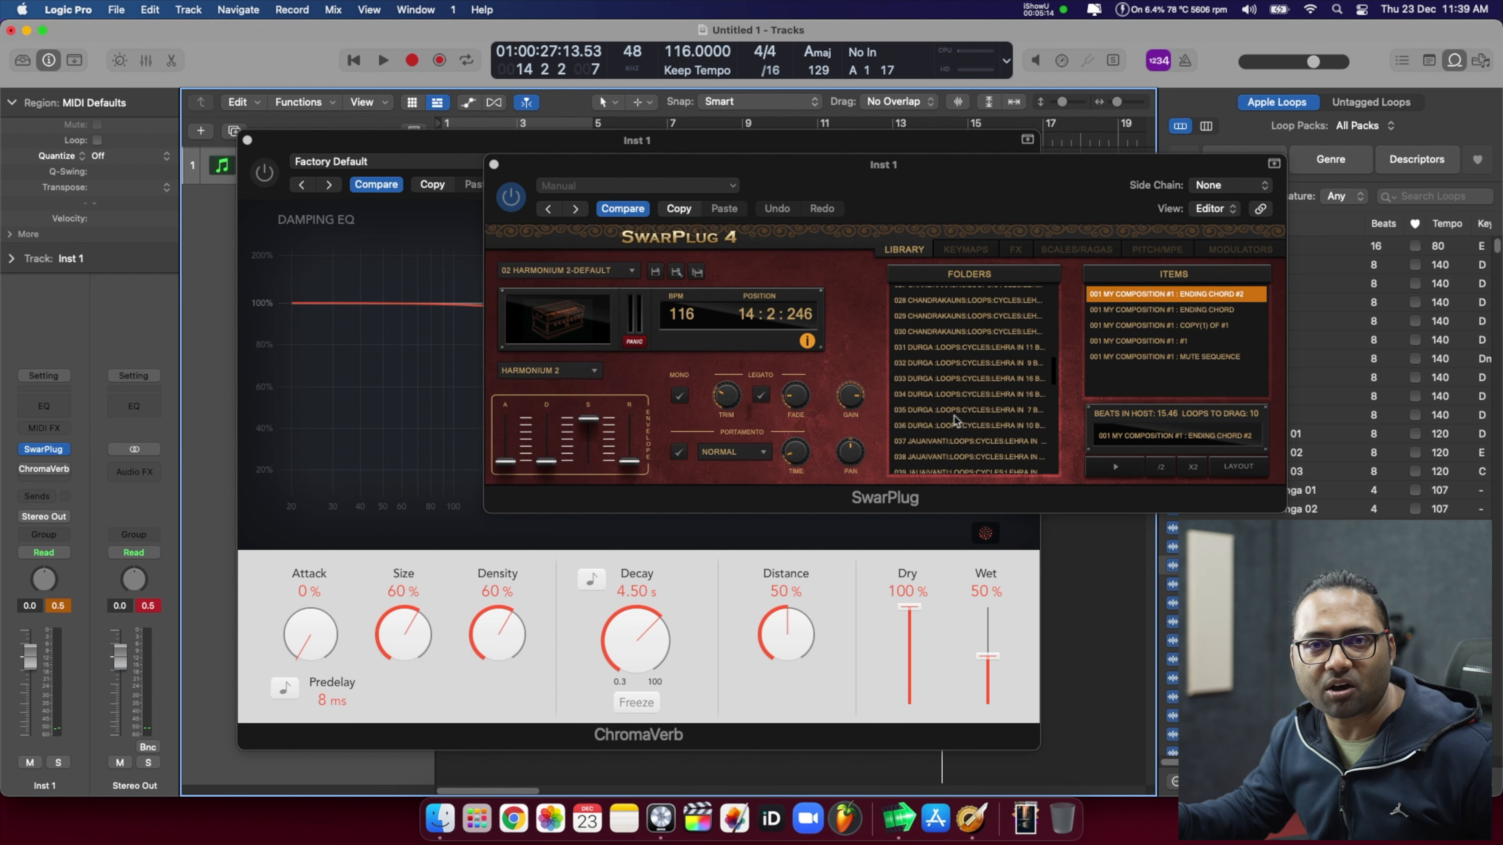
scroll(down, 3)
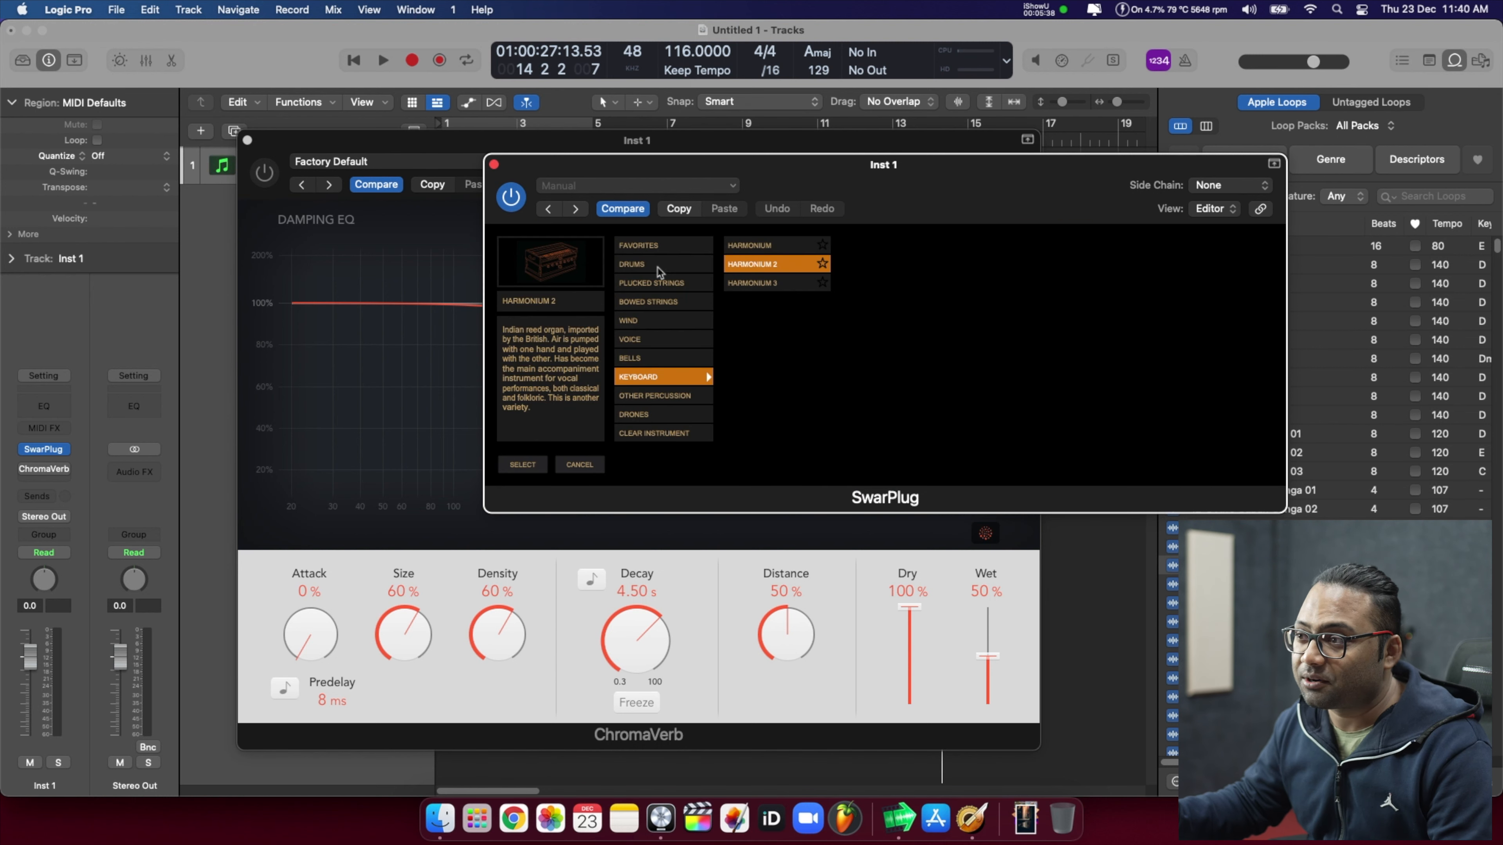
Load MLP1 Tabla Mid from the Drums instruments, listing its Dadra loops
click(632, 264)
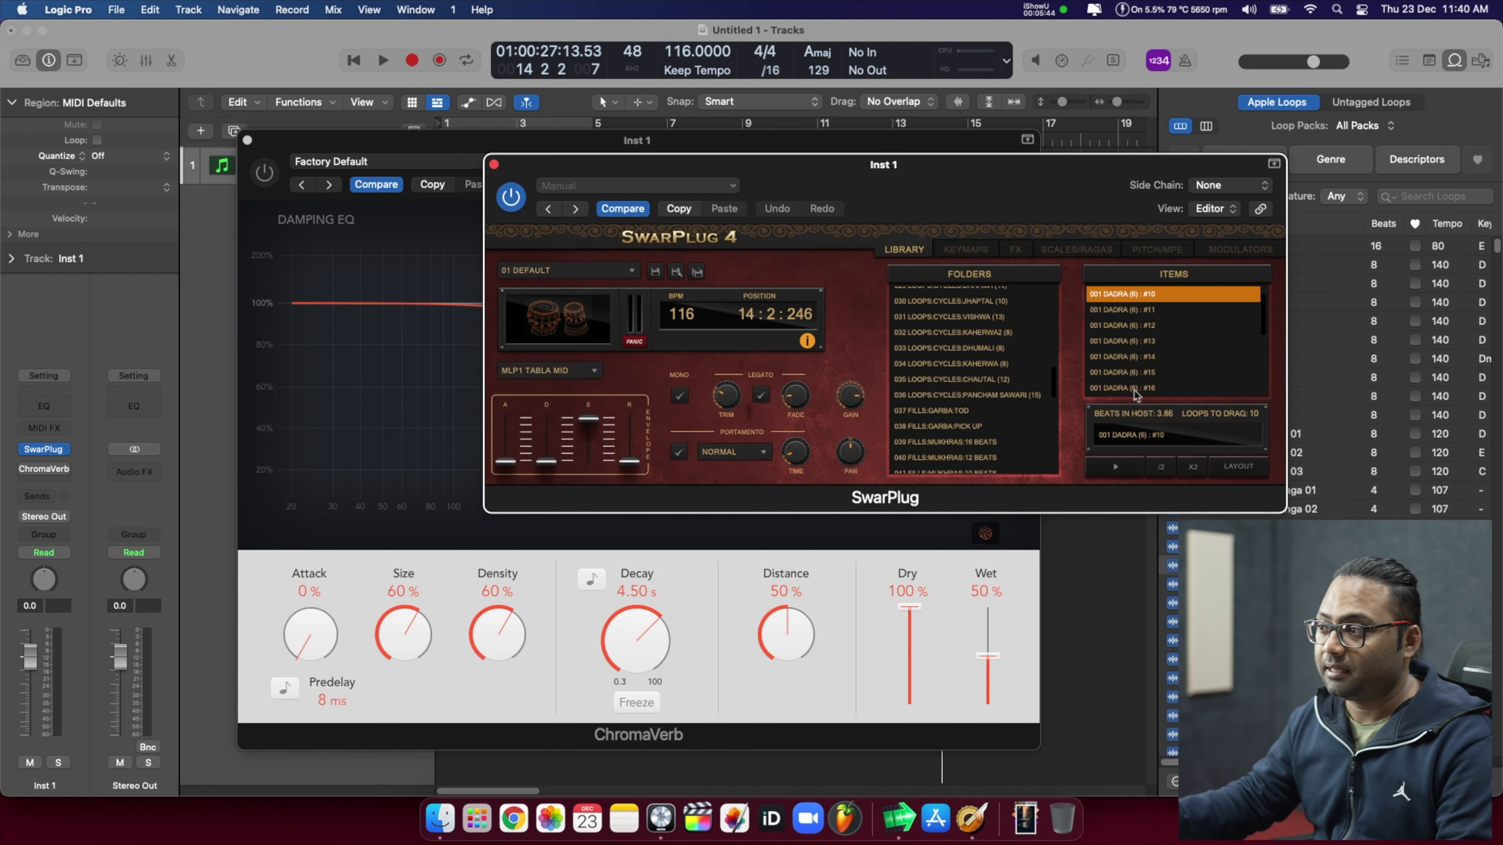
mouse_move(1187, 404)
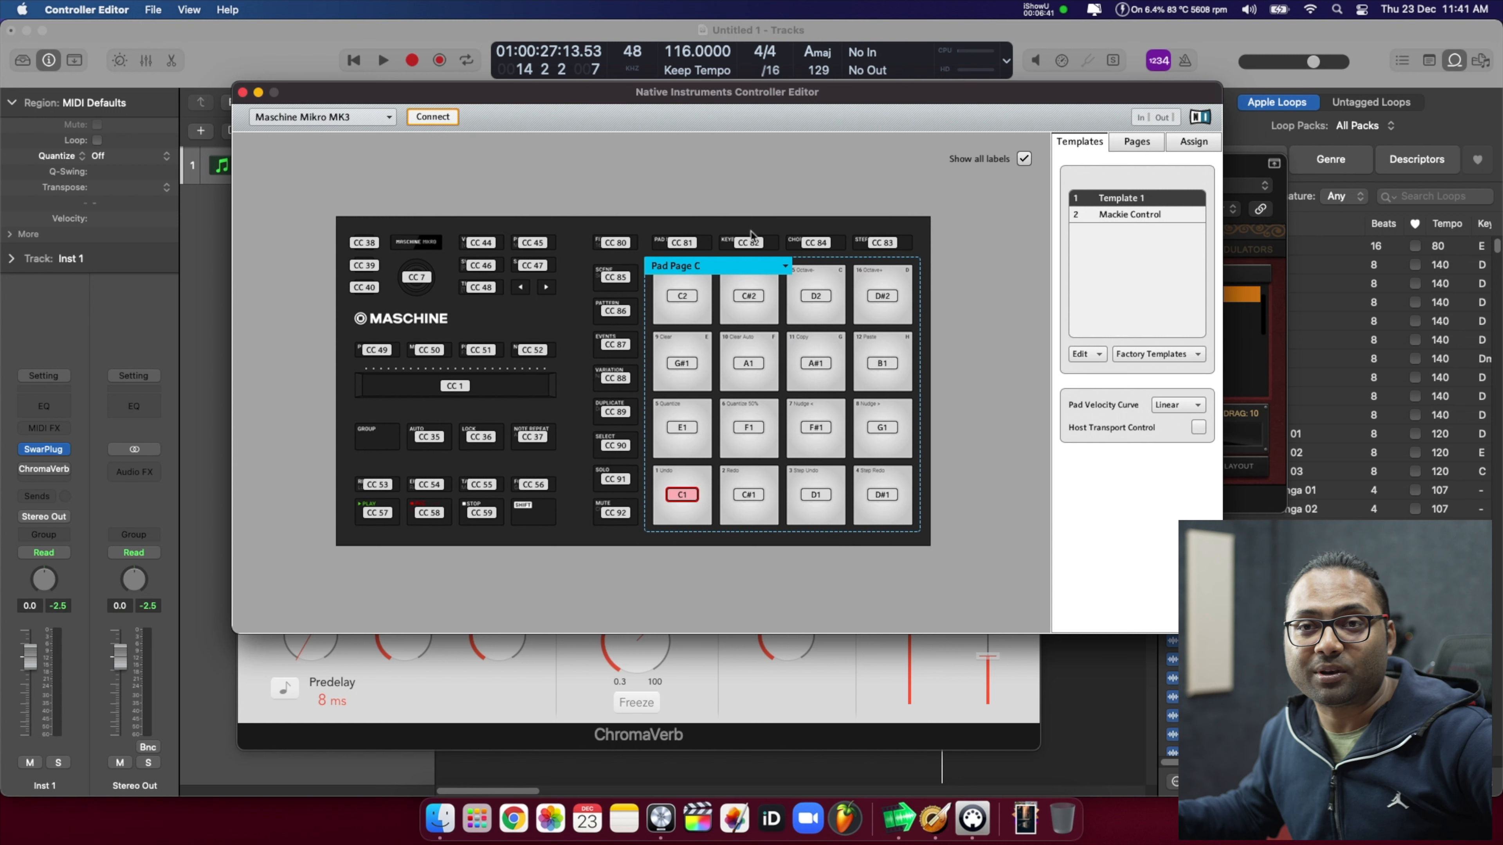
Switch the Maschine Mikro MK3 pads to Pad Page B, one octave below Pad Page C
click(1137, 142)
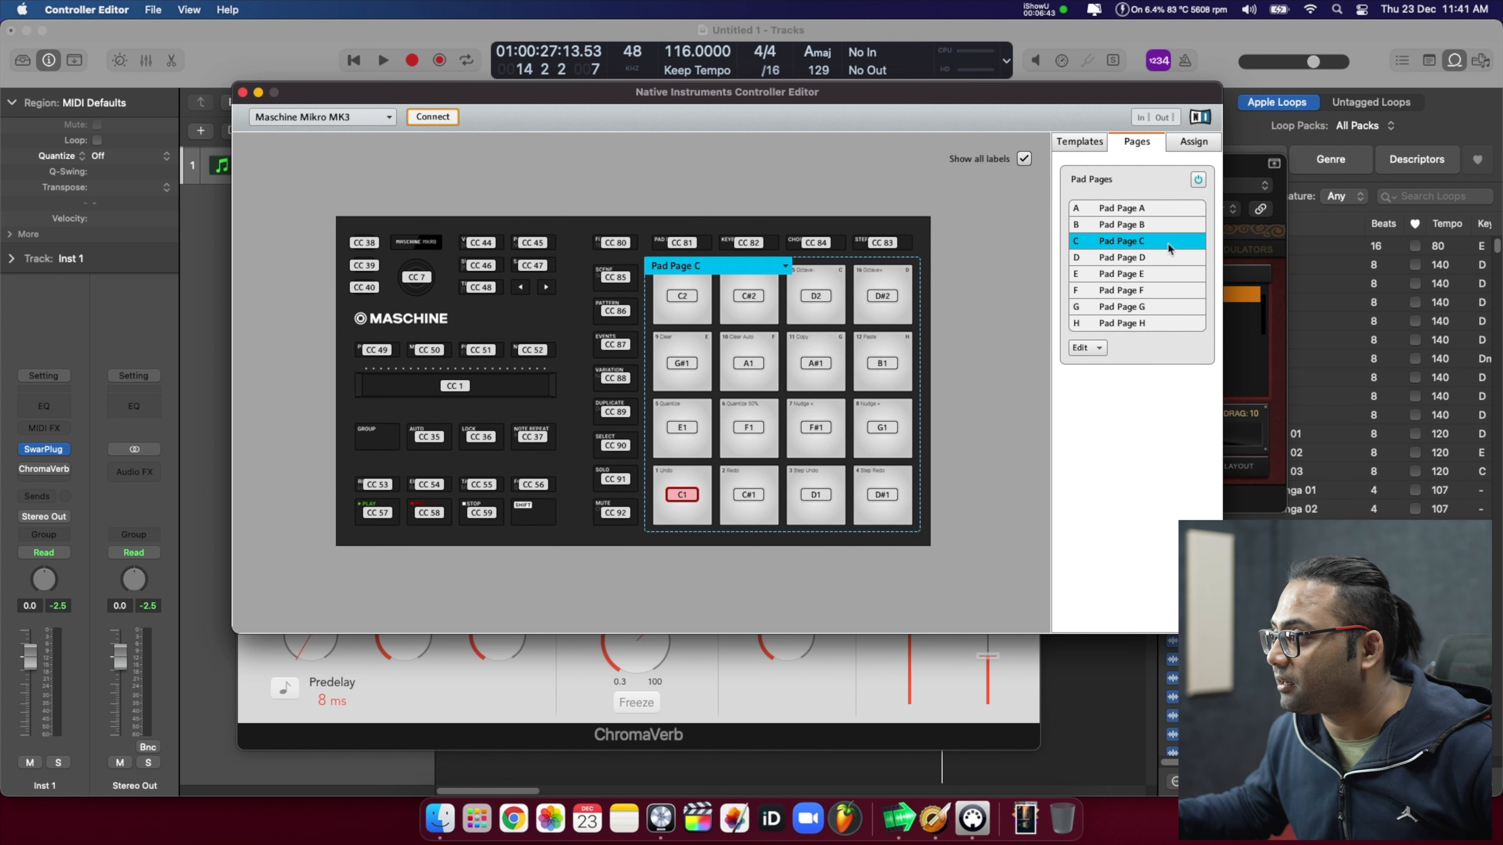
click(1119, 225)
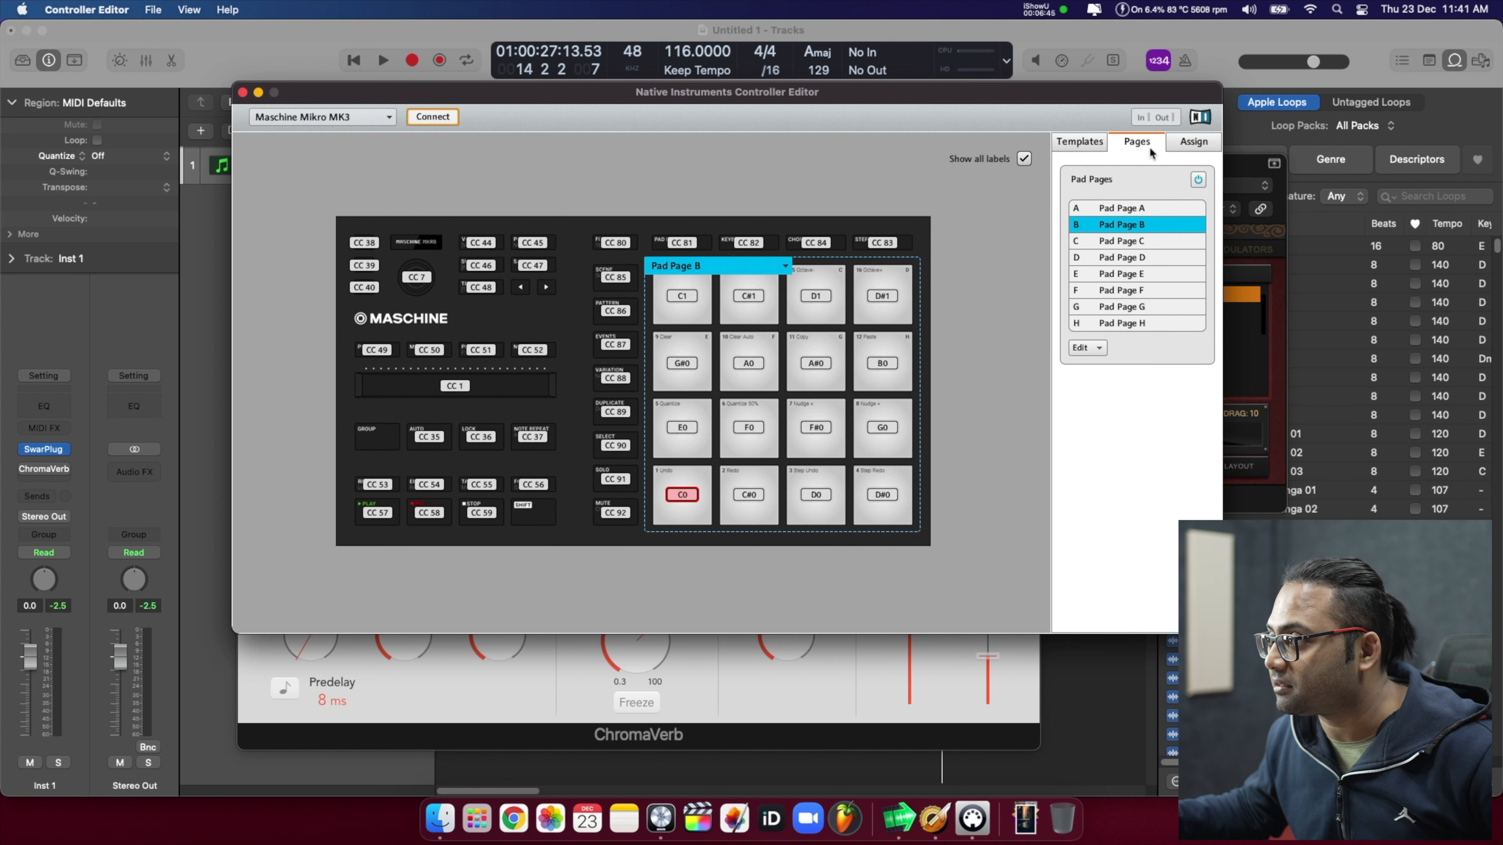
mouse_move(1115, 230)
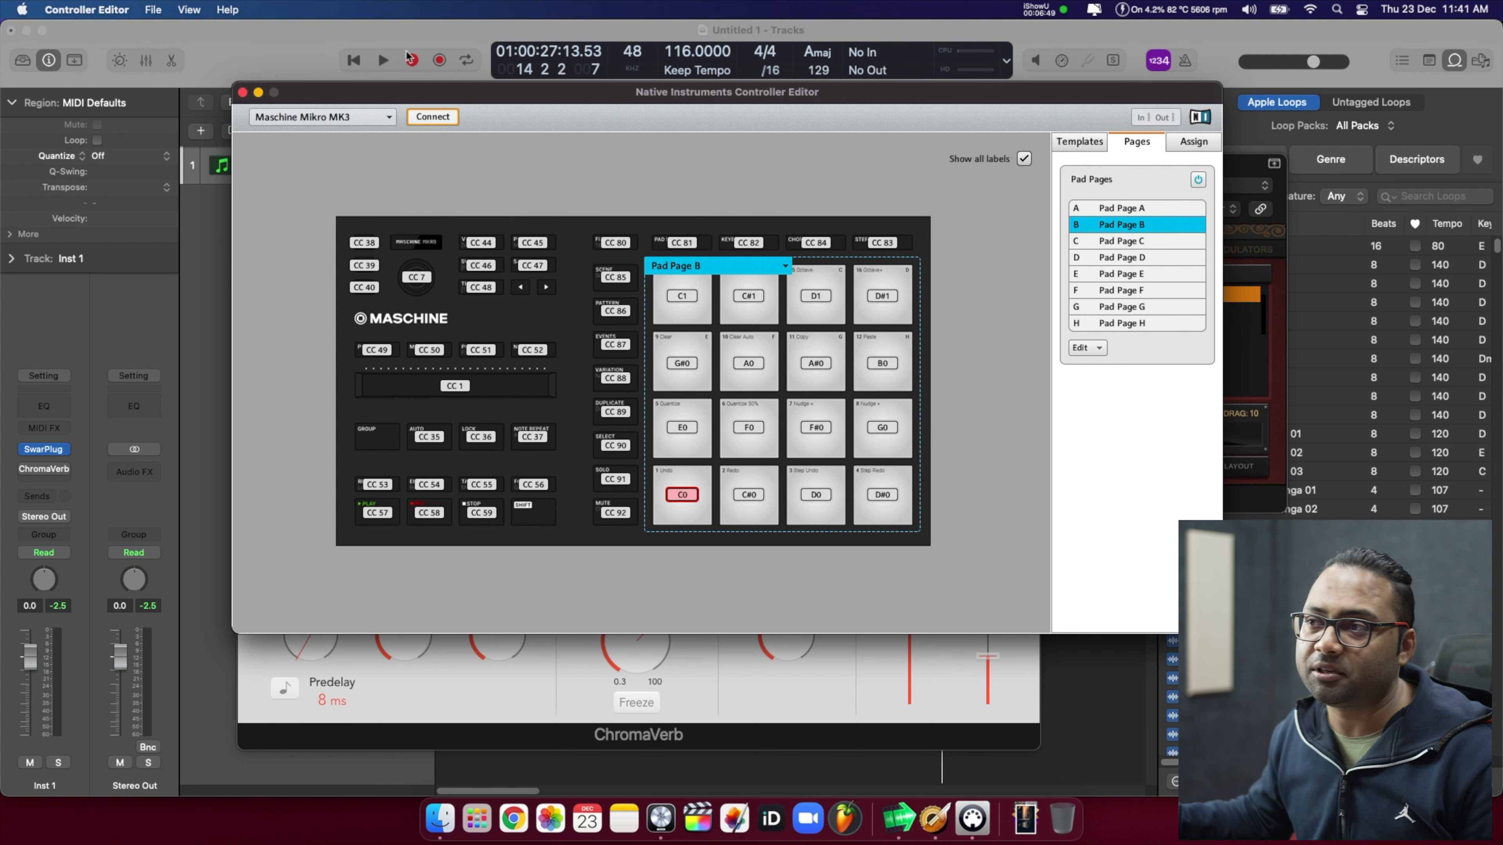
click(411, 59)
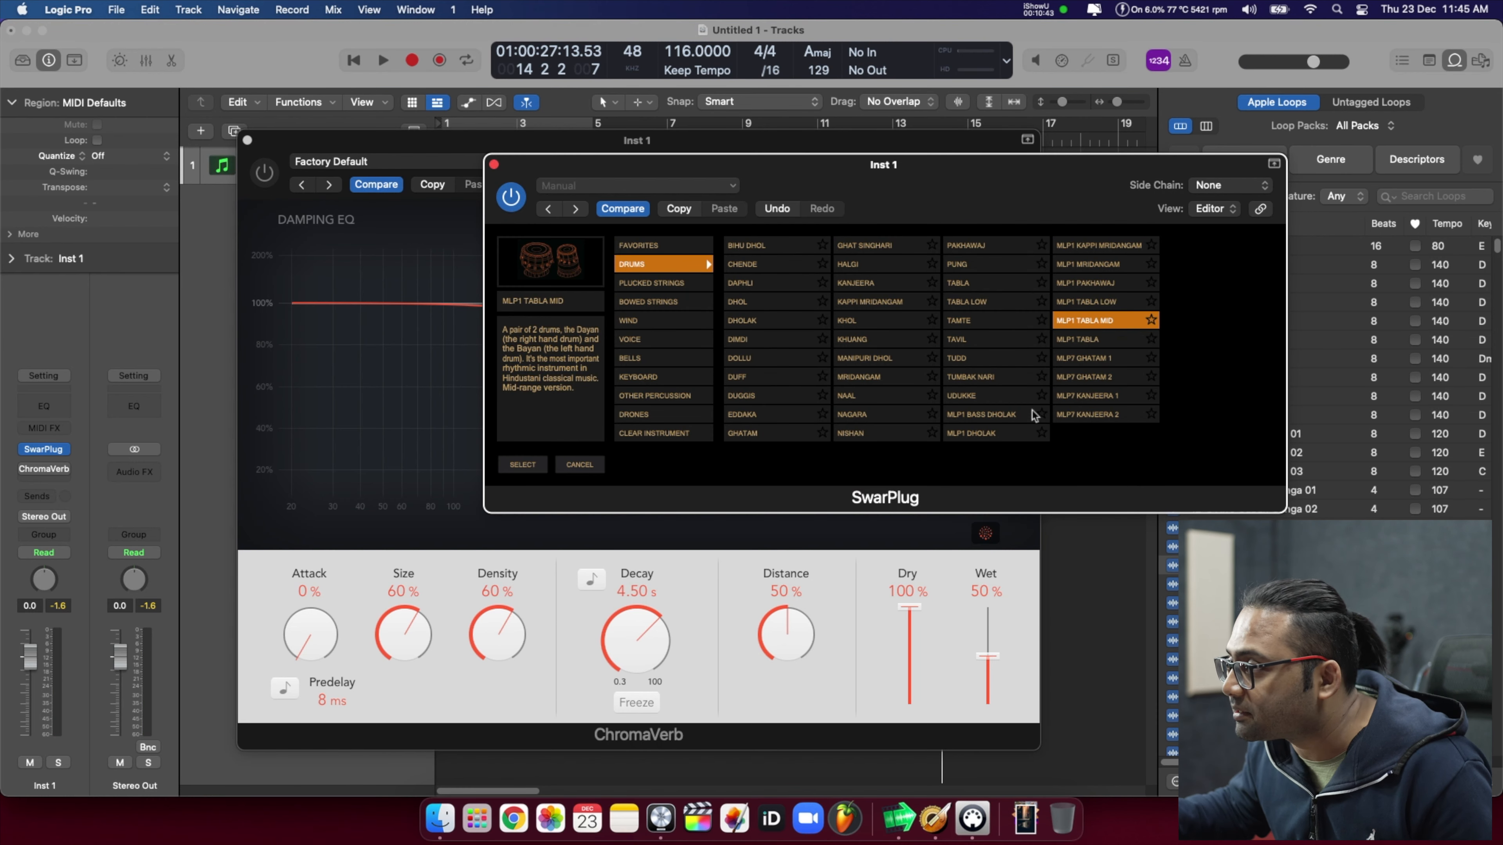
mouse_move(1090, 375)
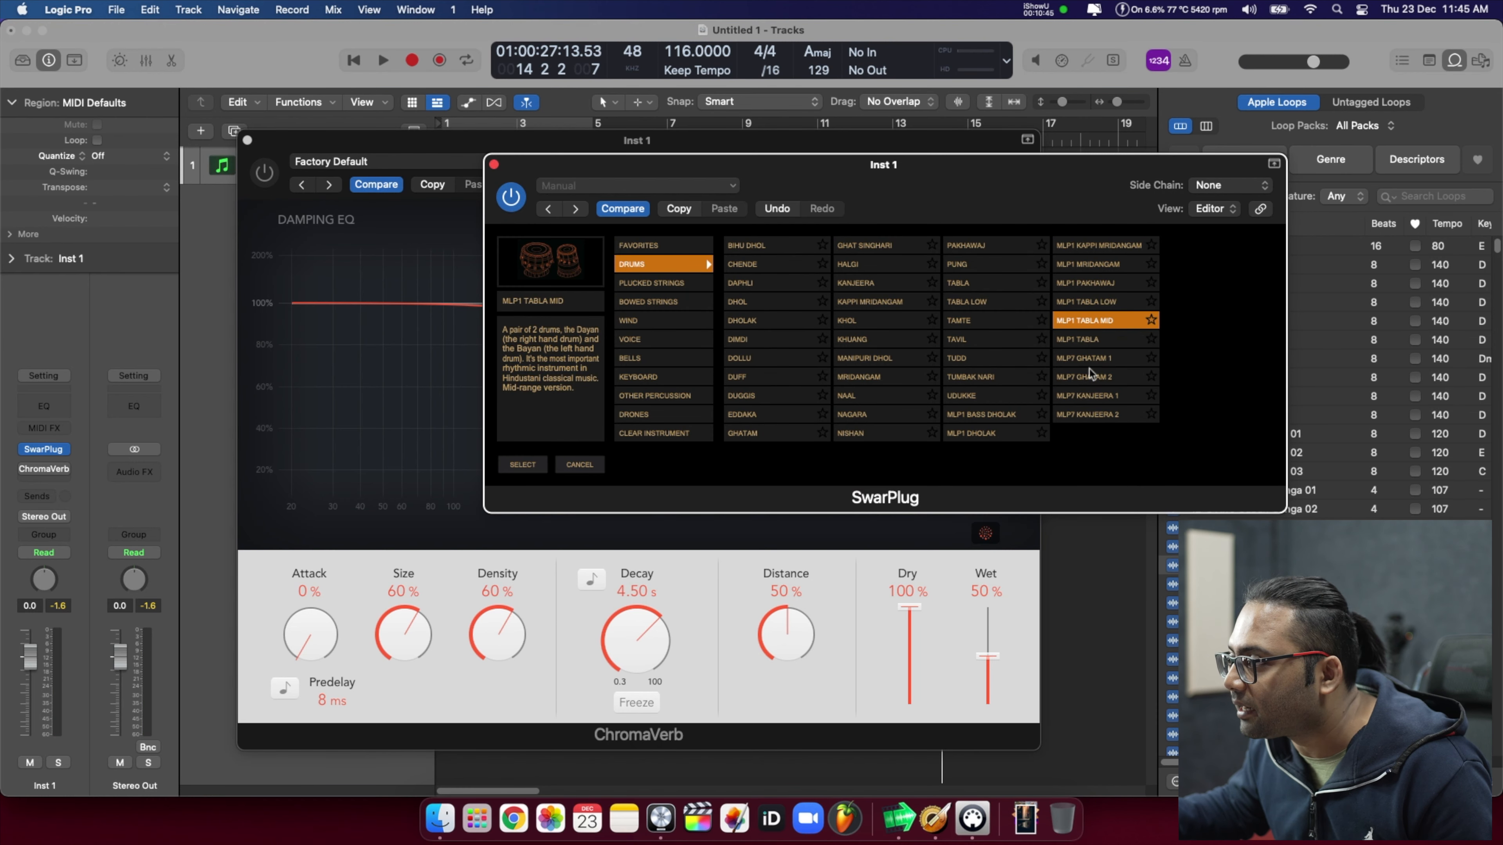
Load MLP7 Ghatam 1, then browse SwarPlug's Plucked Strings instruments
click(522, 465)
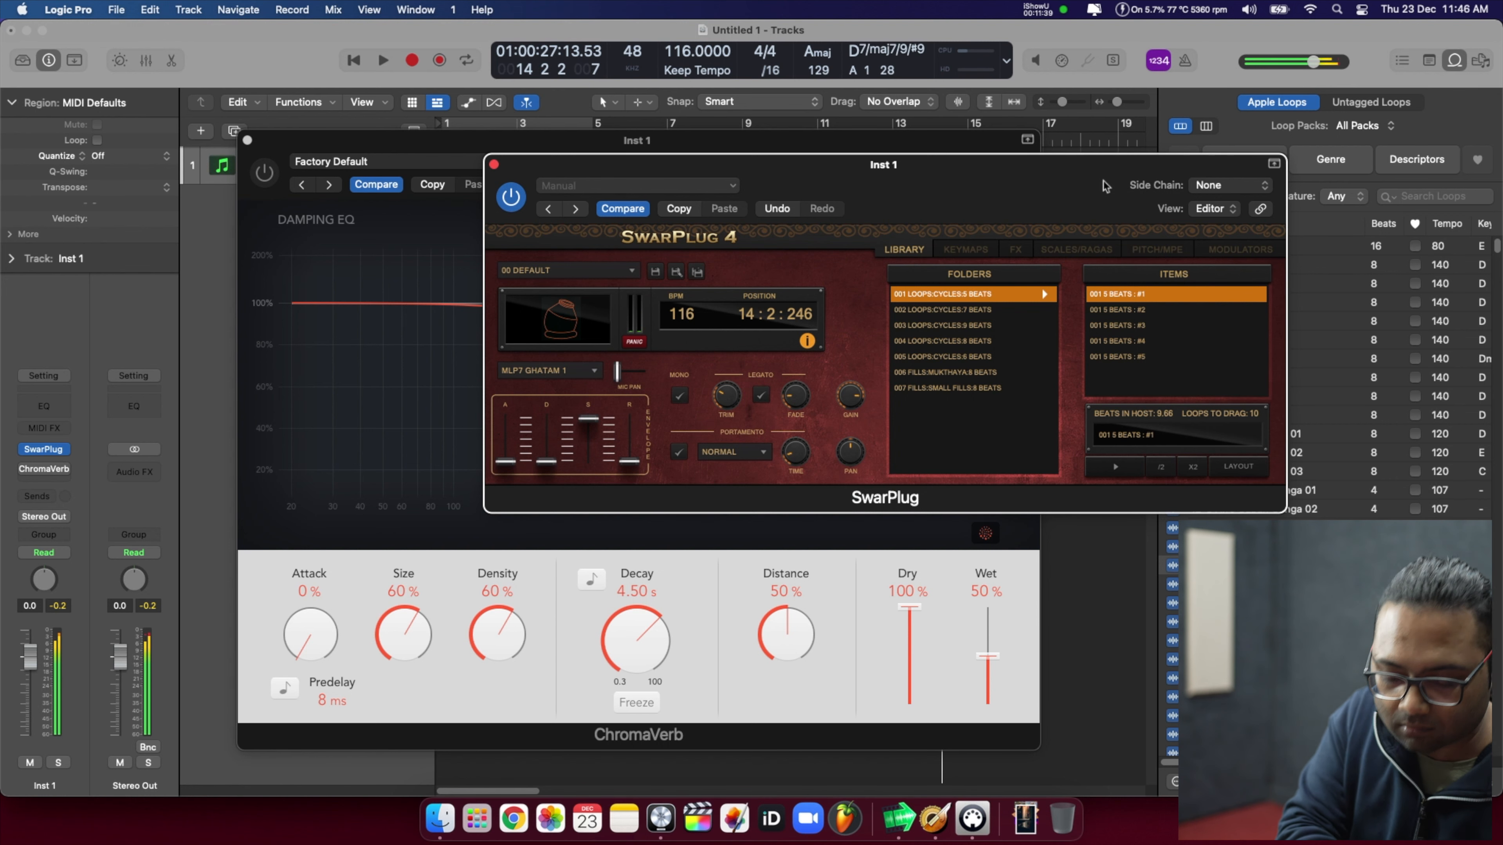
click(549, 371)
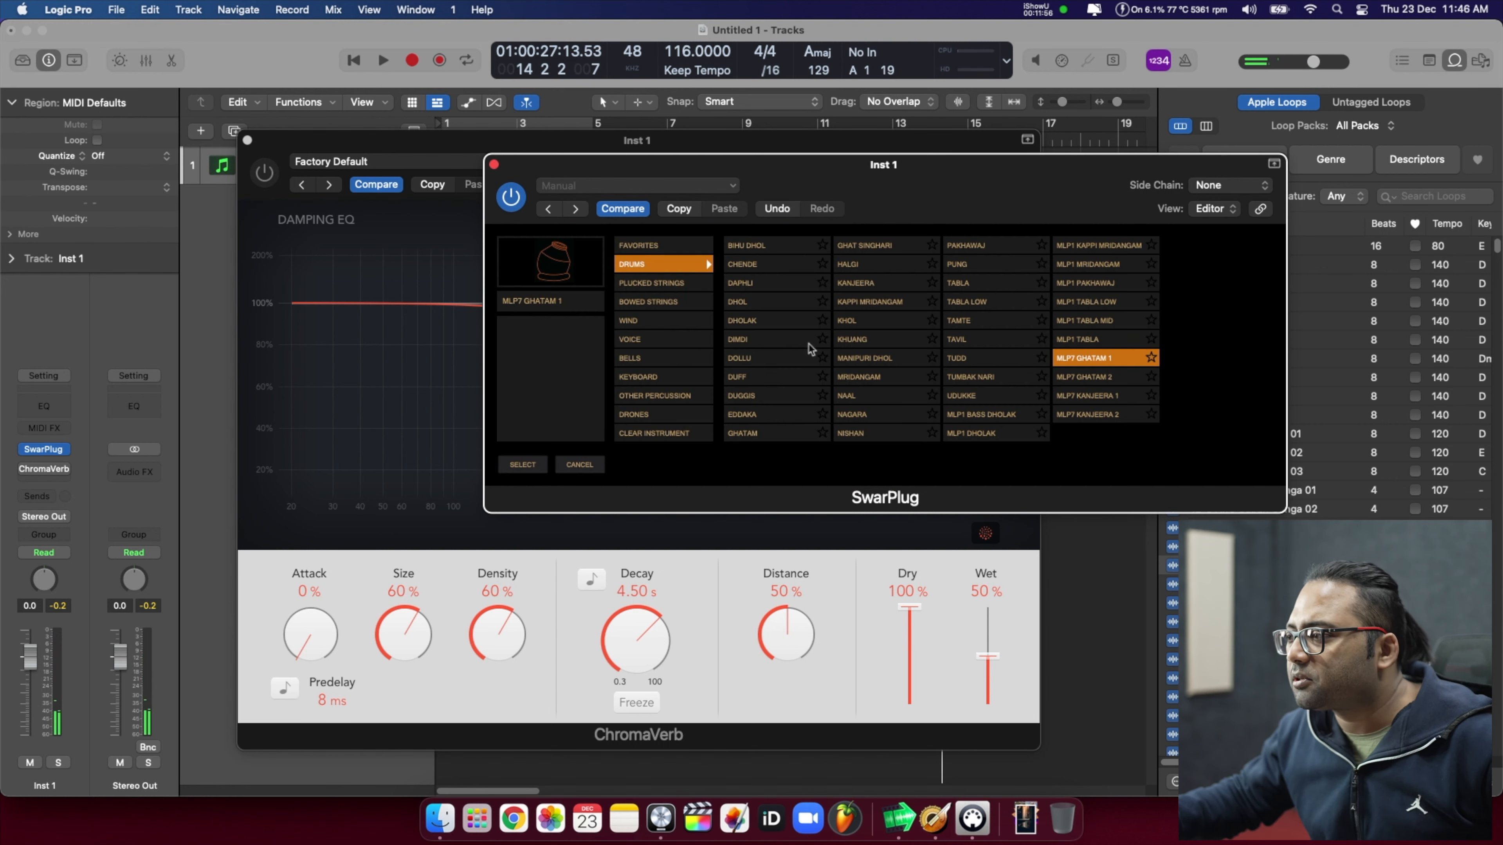
click(652, 283)
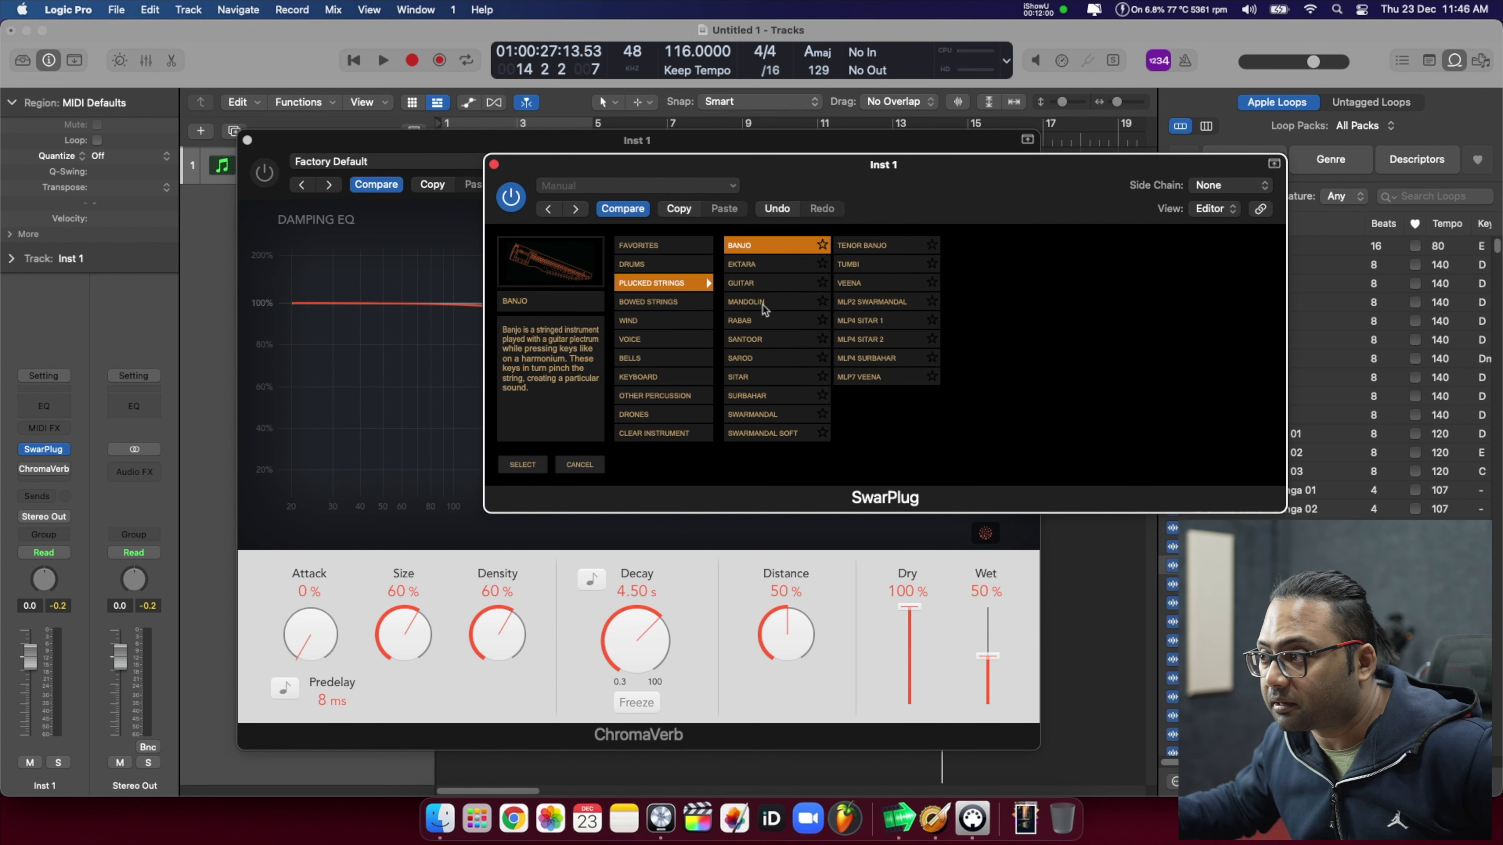
Try the Mandolin, then load MLP4 Sitar 1 and view its Ragas loop list
click(523, 465)
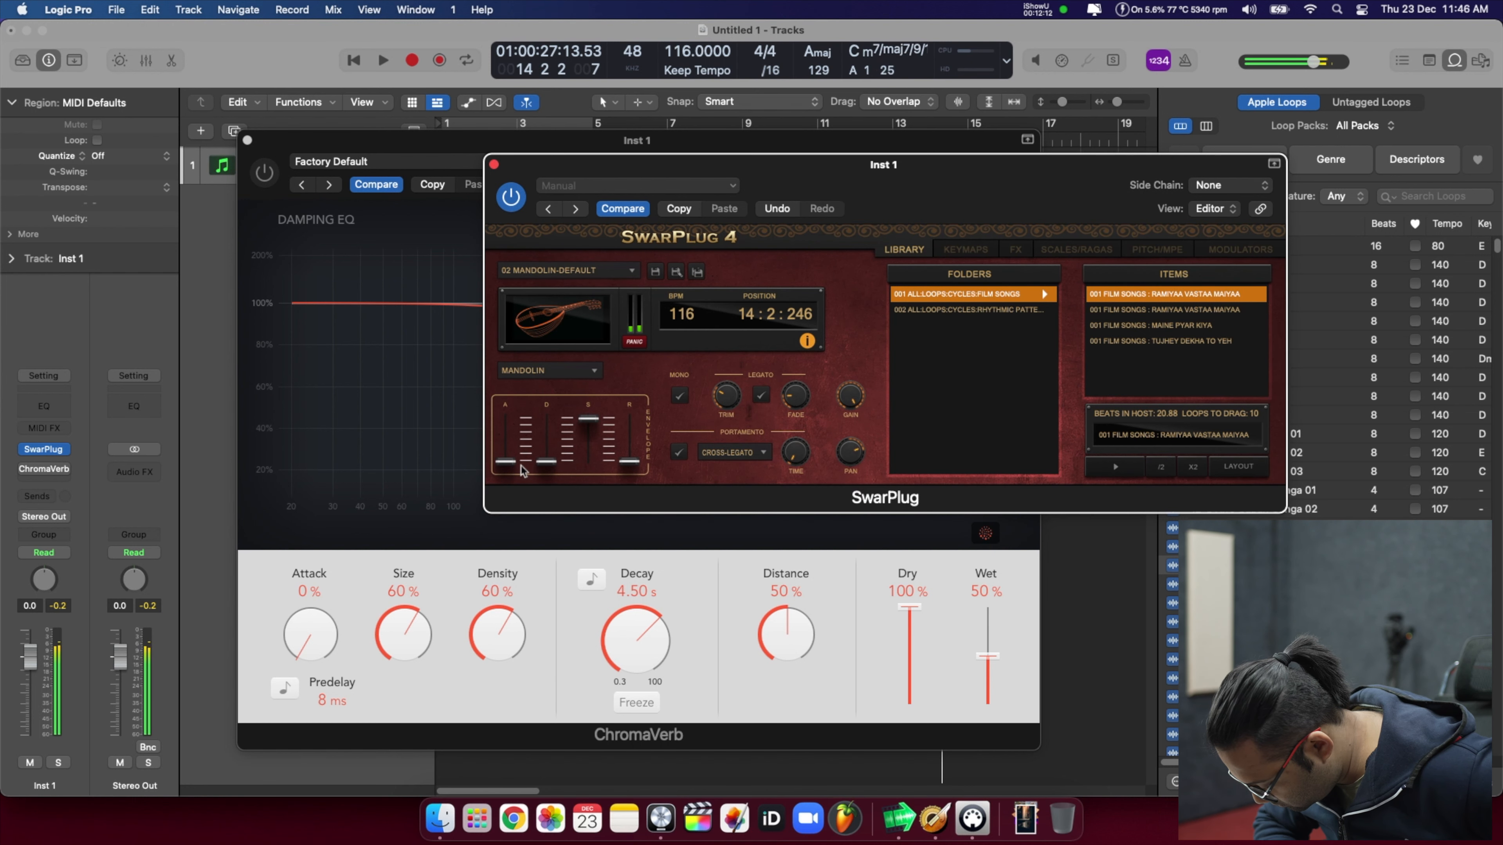
click(565, 269)
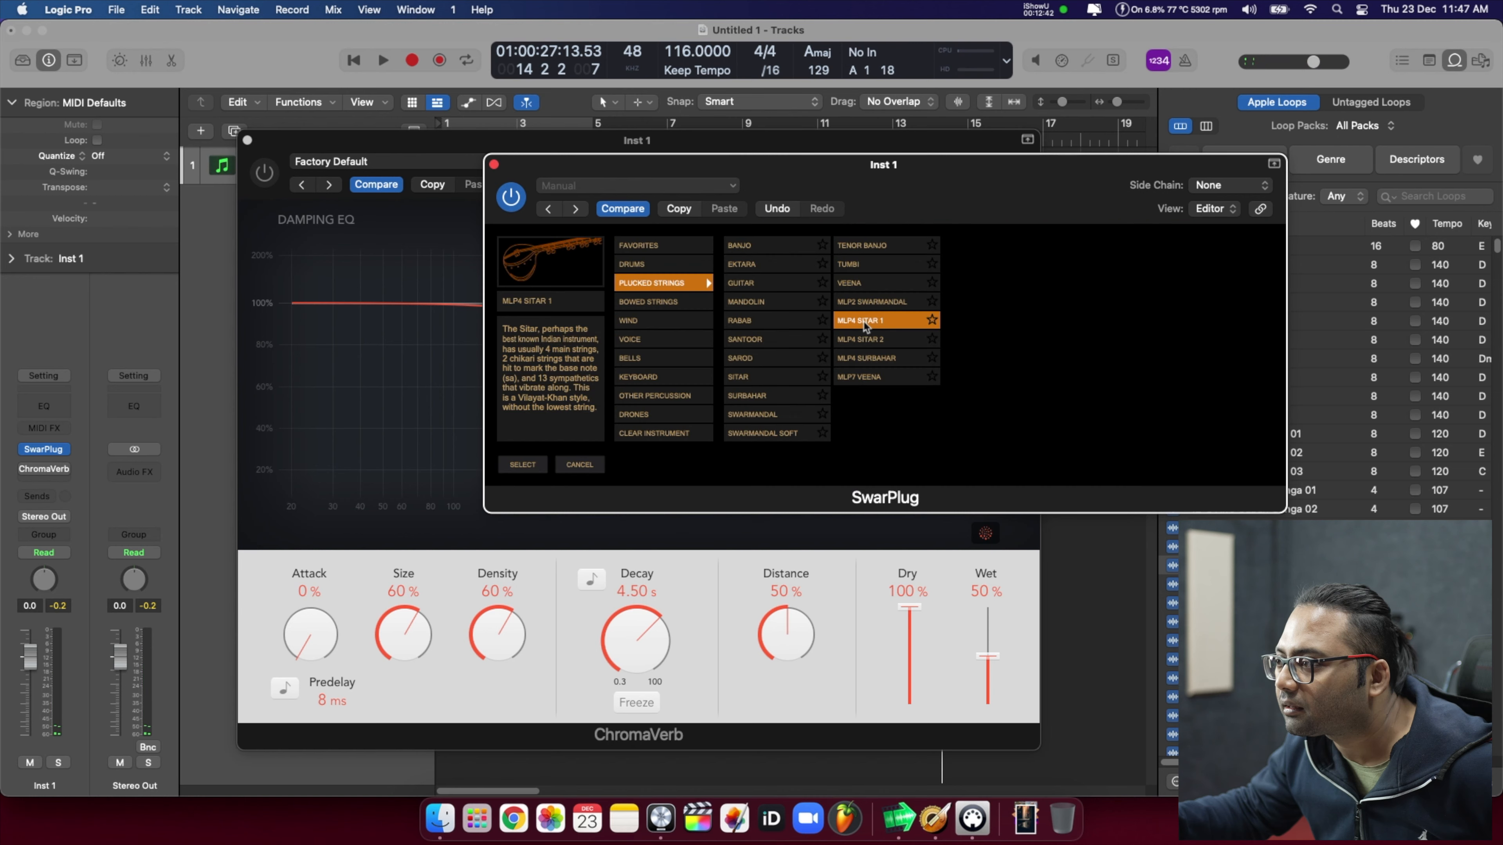
click(522, 465)
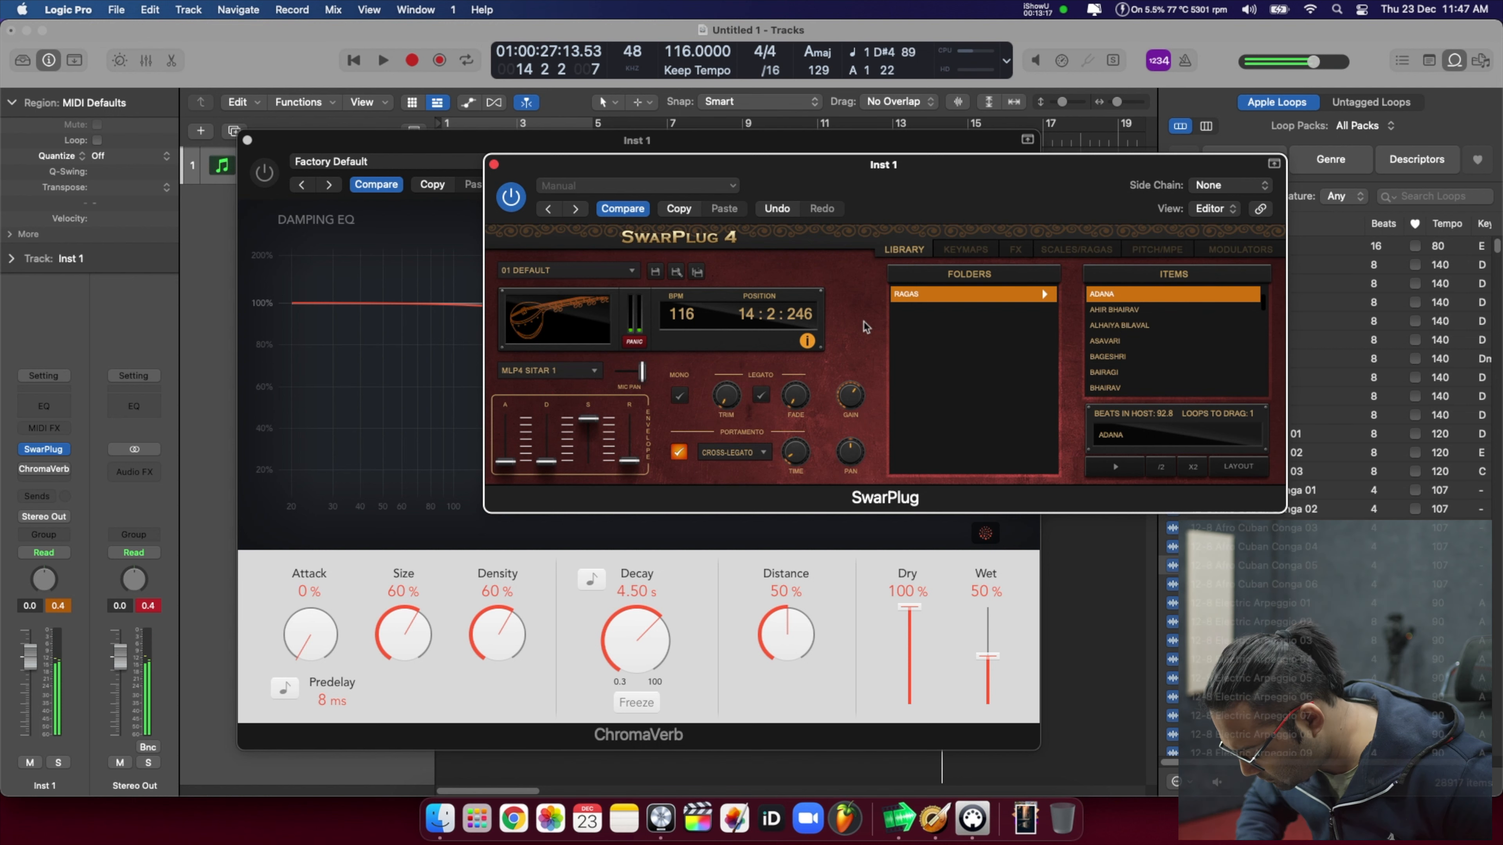
scroll(down, 3)
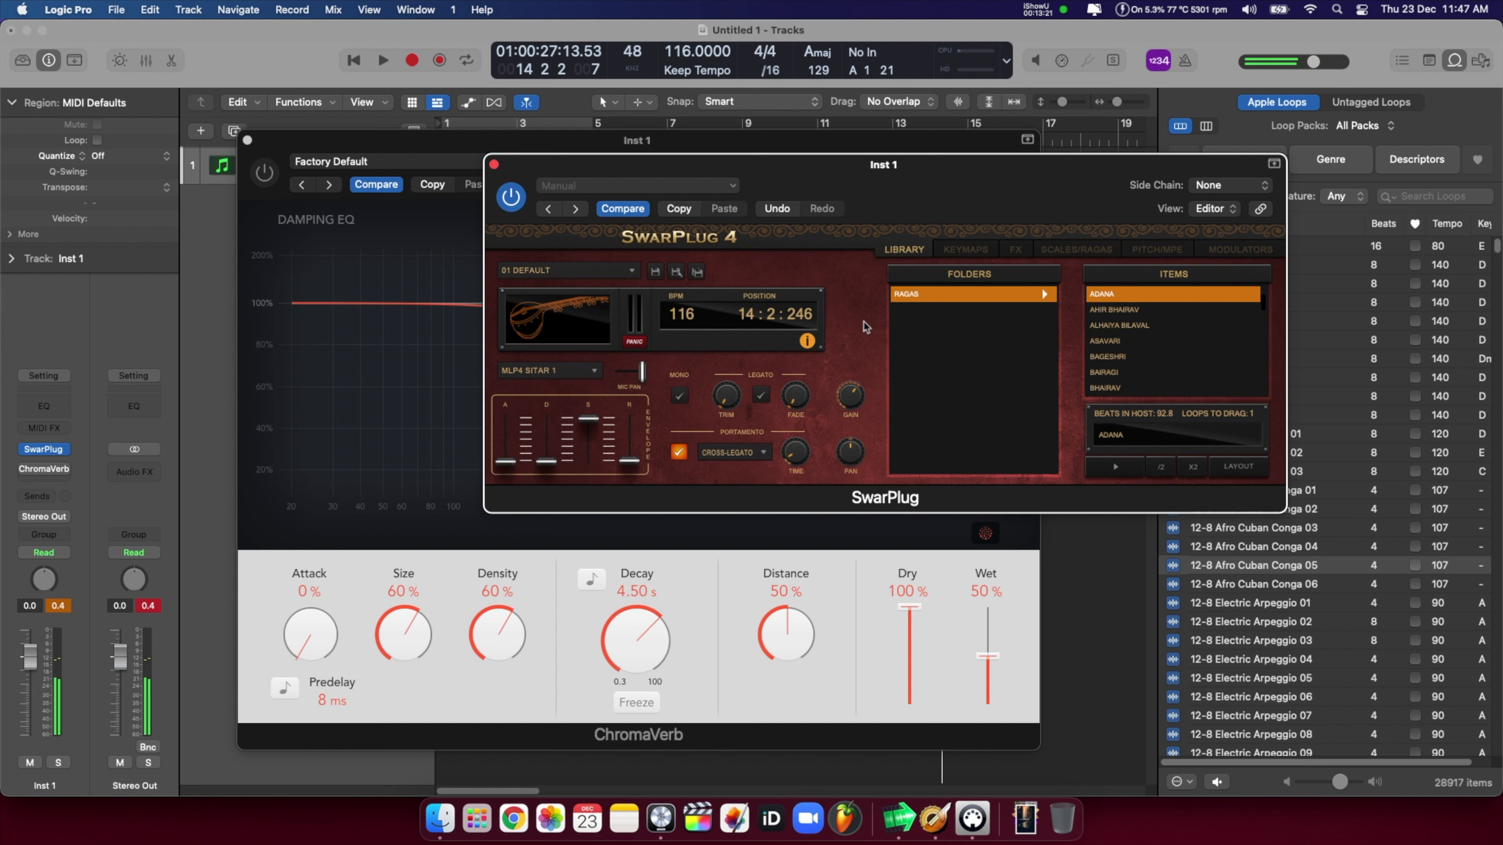
Switch SwarPlug from Sitar 1 to MLP4 Sitar 2 under Plucked Strings
click(546, 371)
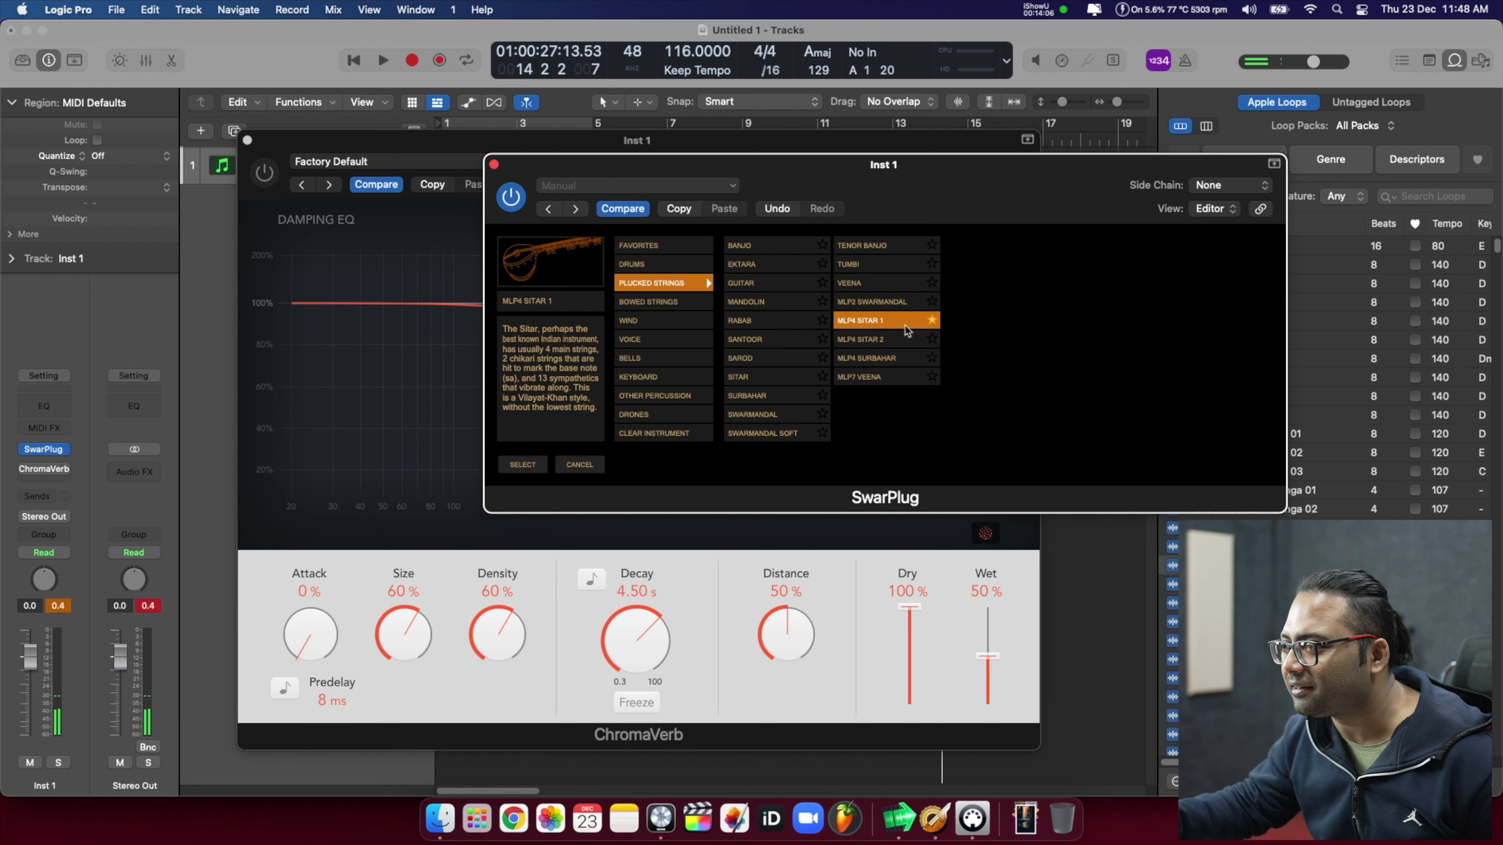
click(521, 465)
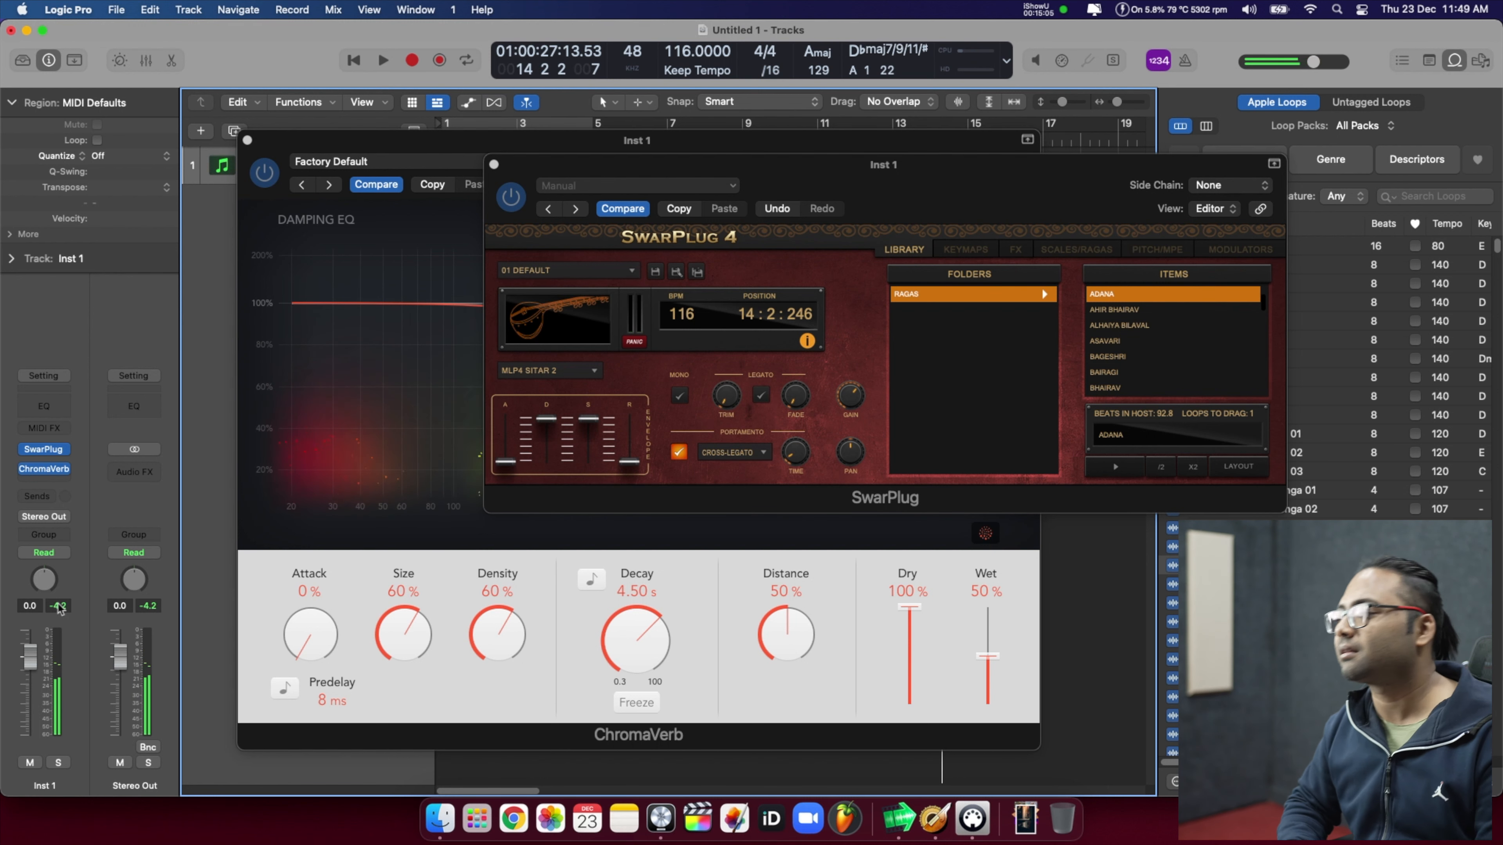
Browse SwarPlug's drone instruments, then view the swarvst.com contact section in Chrome
click(550, 371)
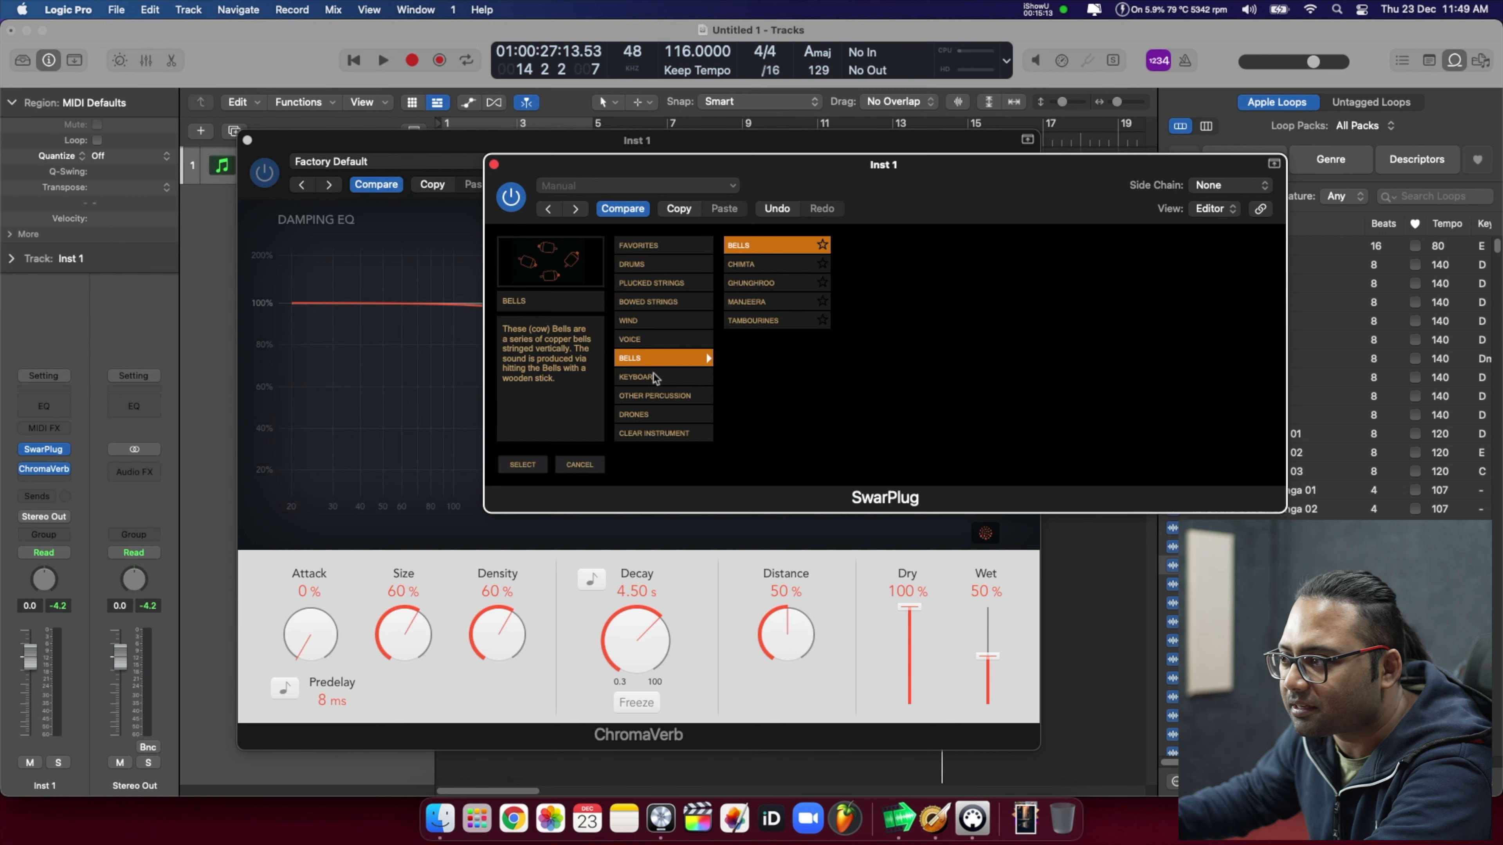
click(639, 414)
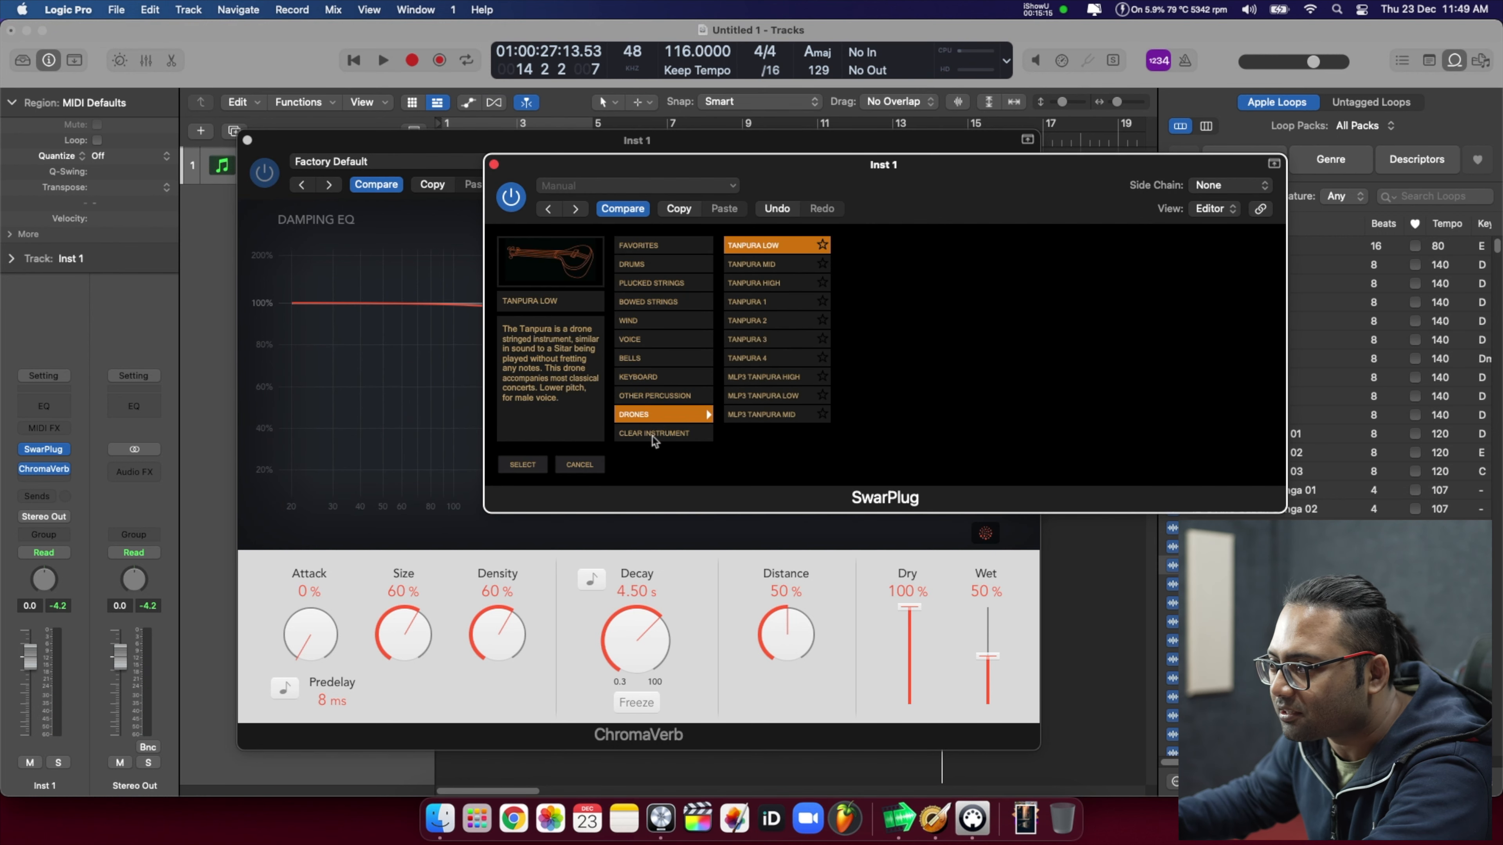
mouse_move(872, 180)
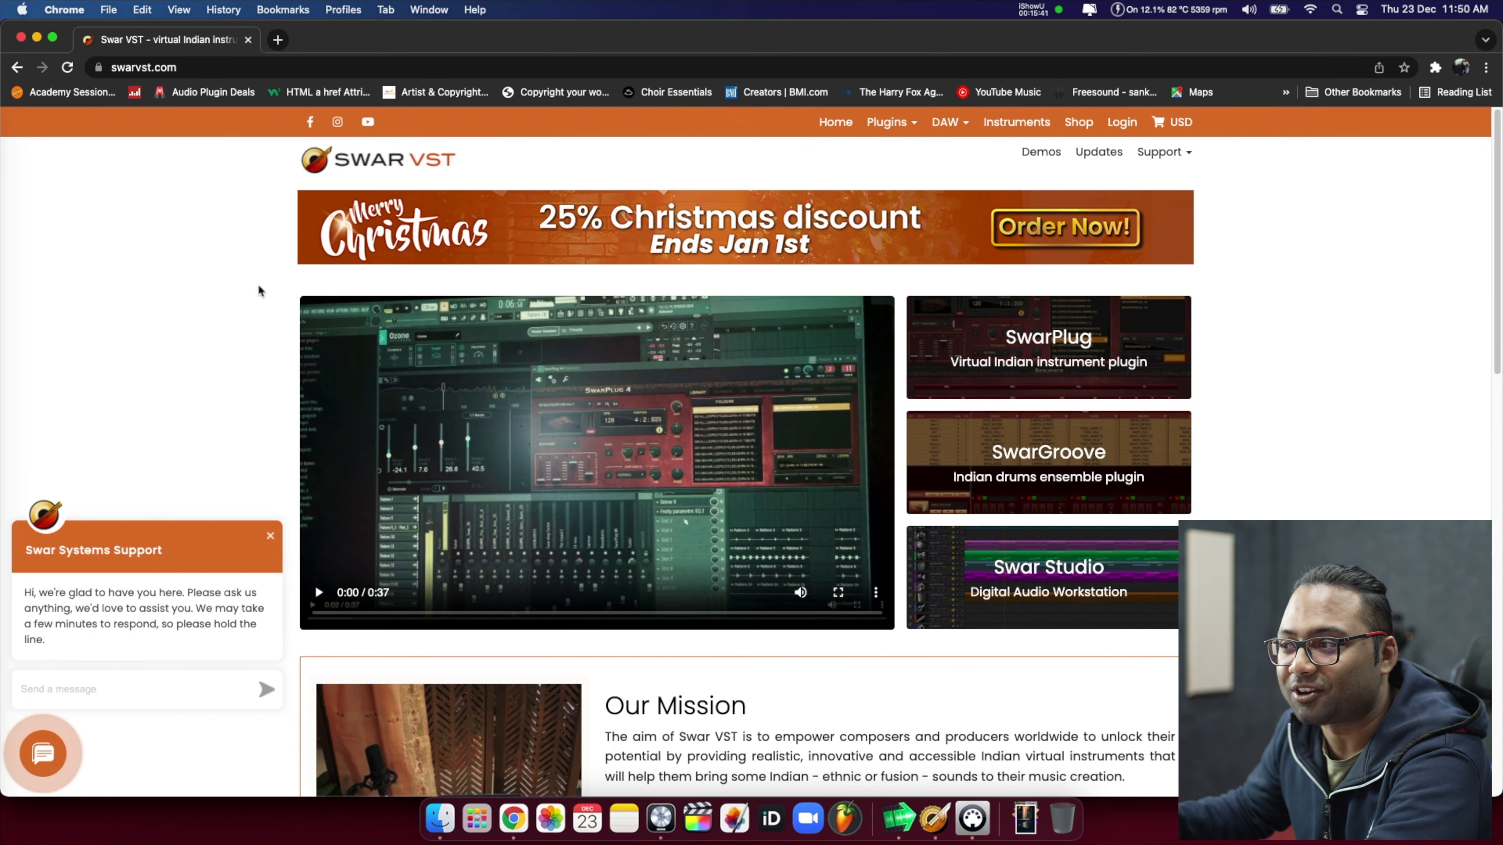
scroll(down, 3)
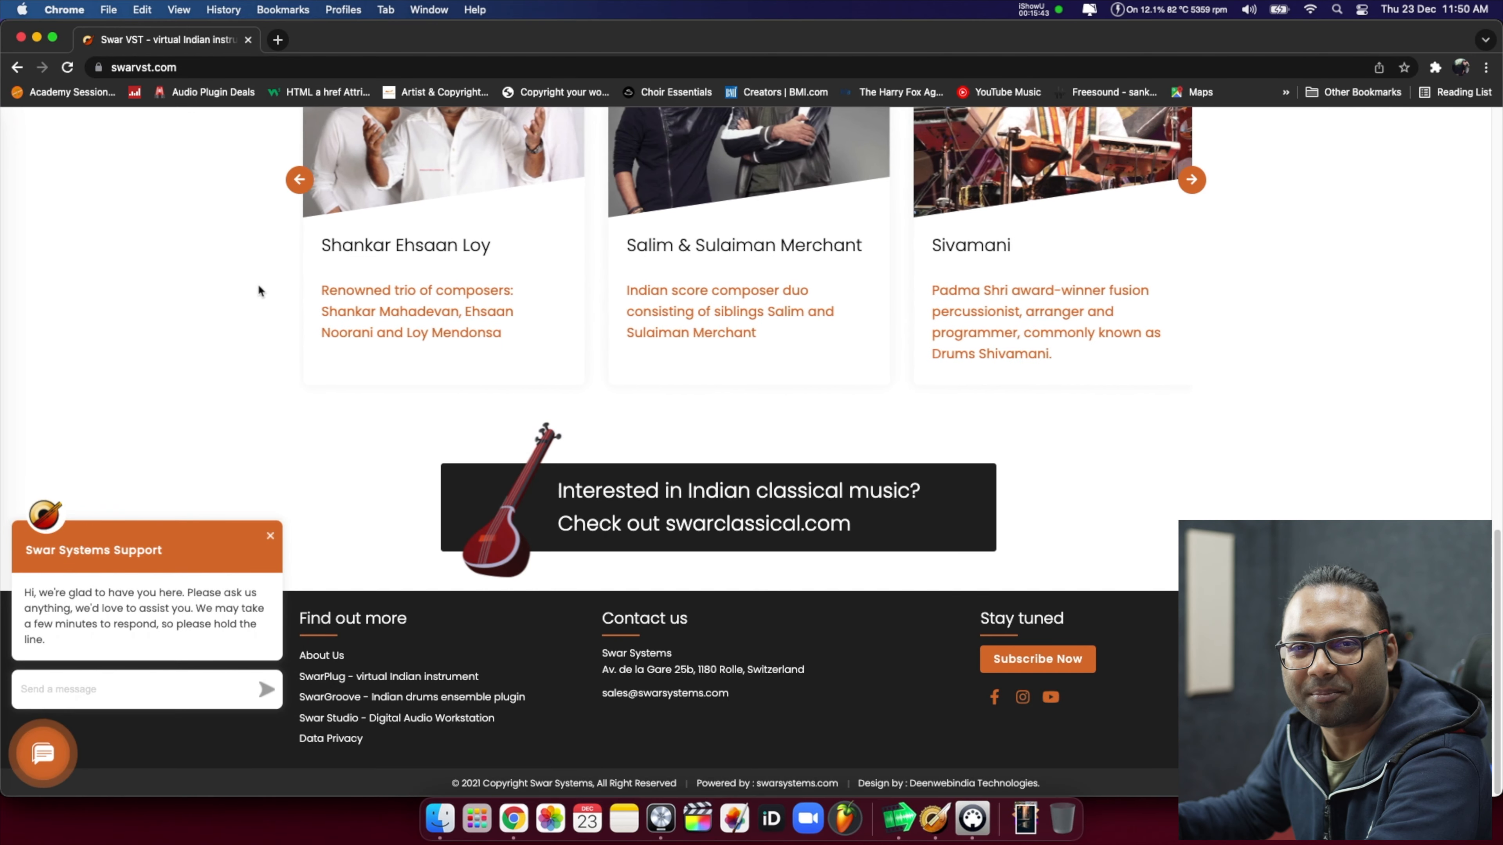